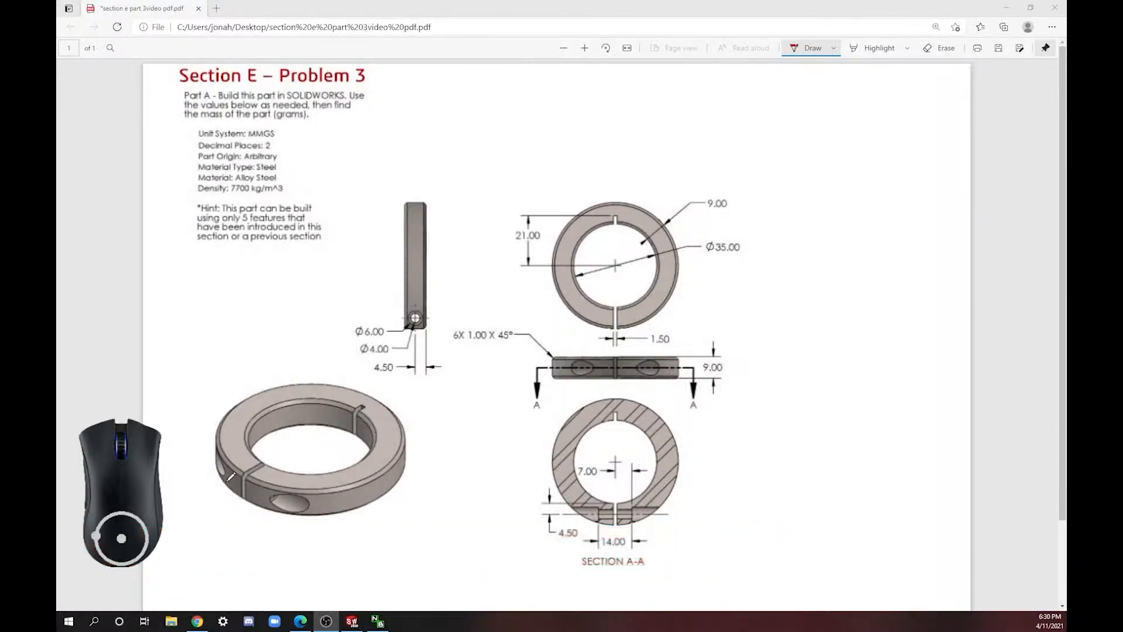
mouse_move(301, 490)
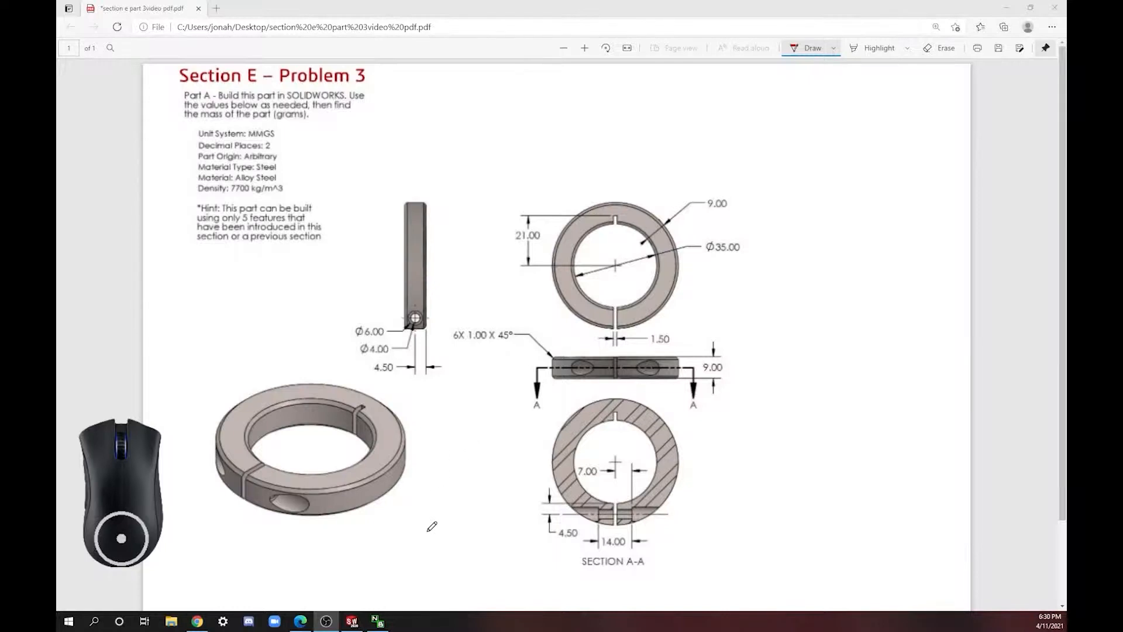
mouse_move(450, 336)
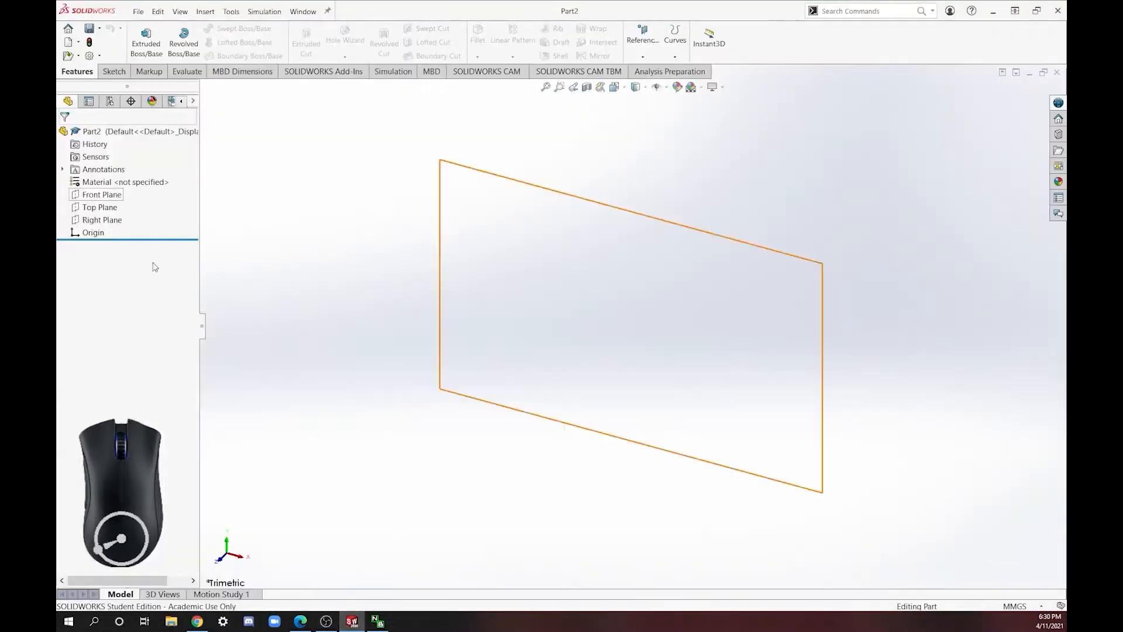
Step: Start Sketch1 on the Top Plane, switch to the Circle tool and bring up the collar drawing for reference
left_click(112, 72)
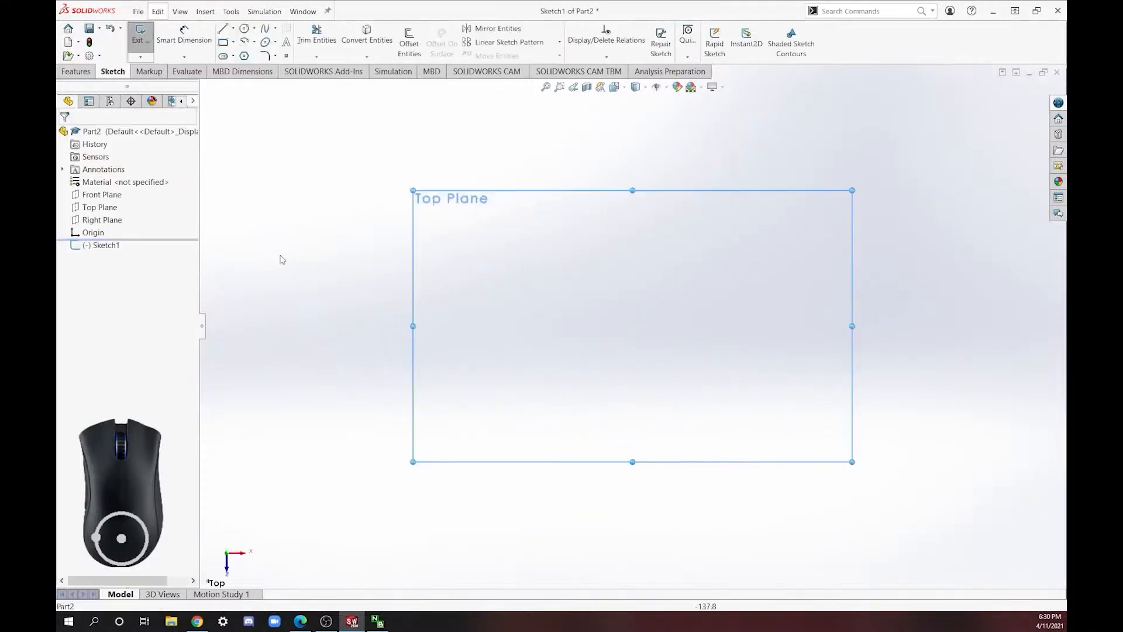
left_click(244, 28)
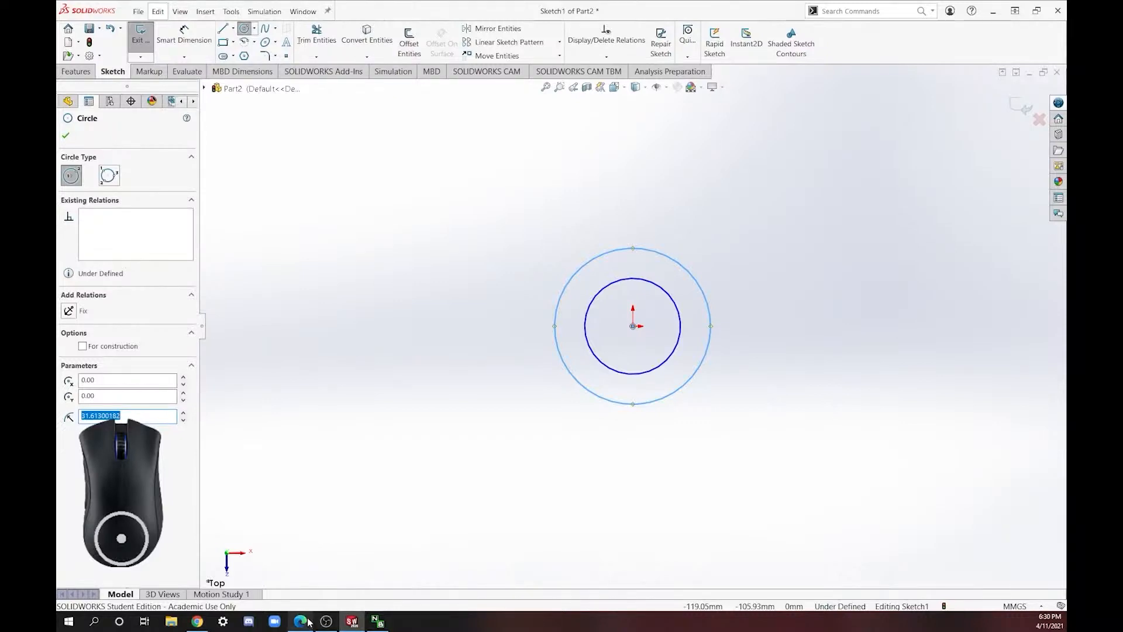
left_click(299, 621)
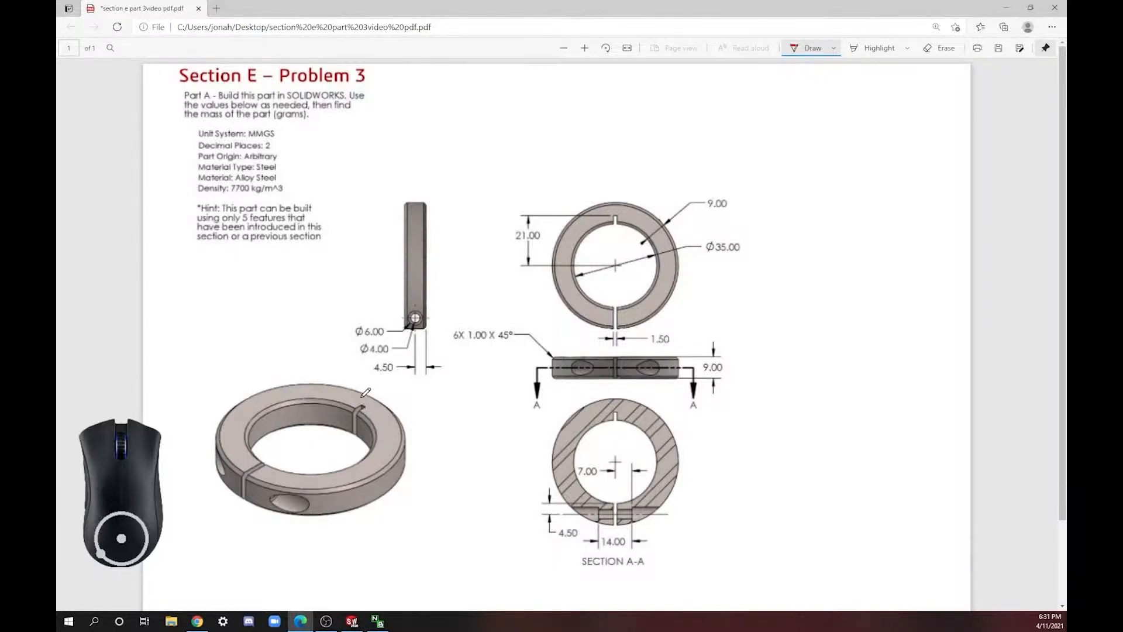
mouse_move(505, 403)
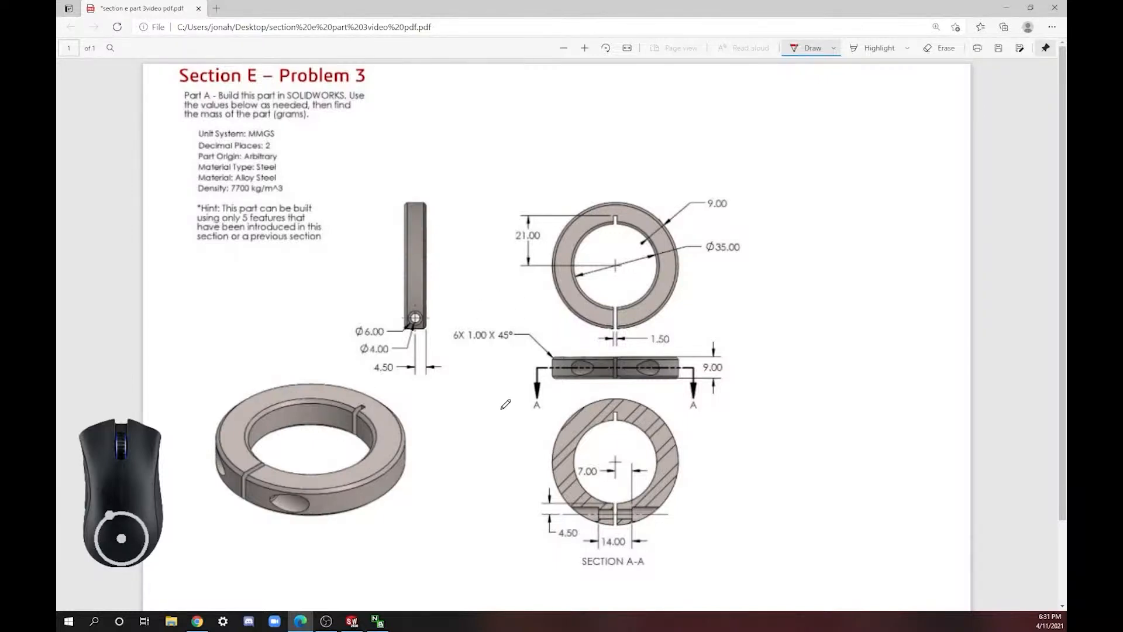
mouse_move(270, 473)
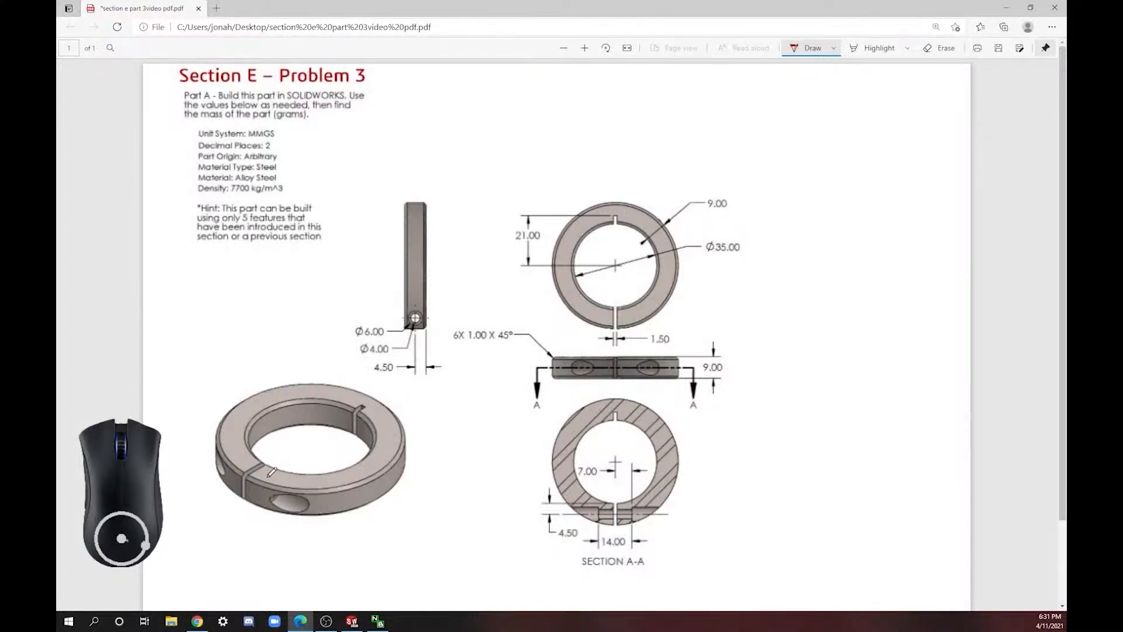
mouse_move(293, 428)
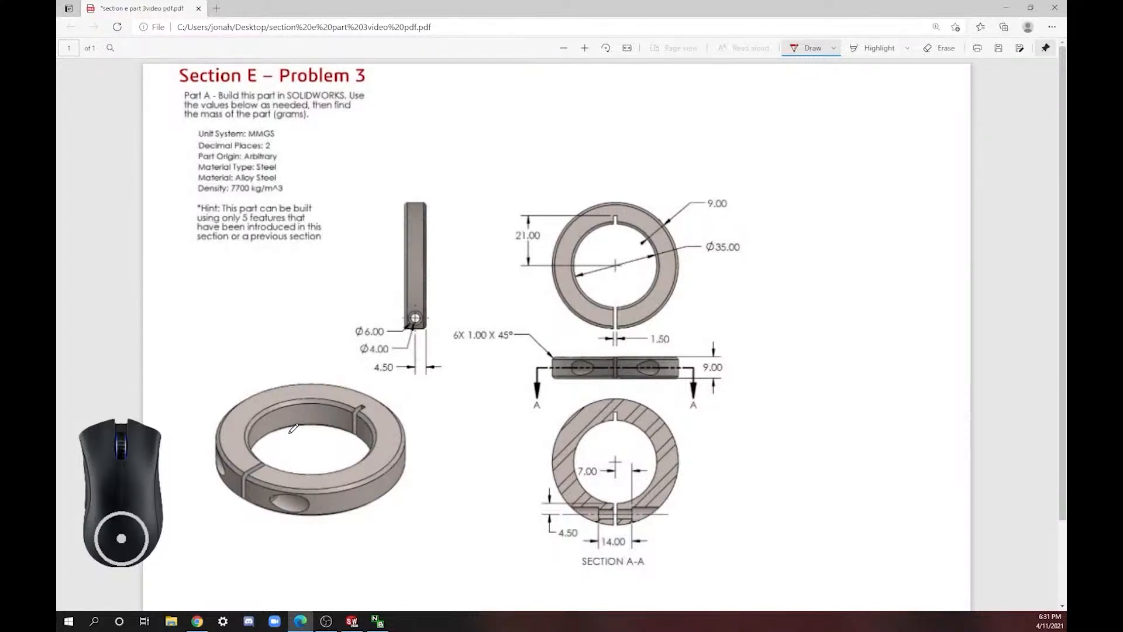
mouse_move(591, 267)
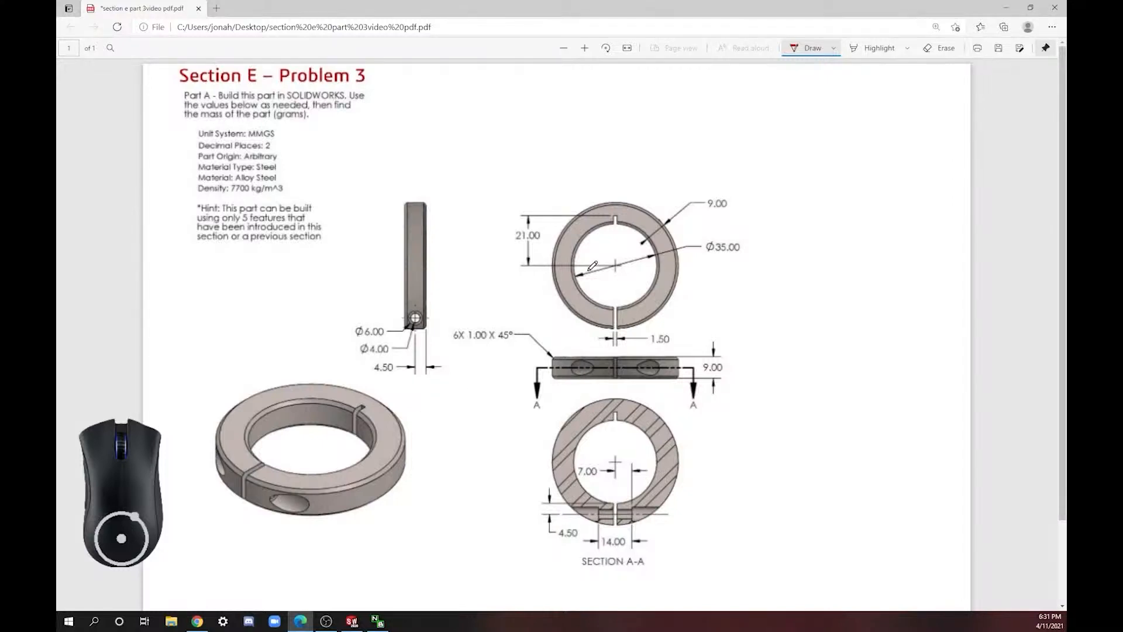
mouse_move(587, 273)
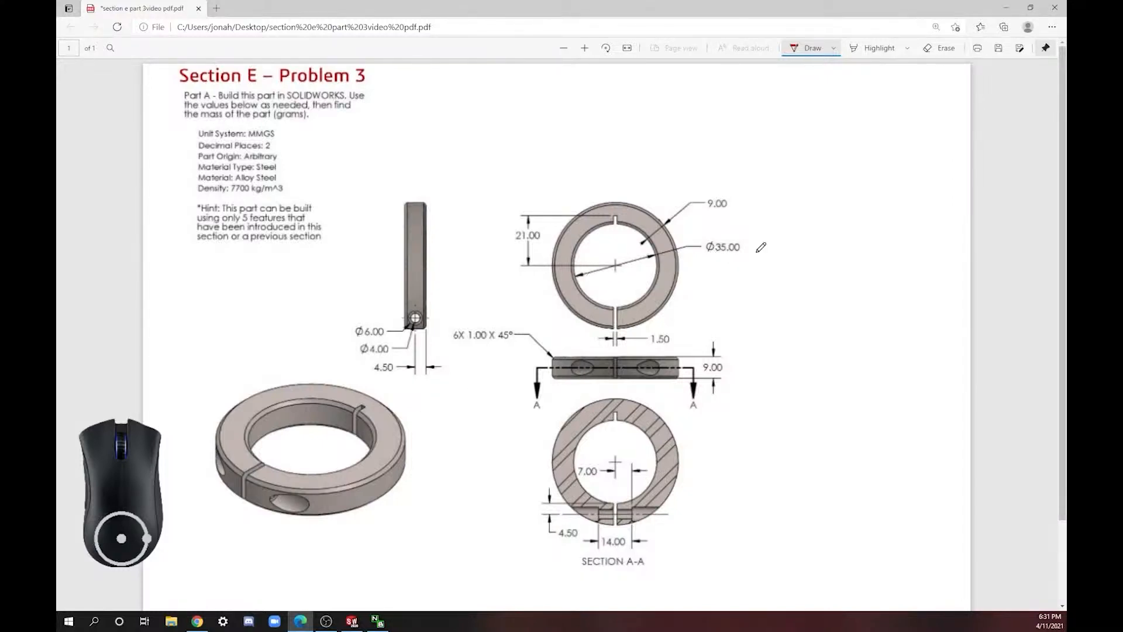
mouse_move(721, 187)
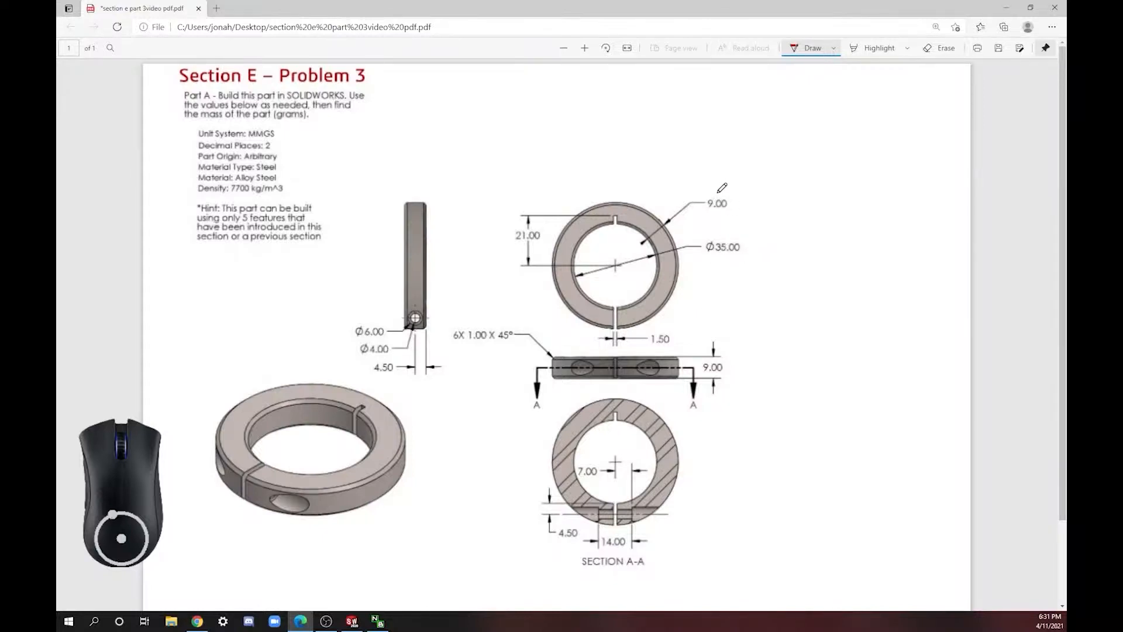
mouse_move(674, 216)
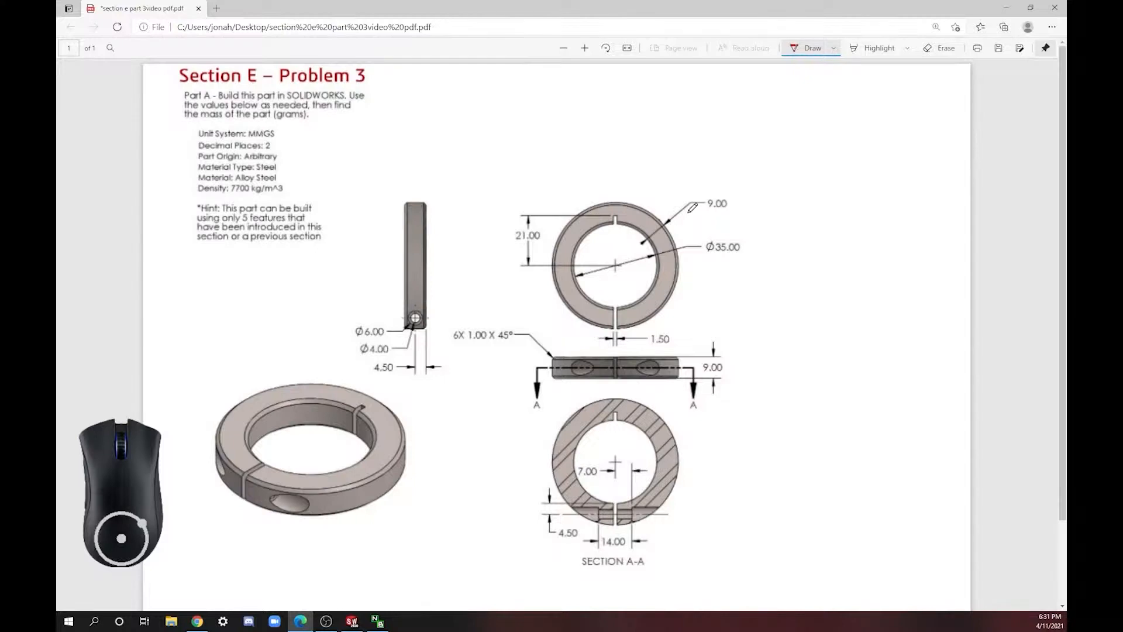
Step: Dimension the inner circle at Ø35 mm and the ring wall at 9 mm, correcting the inner diameter back to 35
left_click(352, 621)
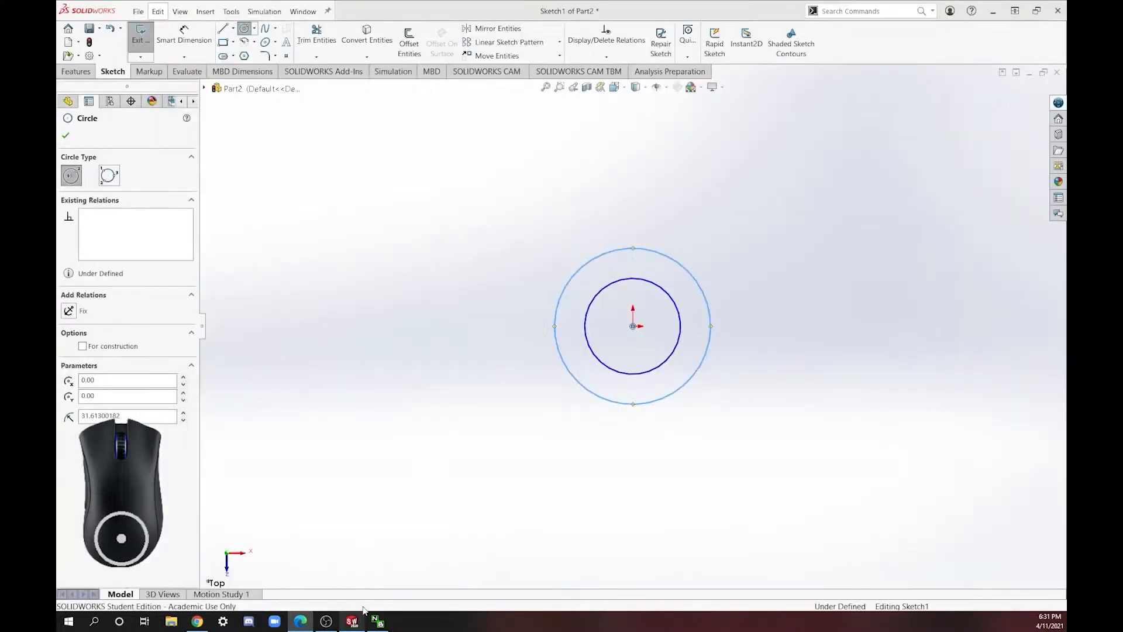
left_click(184, 34)
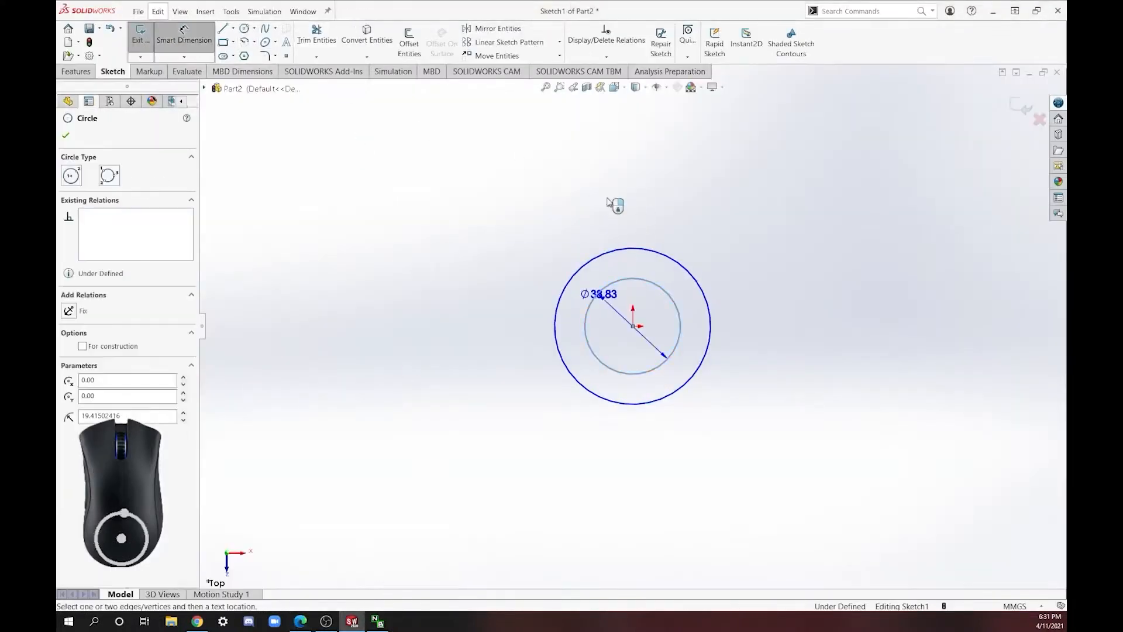
left_click(621, 175)
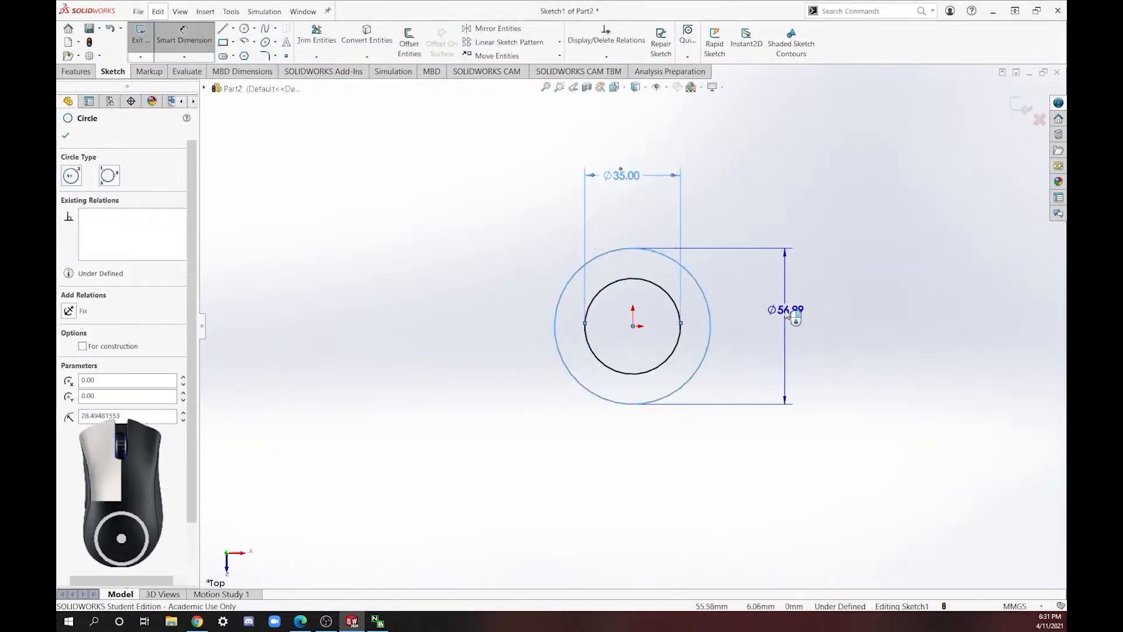
left_click(786, 309)
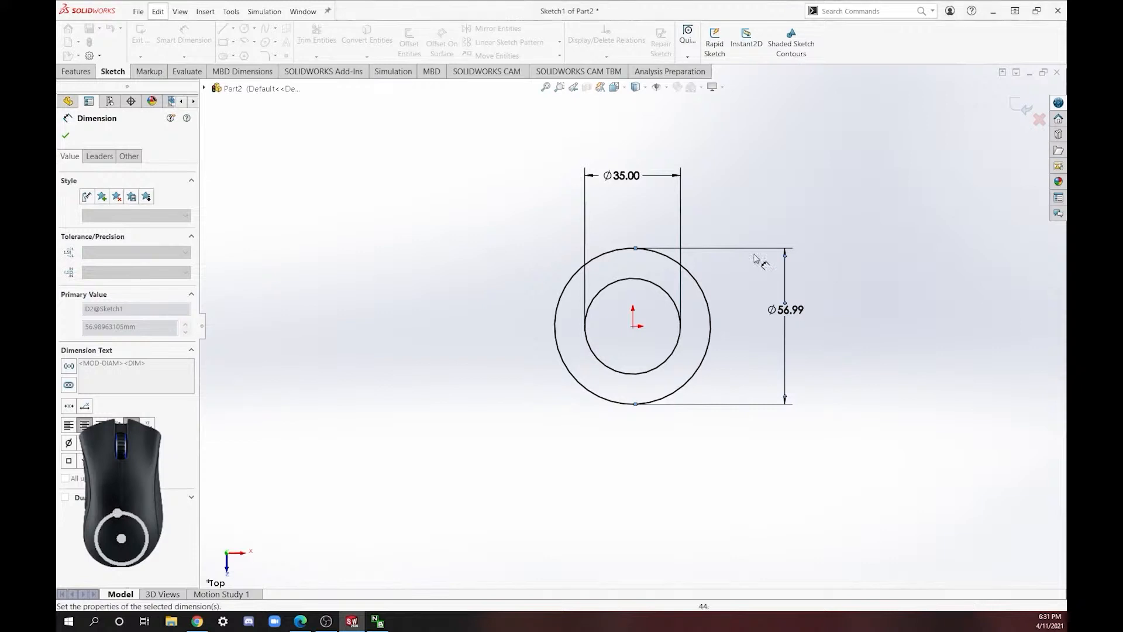
left_click(65, 136)
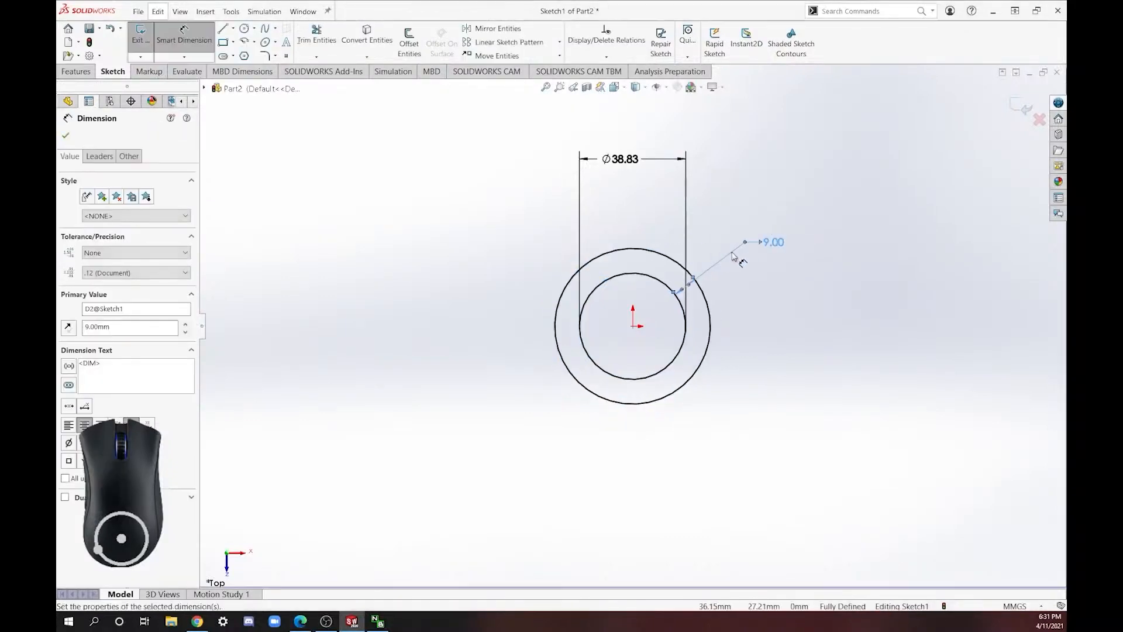
mouse_move(620, 183)
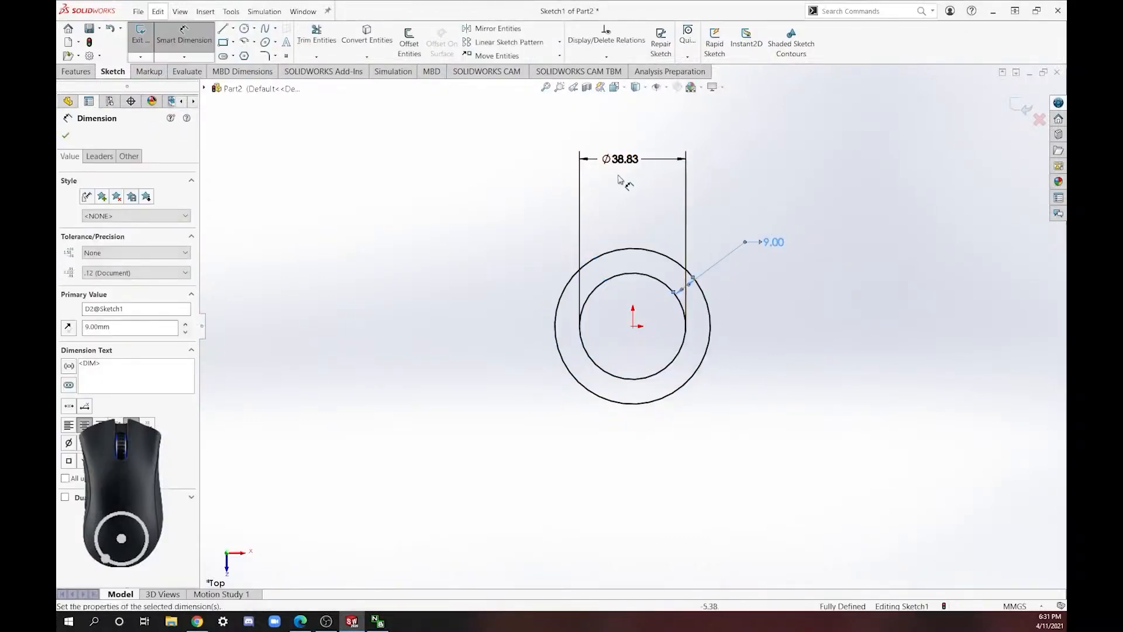
double_click(621, 158)
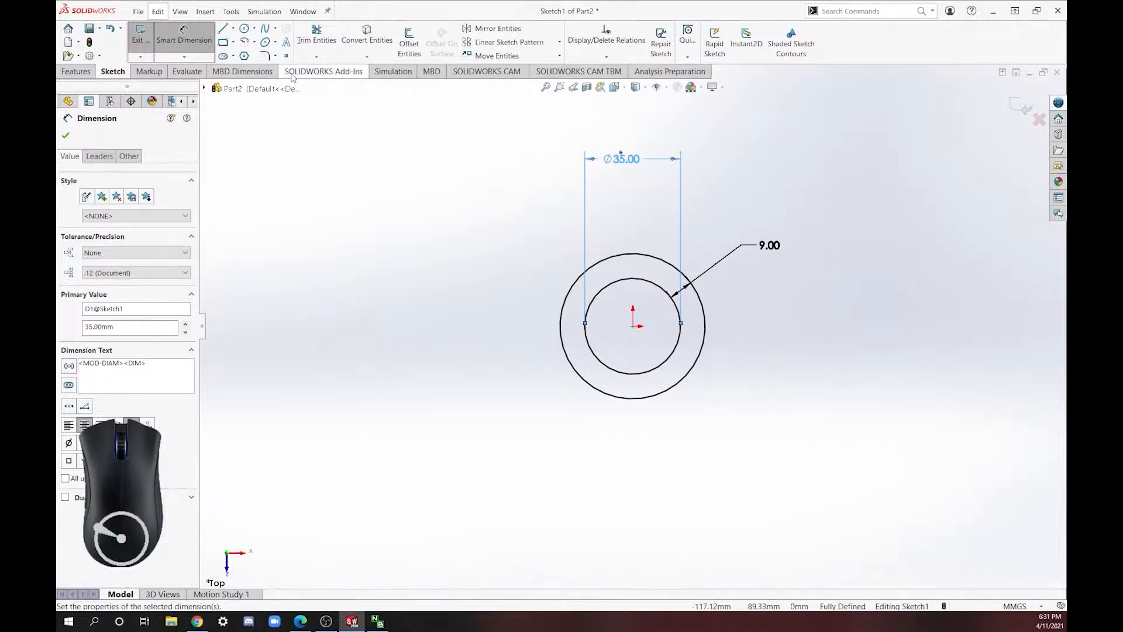
mouse_move(1003, 122)
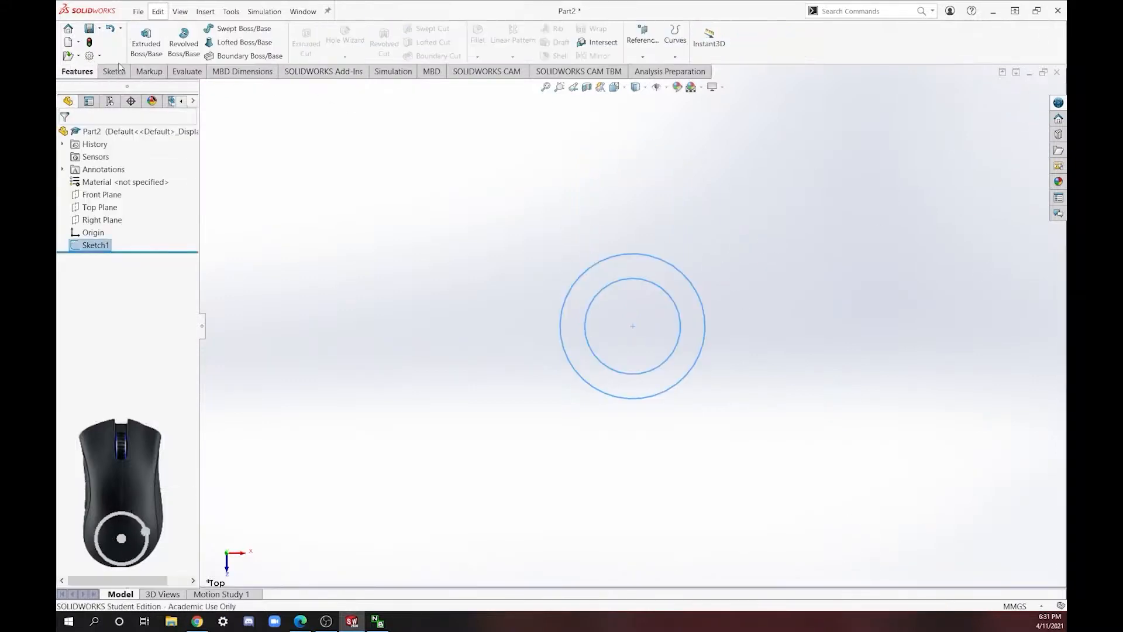
Step: Bring the collar drawing back up to check the collar thickness
left_click(145, 43)
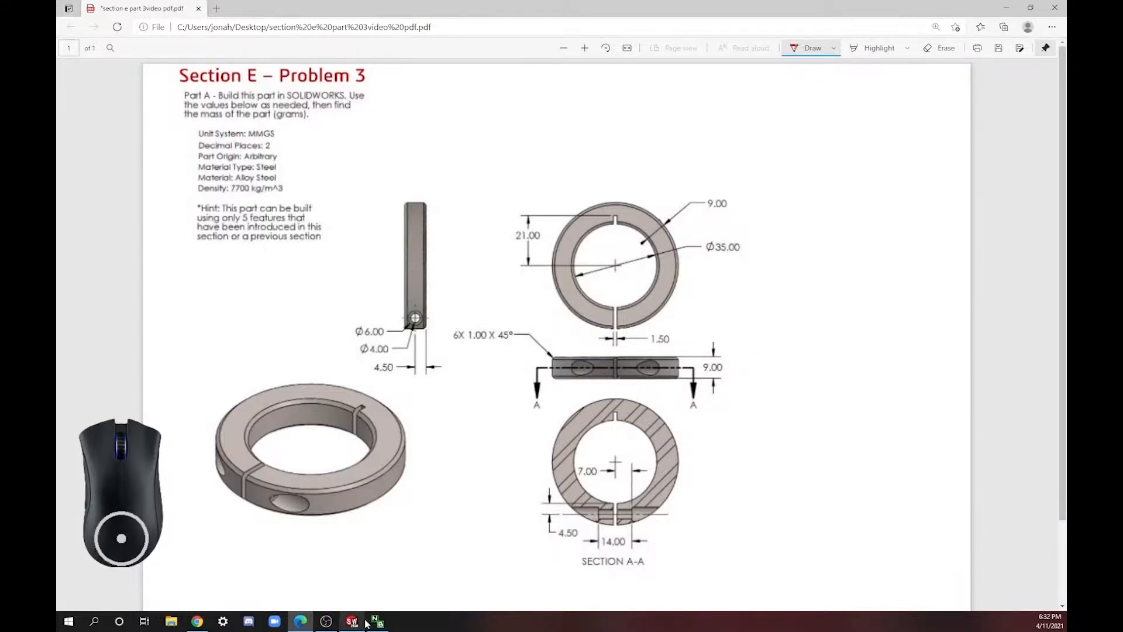
Step: Extrude the two-circle sketch 9 mm Blind into the solid ring Boss-Extrude1
left_click(351, 621)
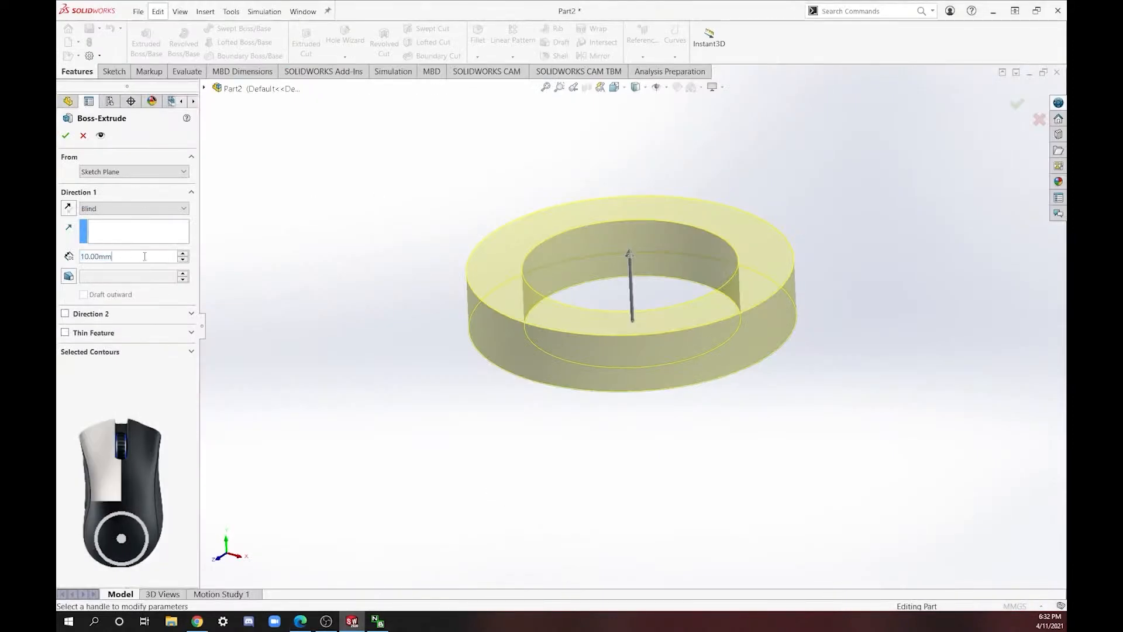
left_click(183, 260)
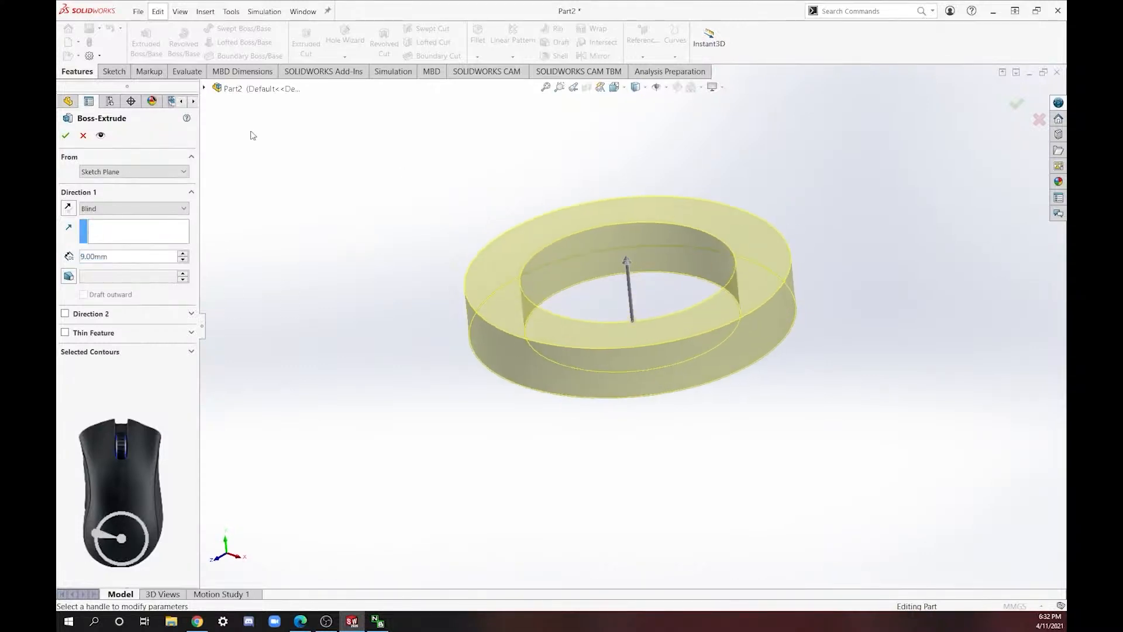
left_click(66, 136)
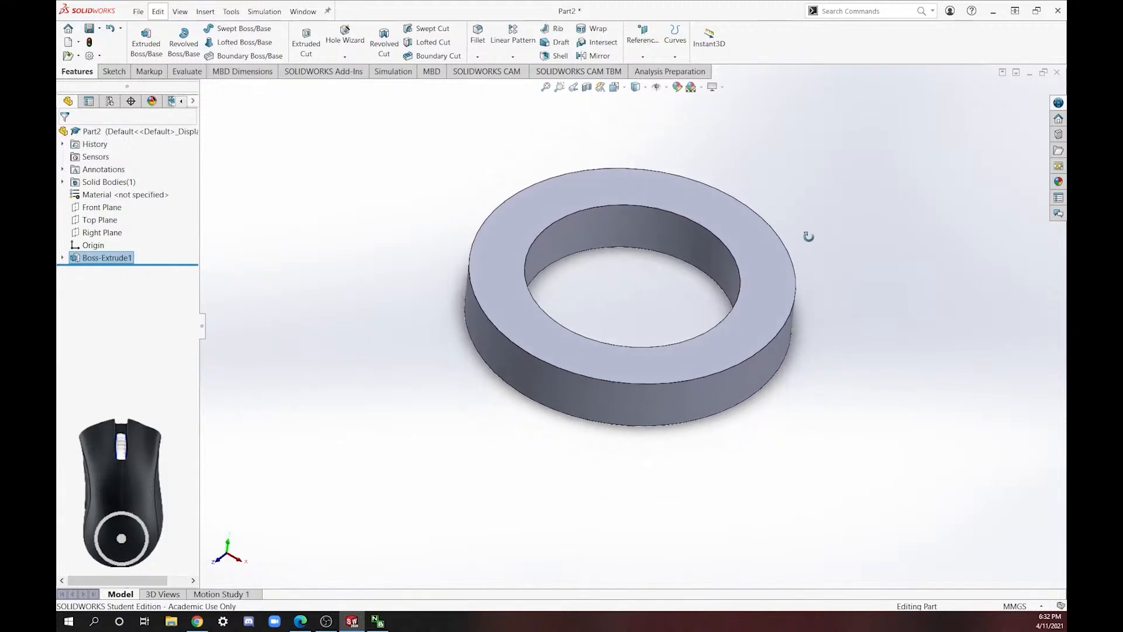
Step: Open Sketch2 on the ring's top face and pick the Line tool
left_click(112, 71)
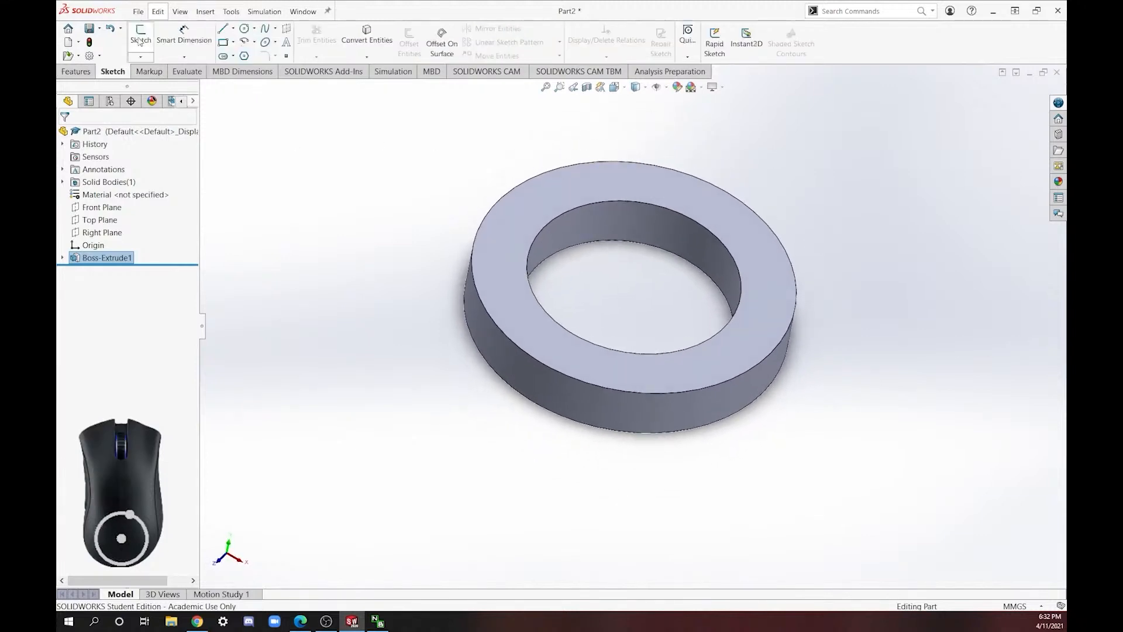
right_click(104, 271)
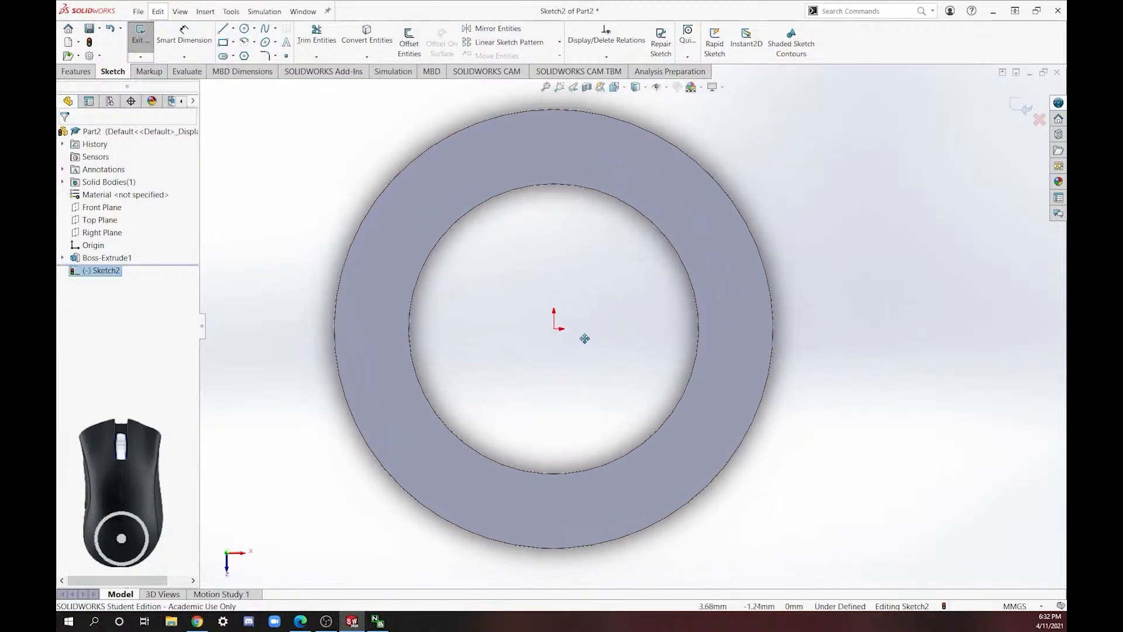
left_click(225, 29)
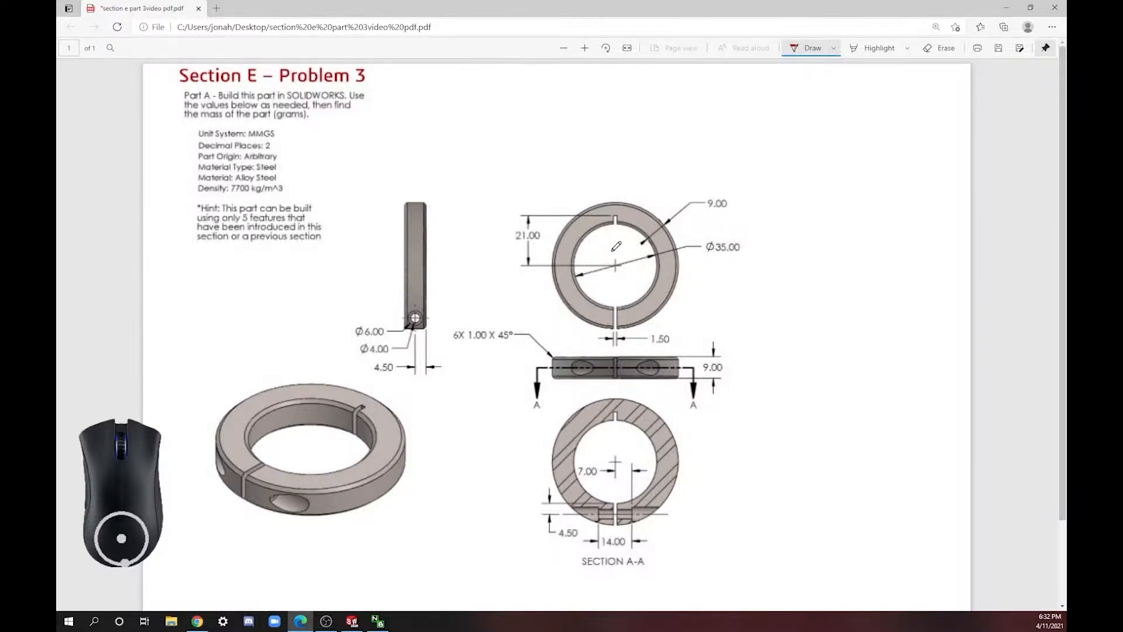
mouse_move(621, 235)
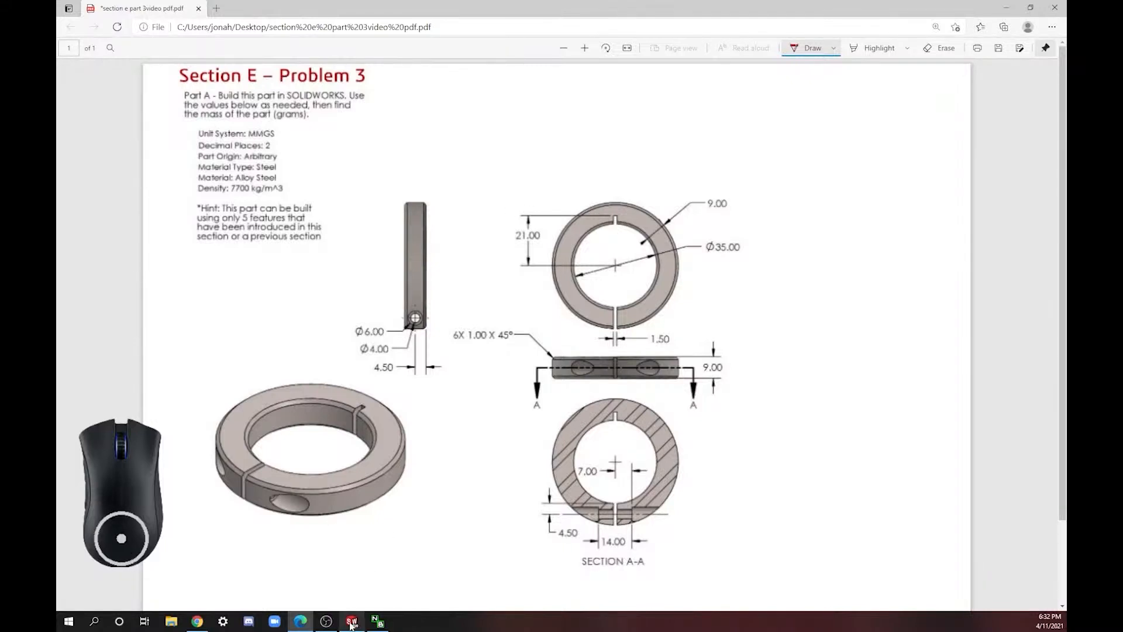
Step: Confirm the 21.00 mm vertical centerline above the origin and check its construction-line properties
left_click(351, 621)
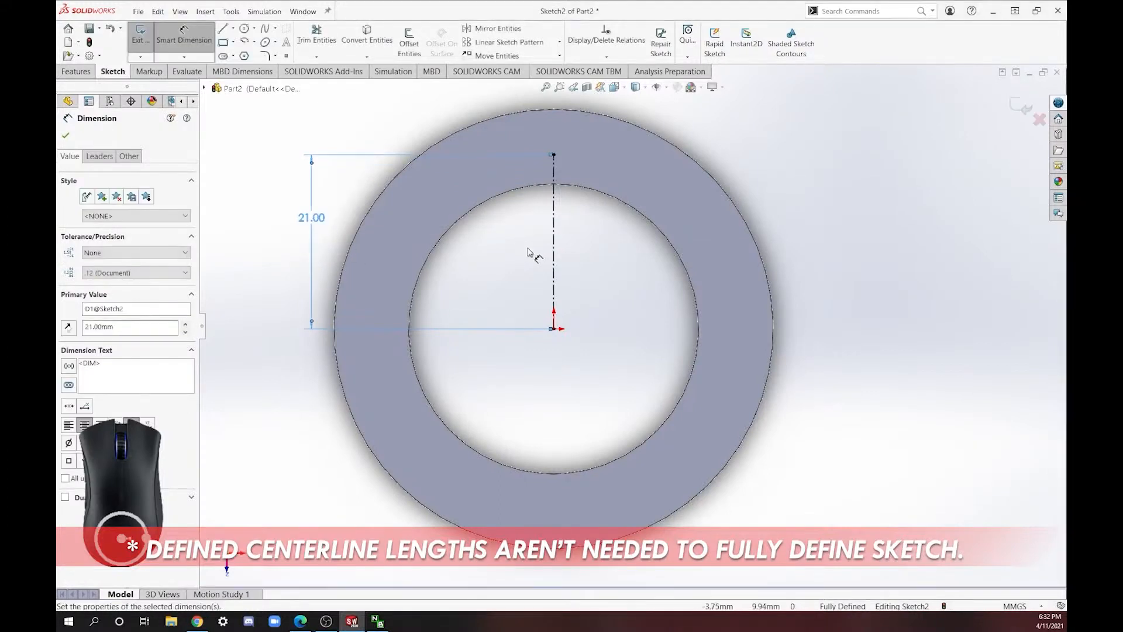
left_click(65, 136)
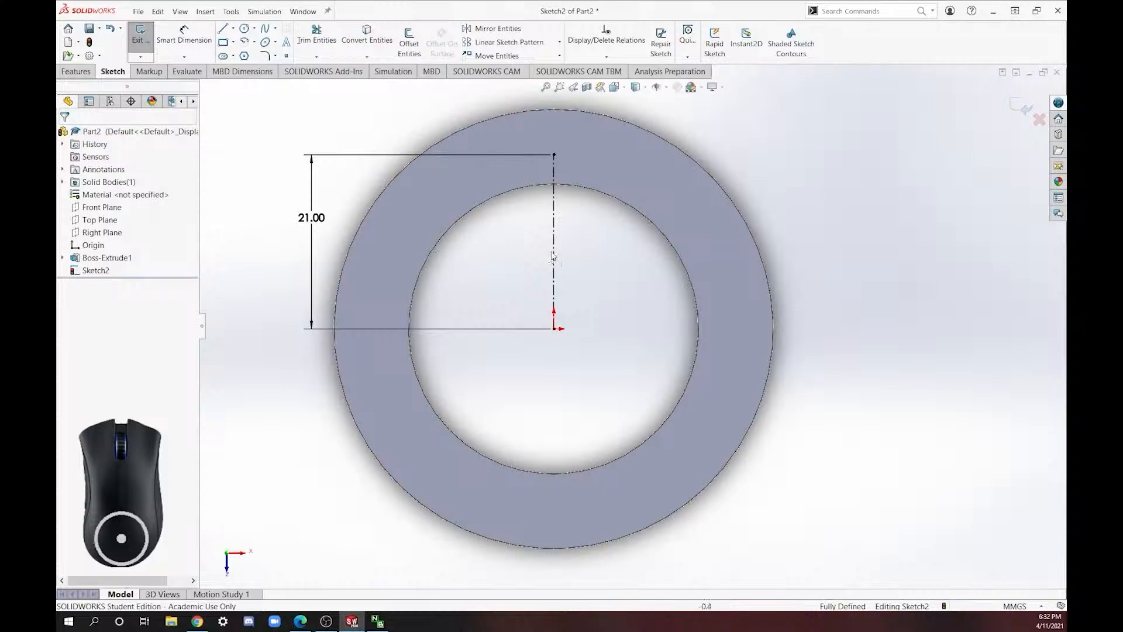
left_click(552, 236)
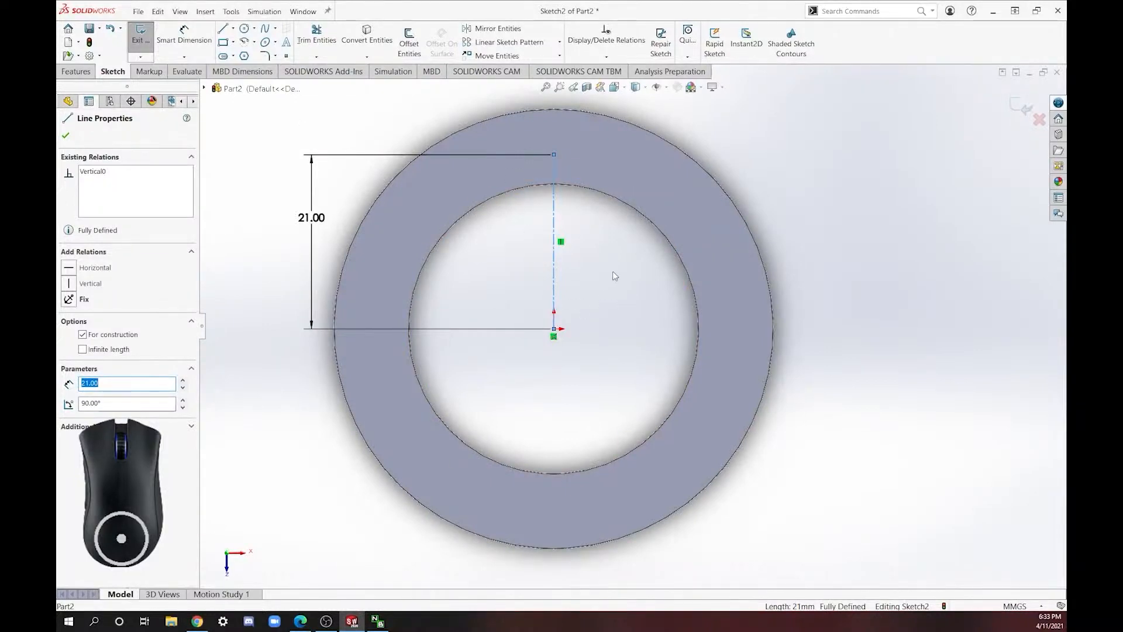
left_click(65, 136)
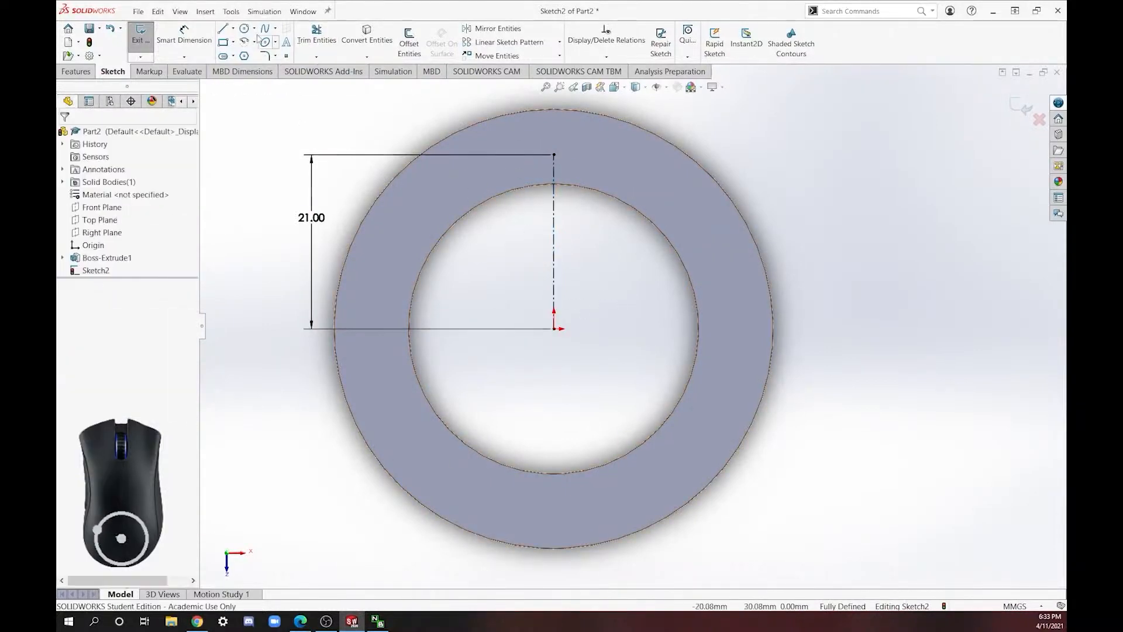
Step: Draw a short horizontal midpoint line centred on the centerline's top end
left_click(224, 28)
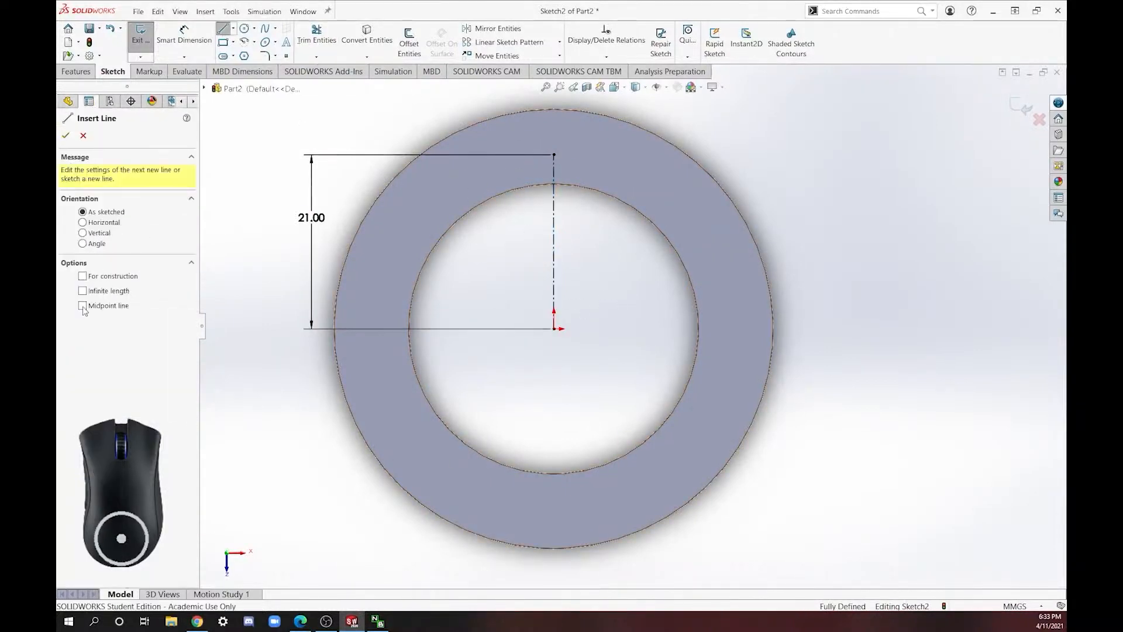
left_click(81, 305)
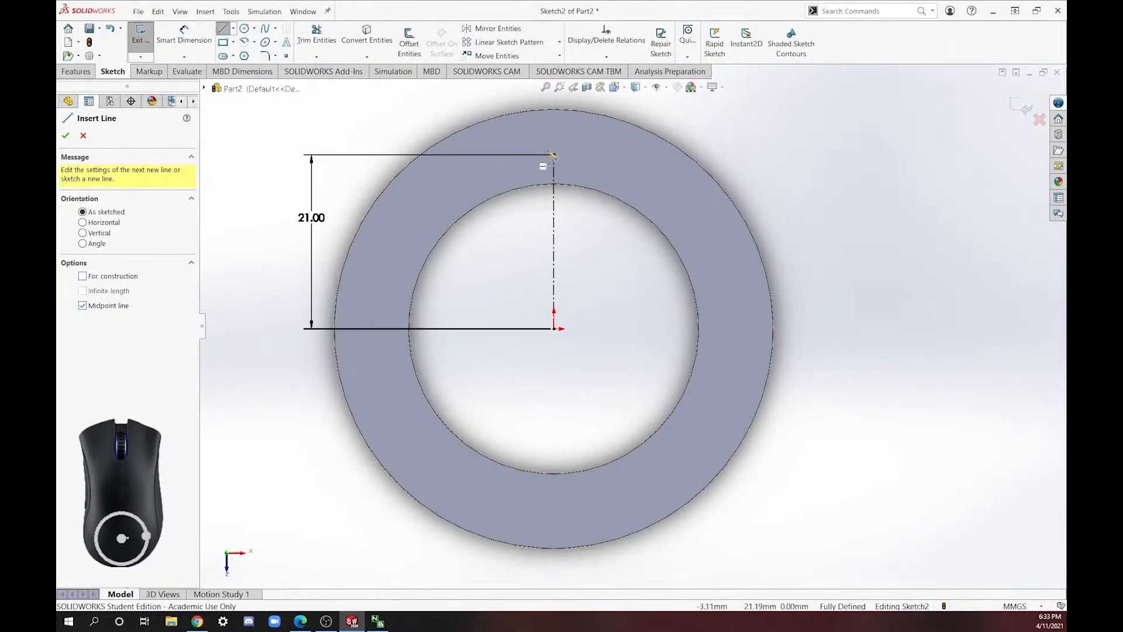
left_click(553, 156)
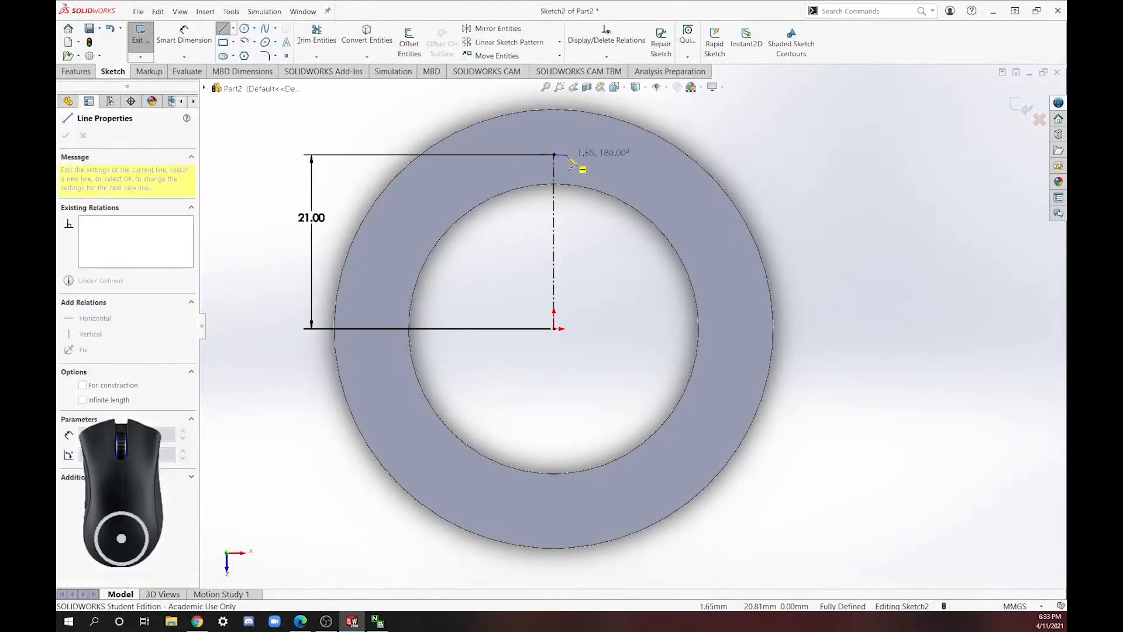
mouse_move(559, 161)
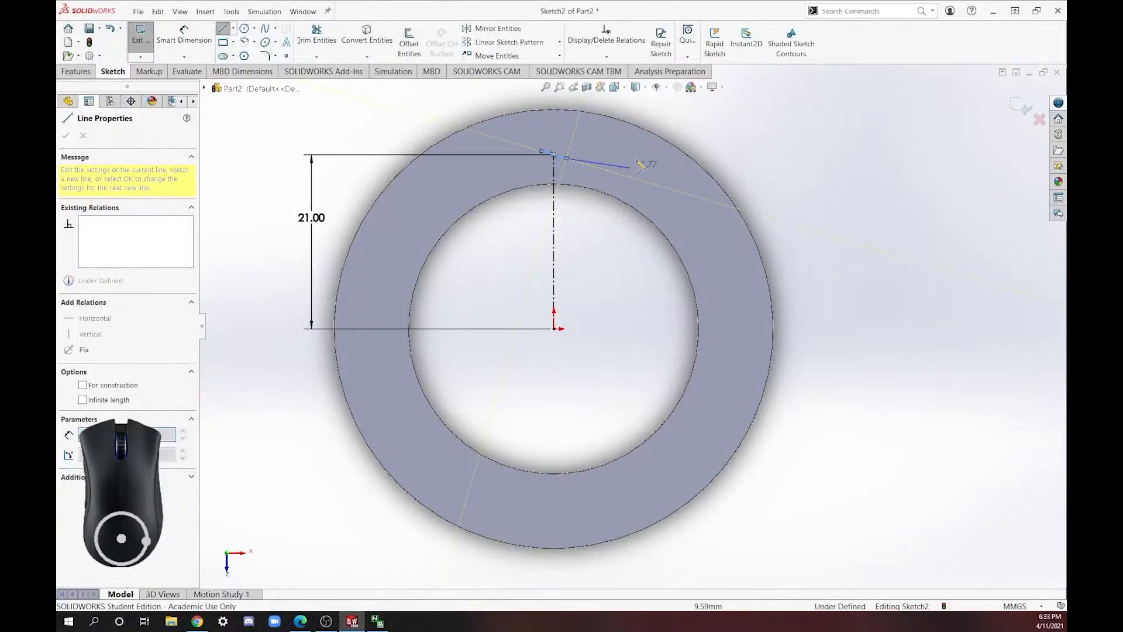
left_click(66, 136)
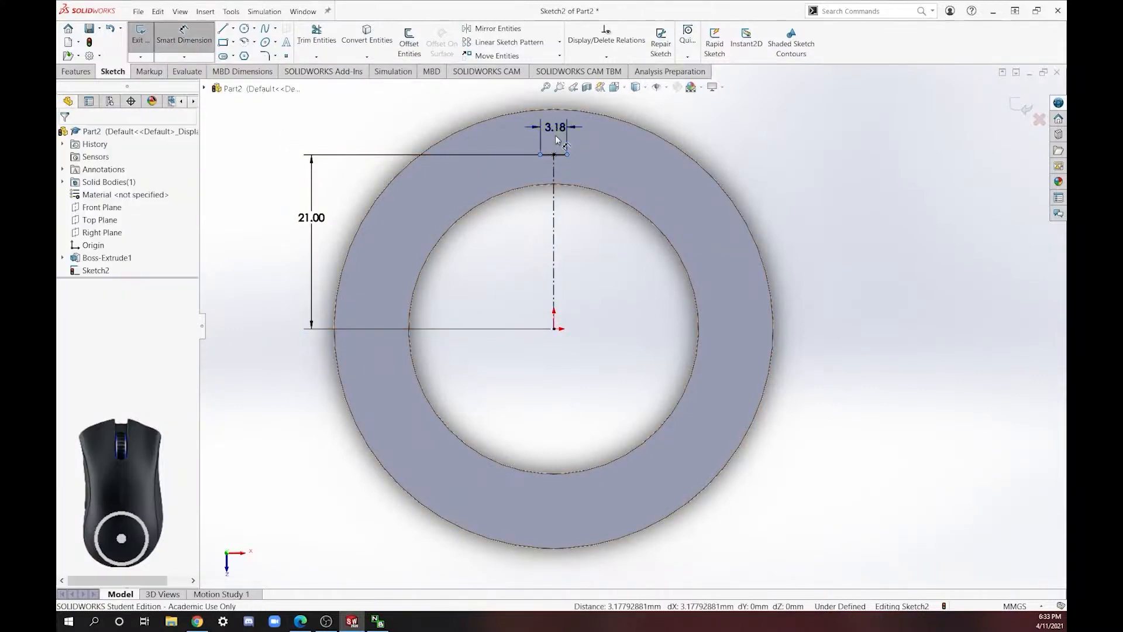
Step: Set the slot top width to 1.50 mm per the drawing and run two lines down past the ring's bottom edge
left_click(301, 621)
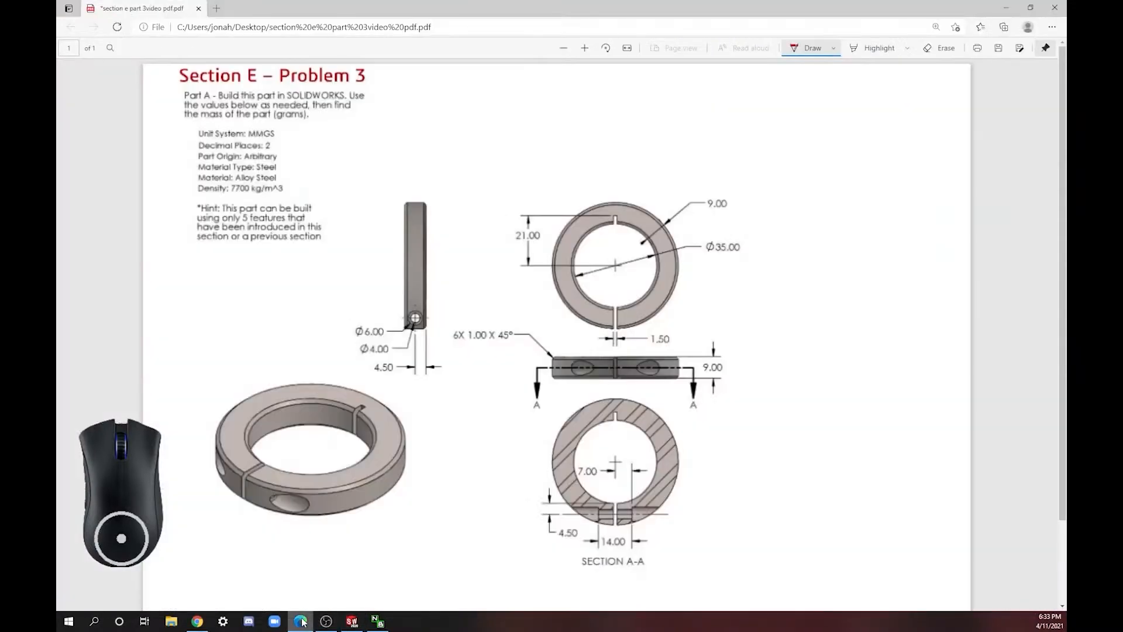
mouse_move(597, 362)
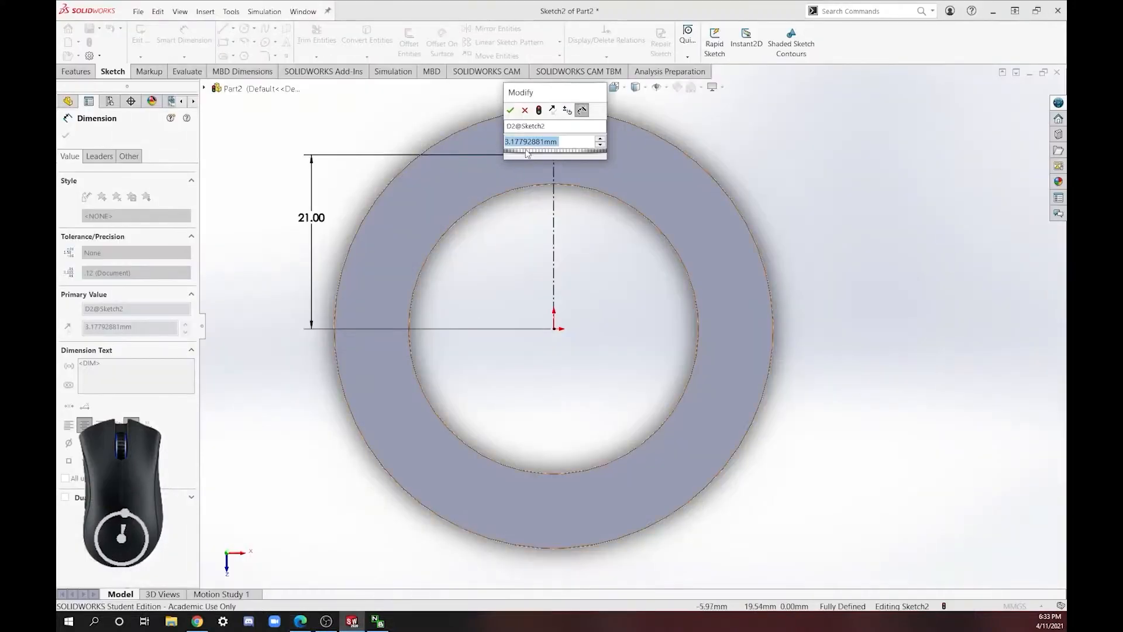
left_click(510, 110)
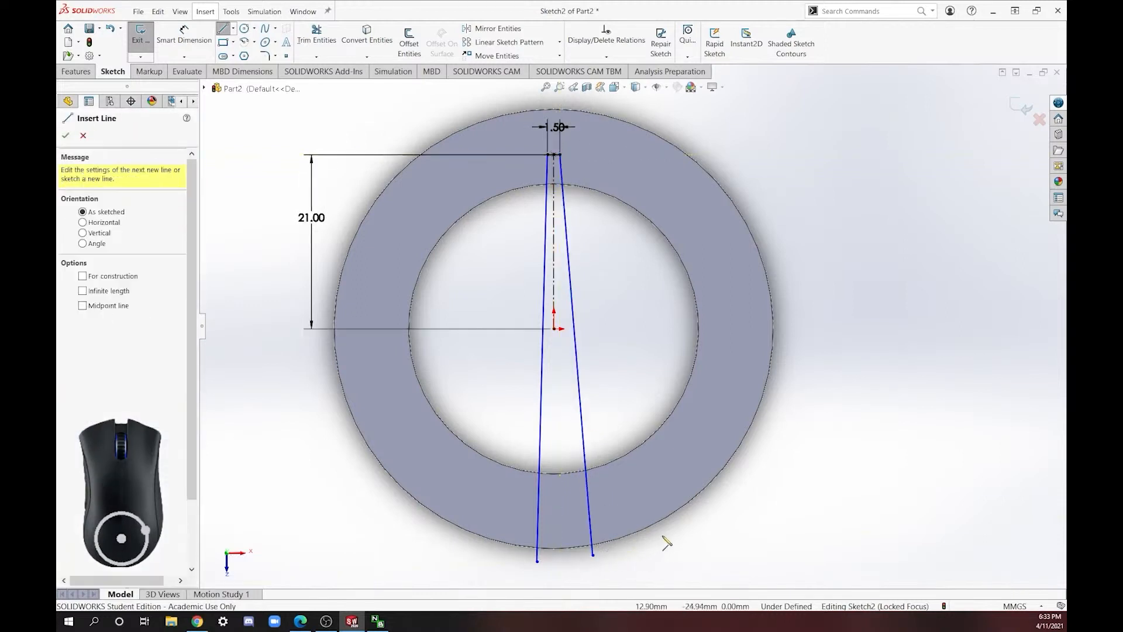
left_click(65, 135)
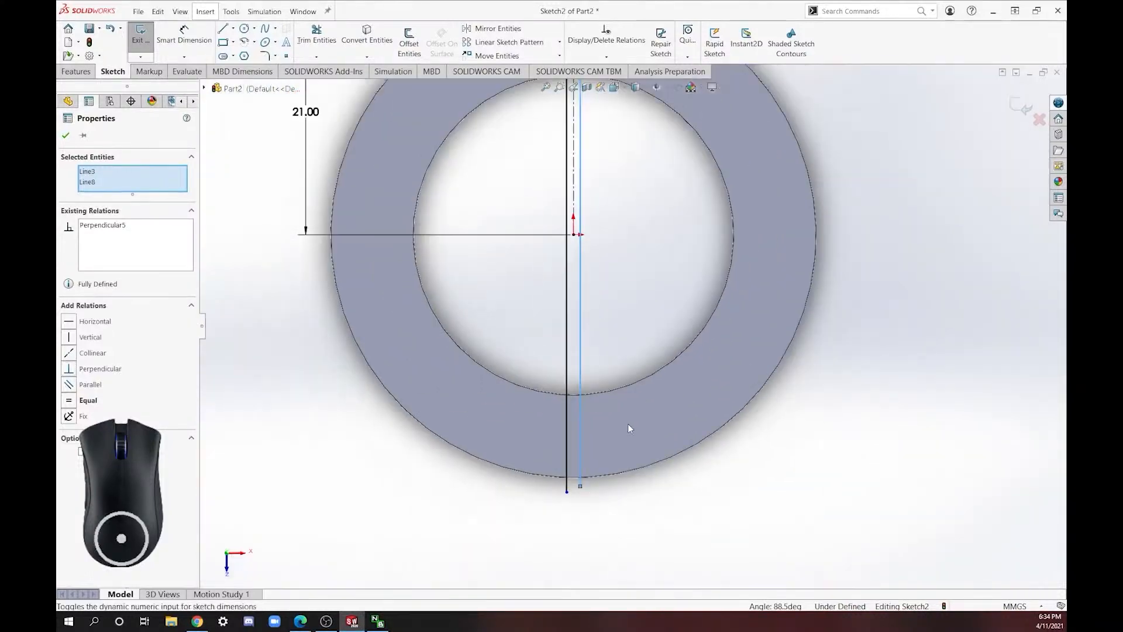
Step: Level the slot lines' bottom ends and close the slot outline with a horizontal line below the ring
left_click(567, 492)
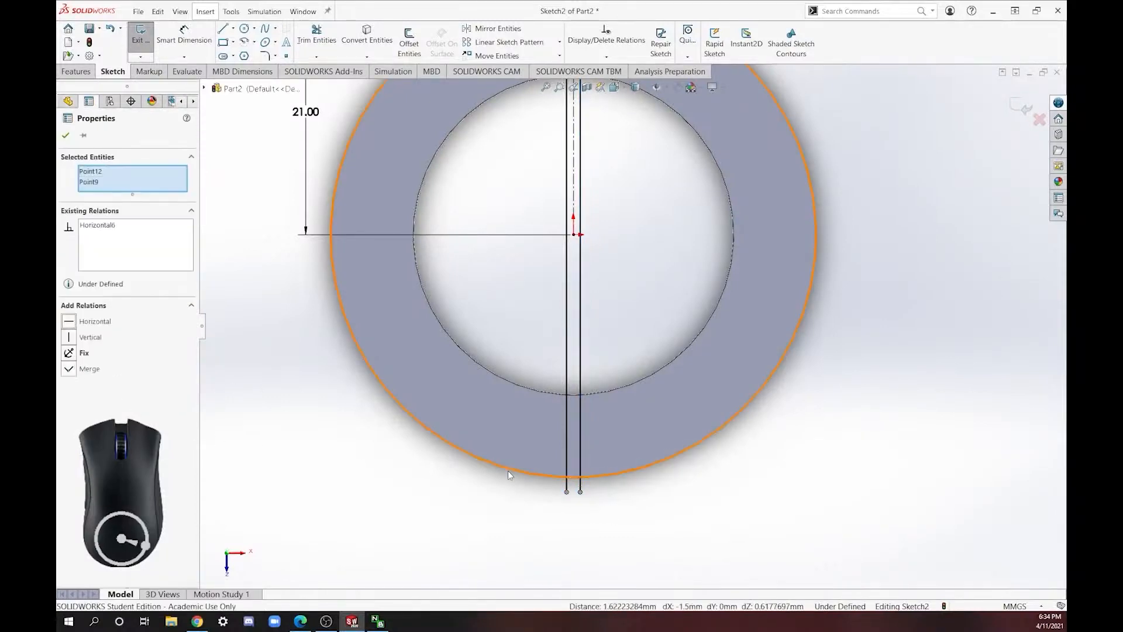
left_click(66, 135)
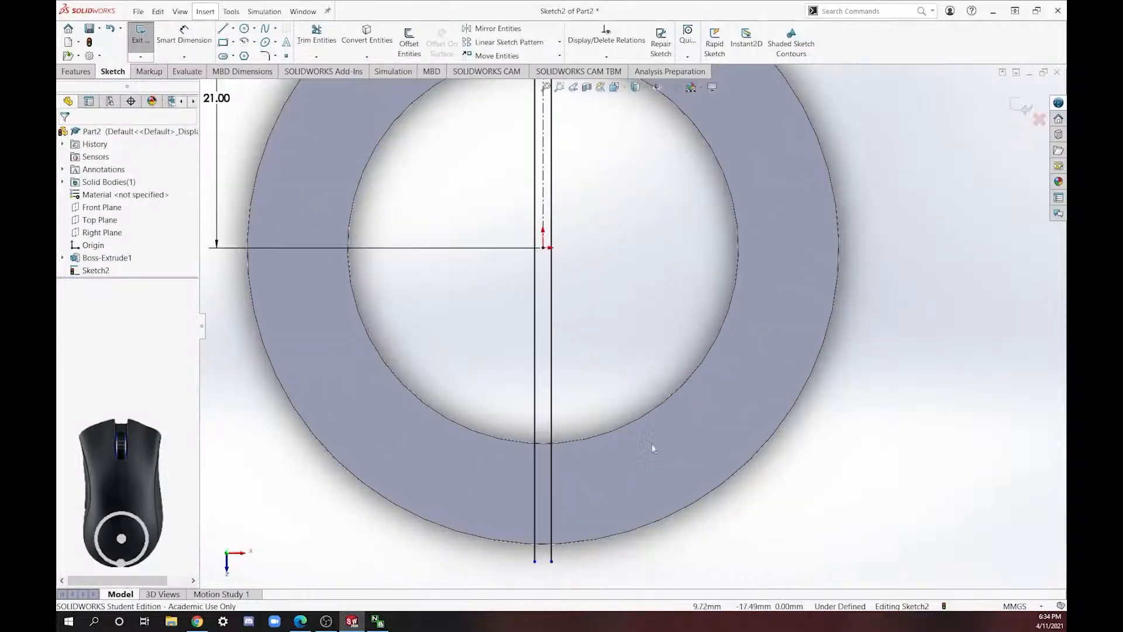
left_click(225, 28)
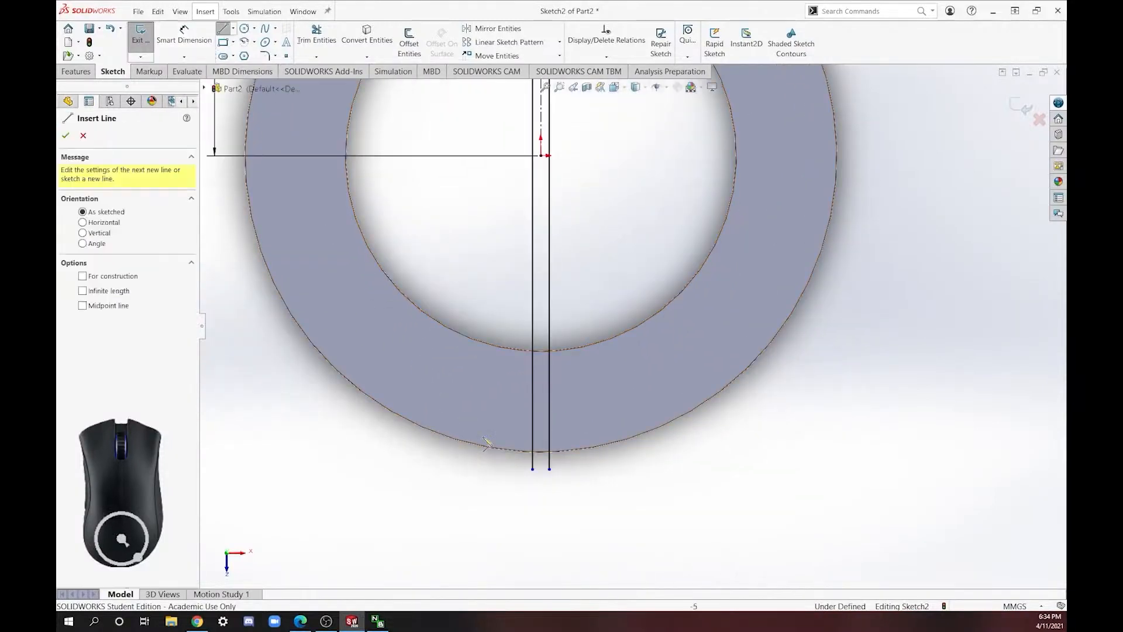
left_click(540, 452)
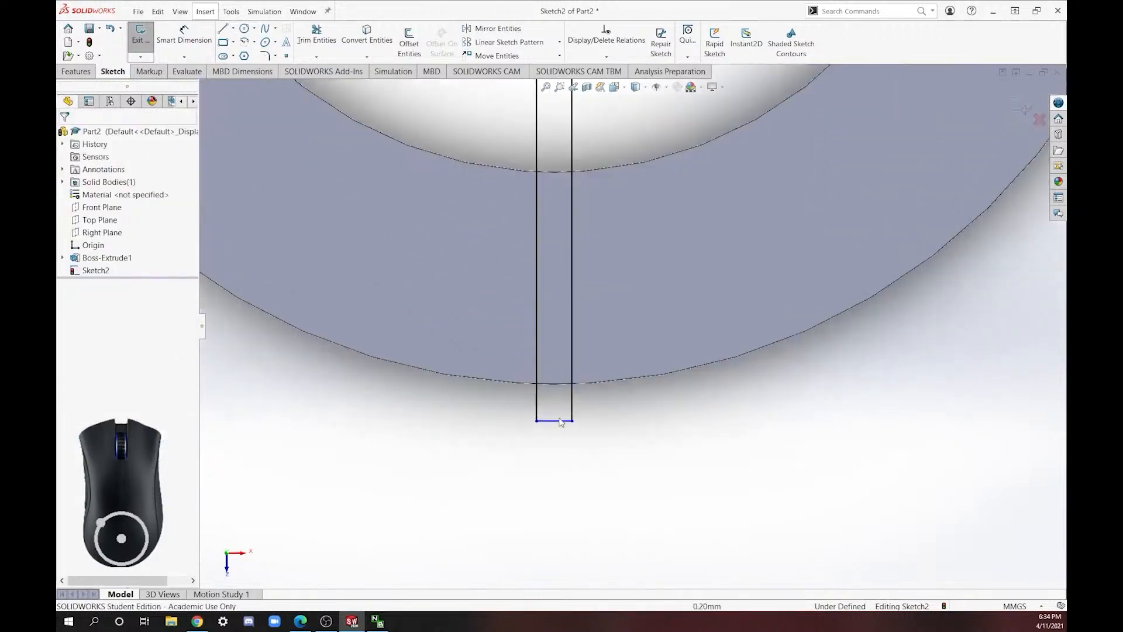
left_click(553, 400)
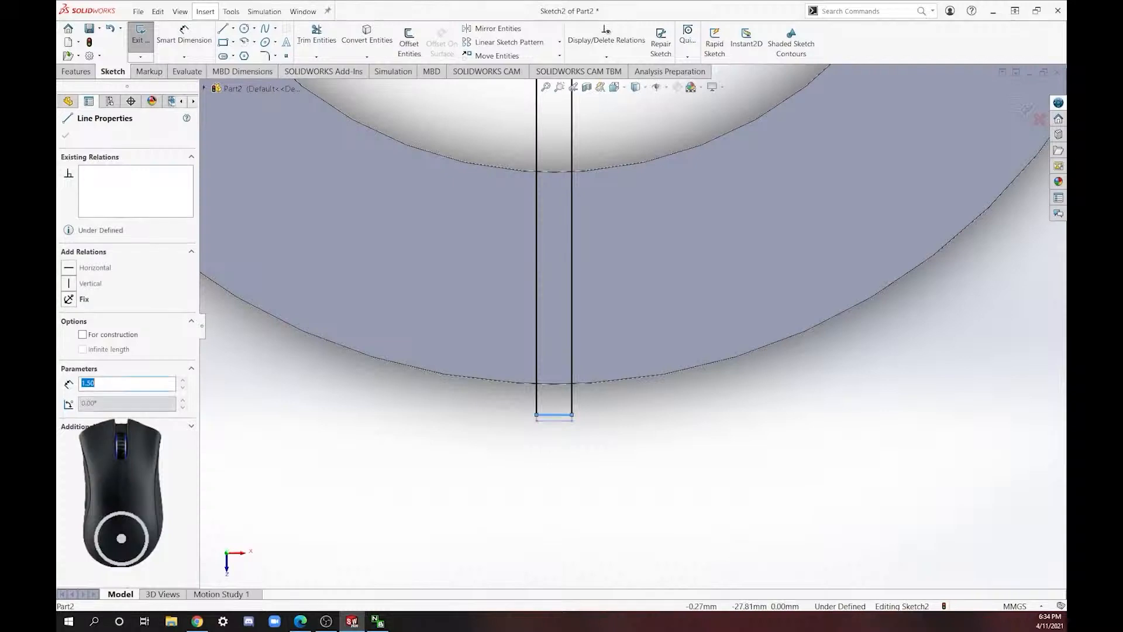
left_click(95, 267)
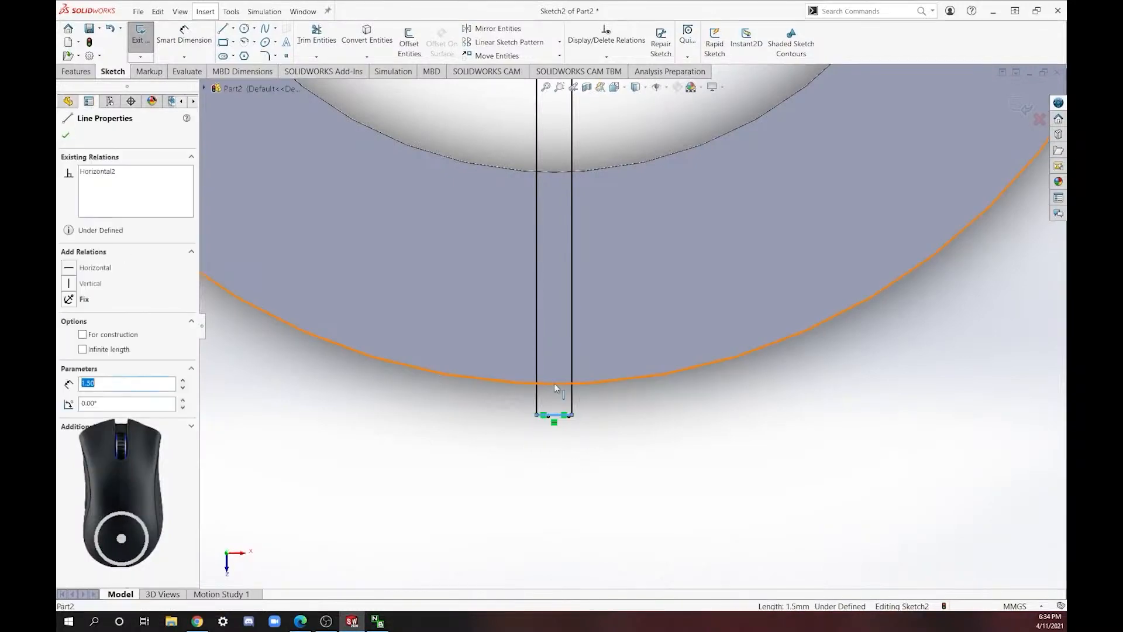
left_click(66, 135)
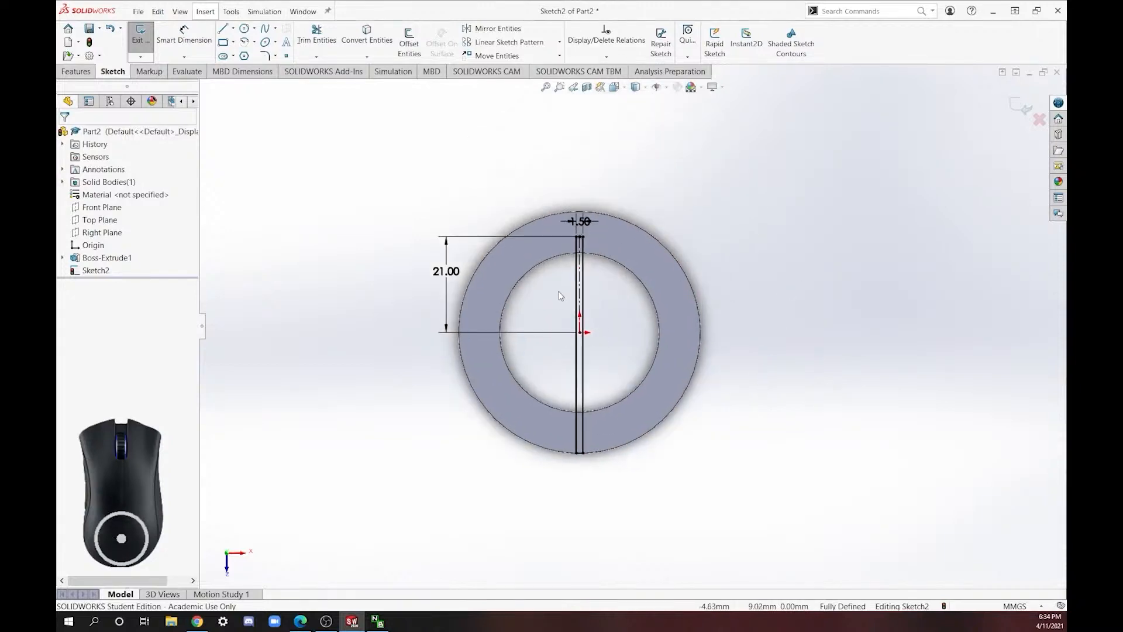
mouse_move(936, 136)
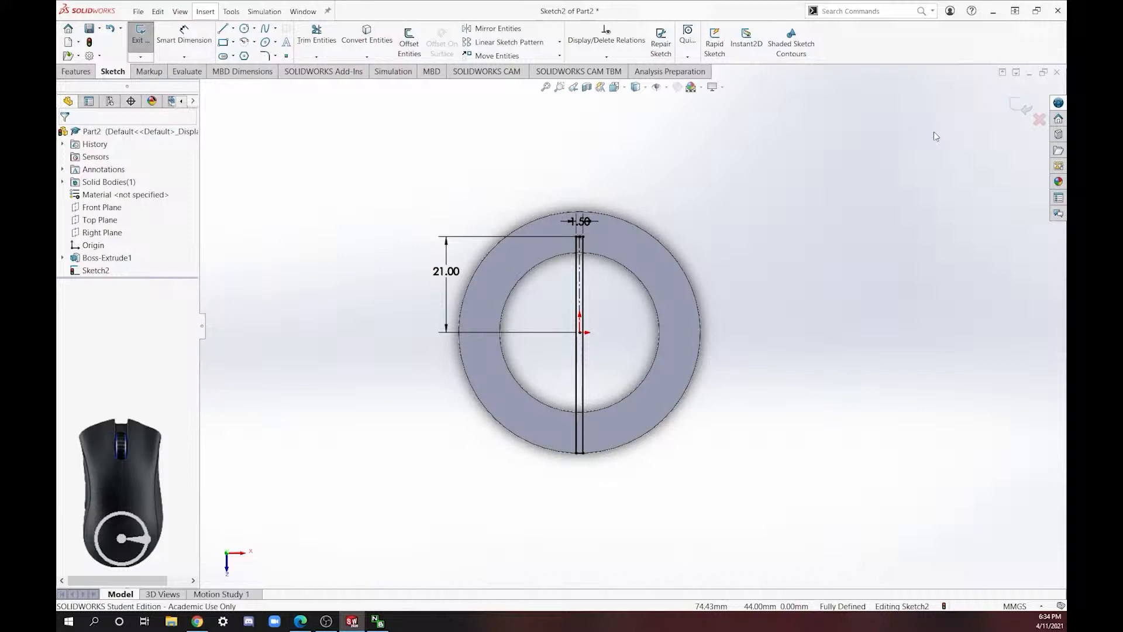
Step: Cut the slot profile 12 mm Blind through the ring with Extruded Cut
left_click(139, 36)
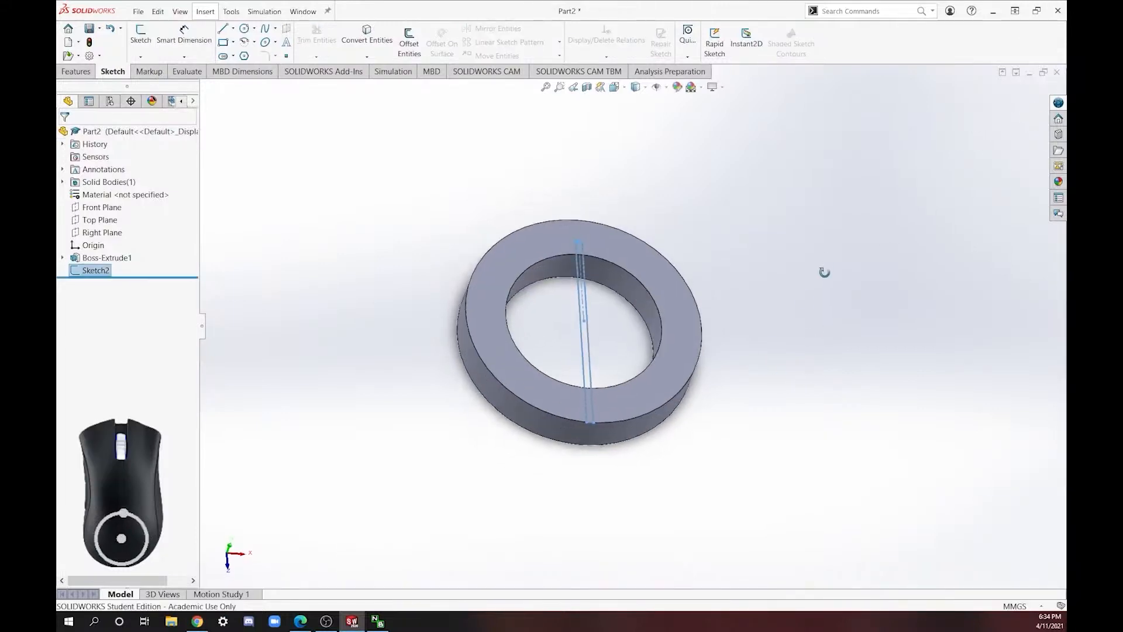
left_click(77, 71)
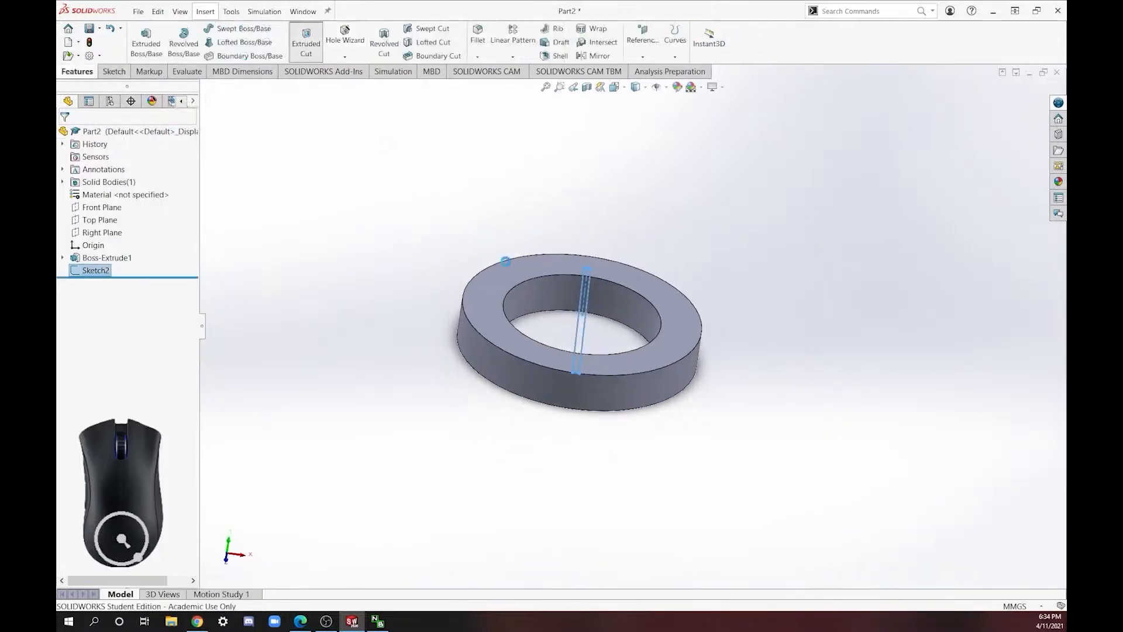
left_click(305, 44)
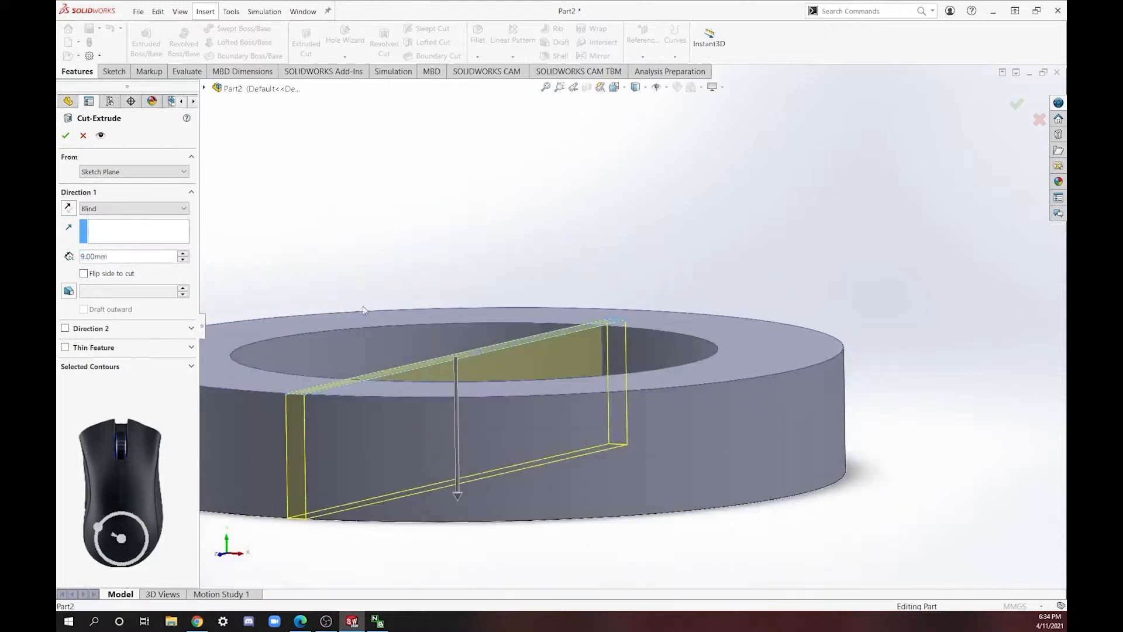
mouse_move(463, 497)
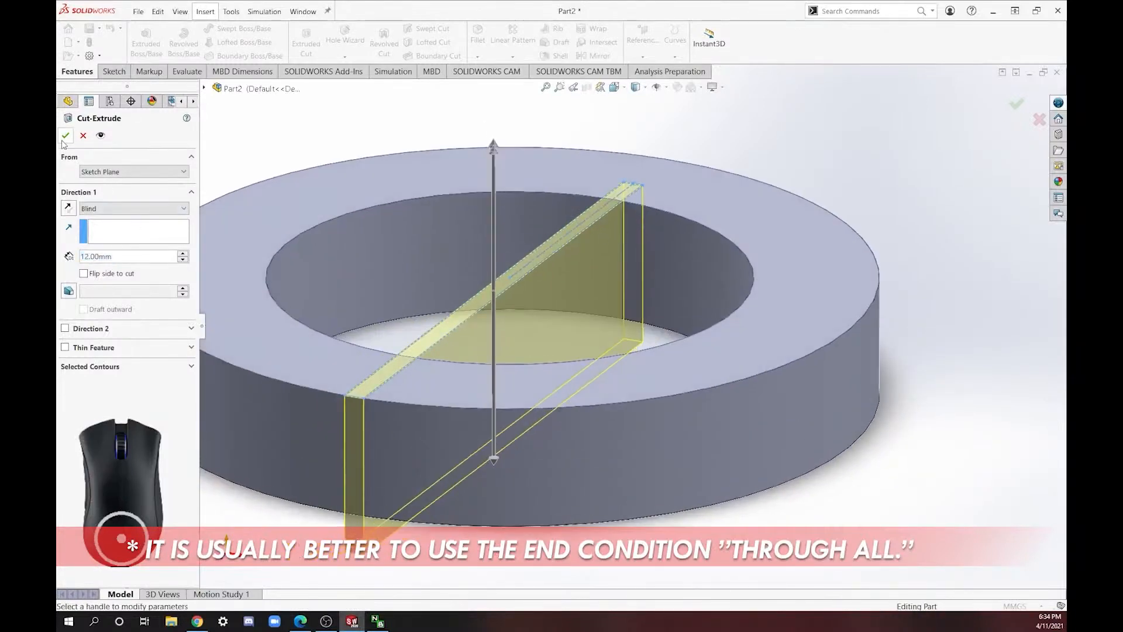
left_click(66, 135)
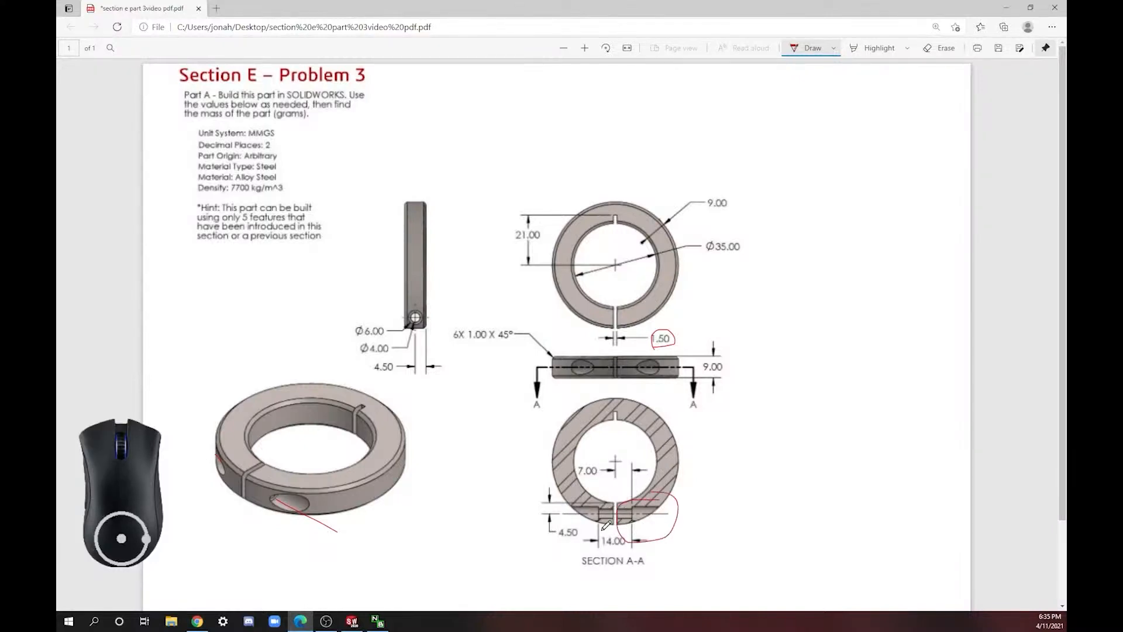
mouse_move(429, 563)
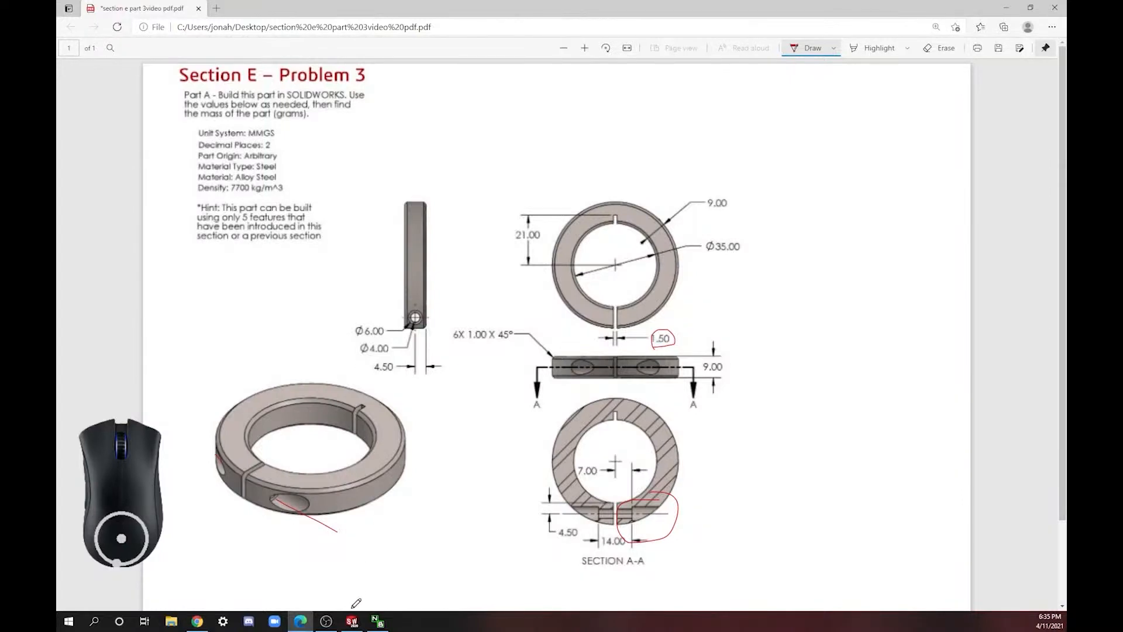
left_click(351, 621)
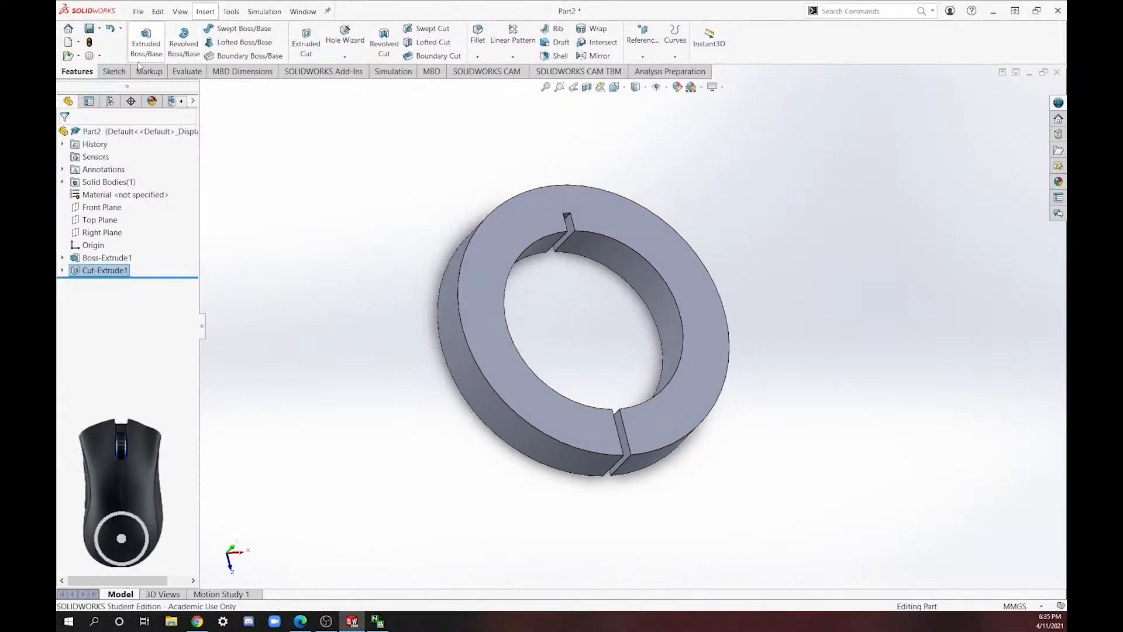
Step: Begin Sketch3 on the Front Plane, briefly checking a section view through the collar
left_click(112, 71)
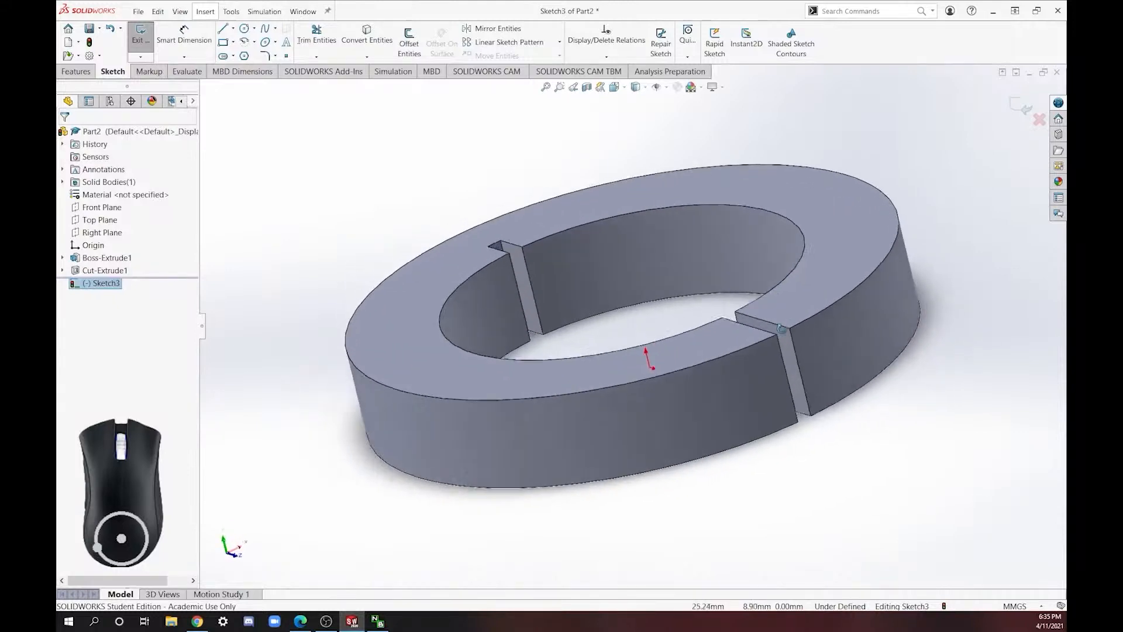
mouse_move(586, 86)
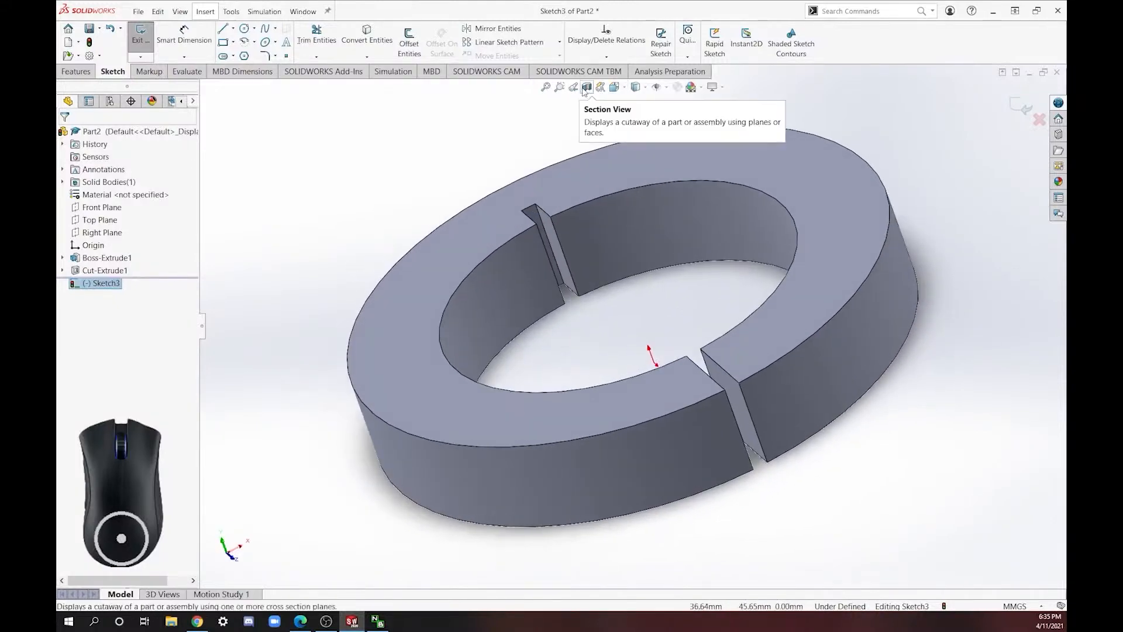
left_click(586, 86)
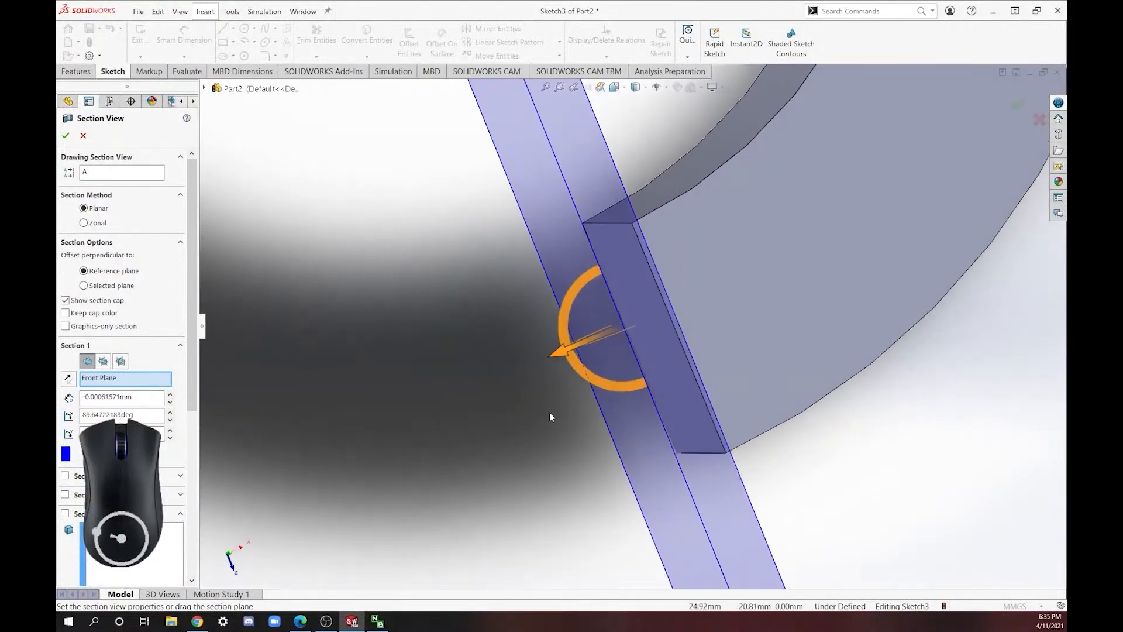
left_click(83, 136)
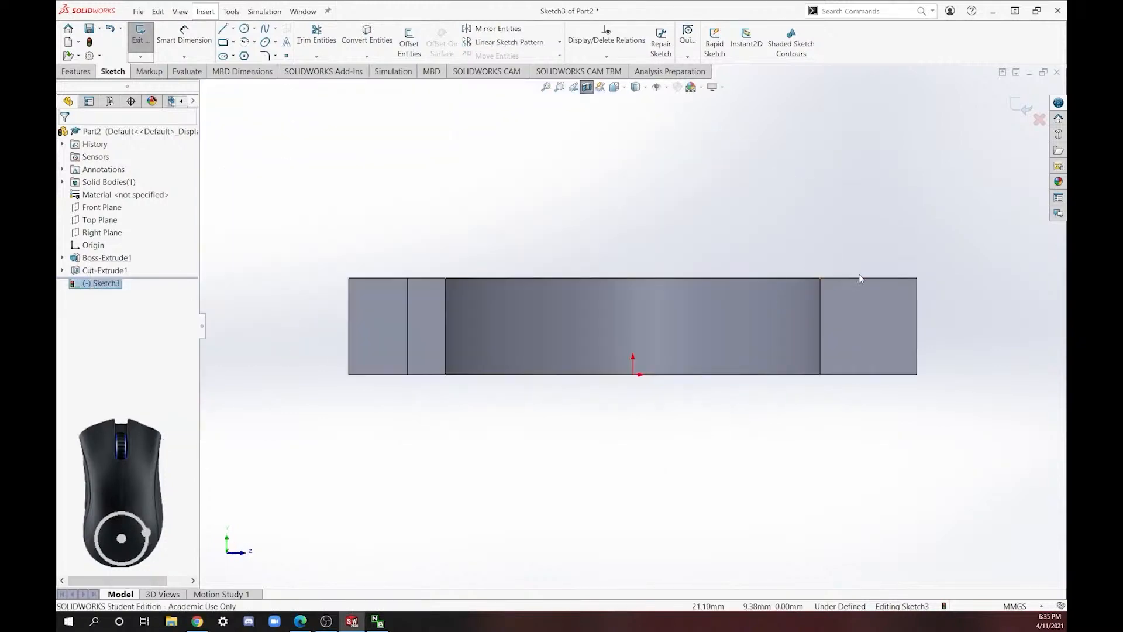
Step: Draw a circle on the end face and dimension it 4.50 from the slot face
scroll("up", 3)
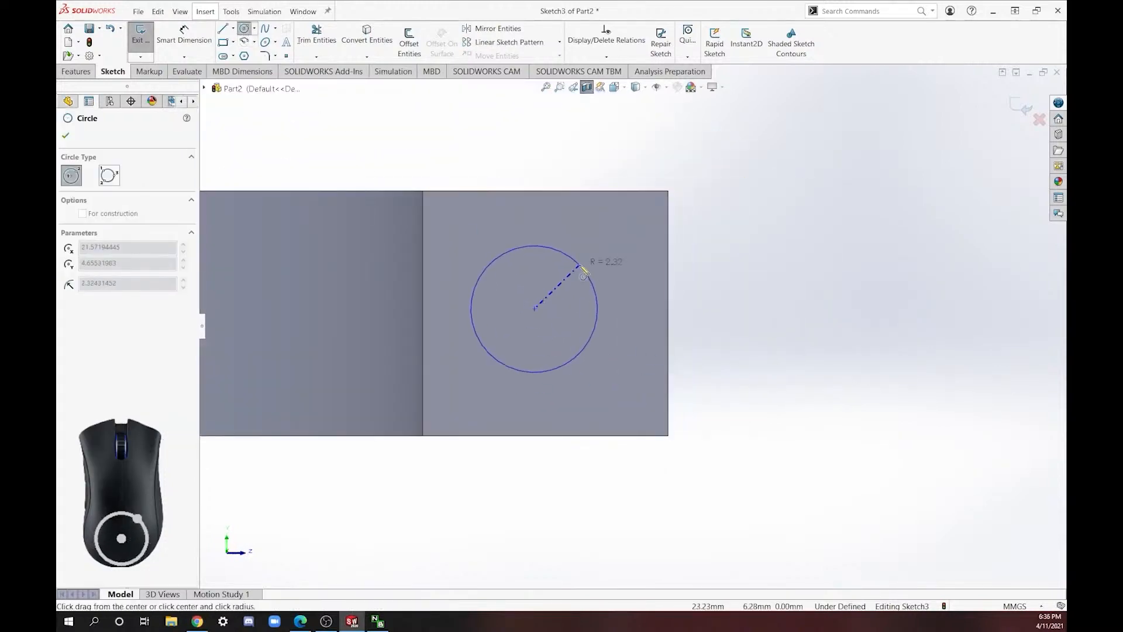
left_click(583, 273)
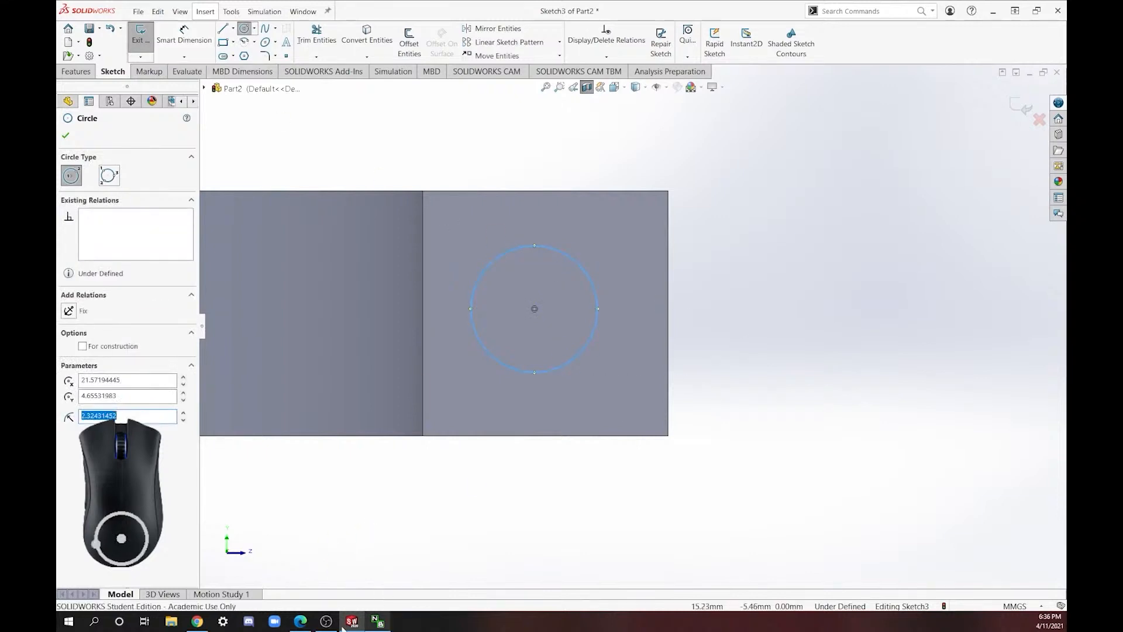
left_click(301, 621)
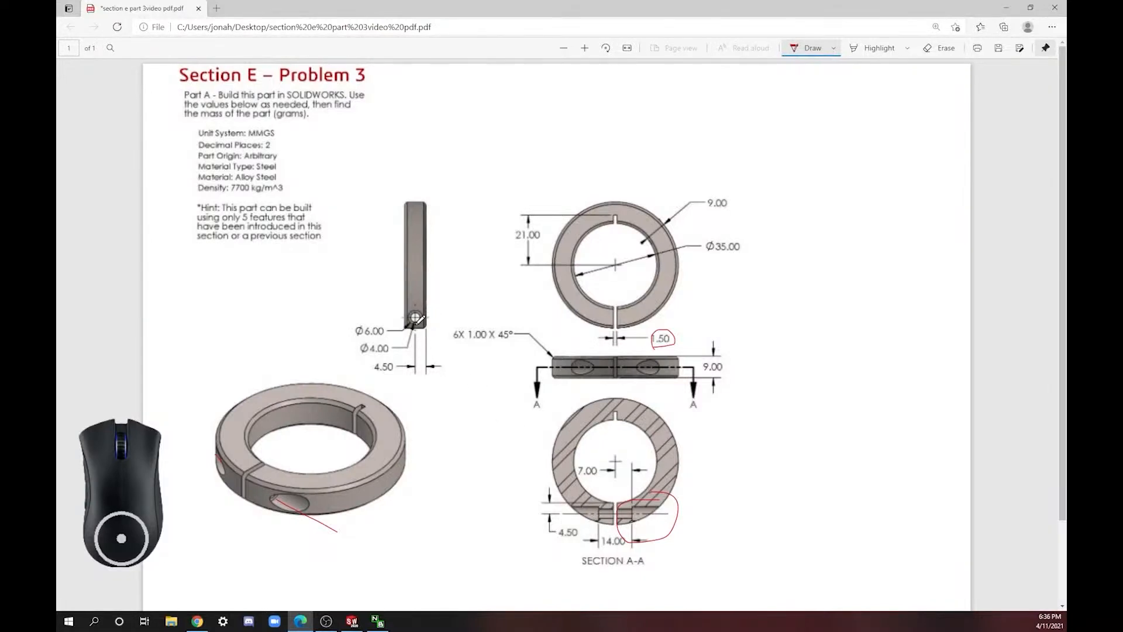
mouse_move(379, 528)
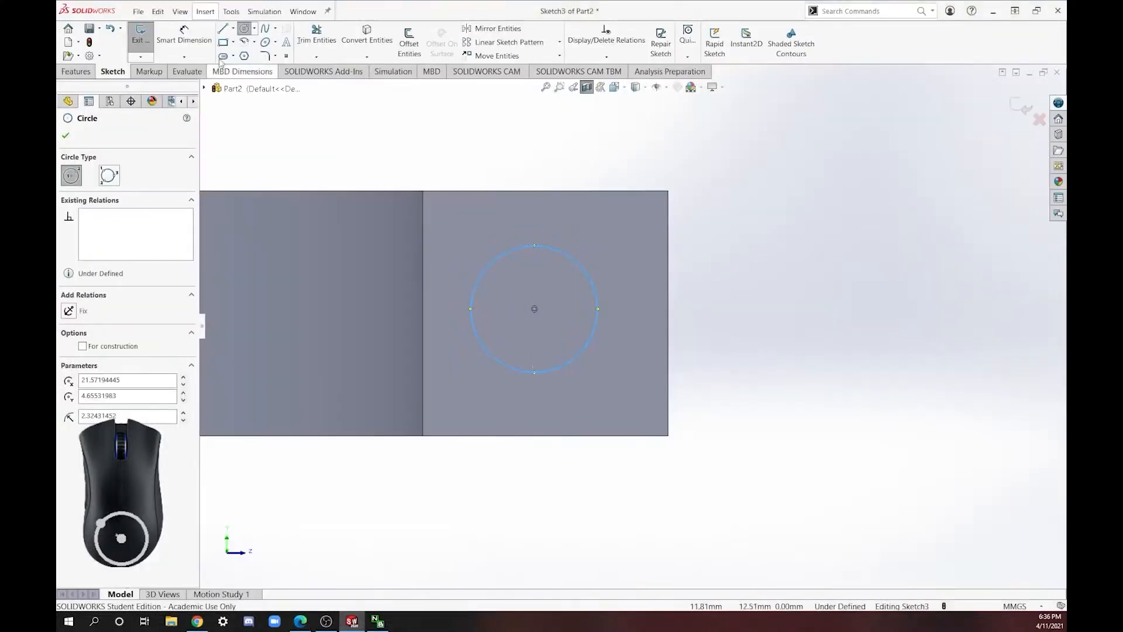
left_click(66, 136)
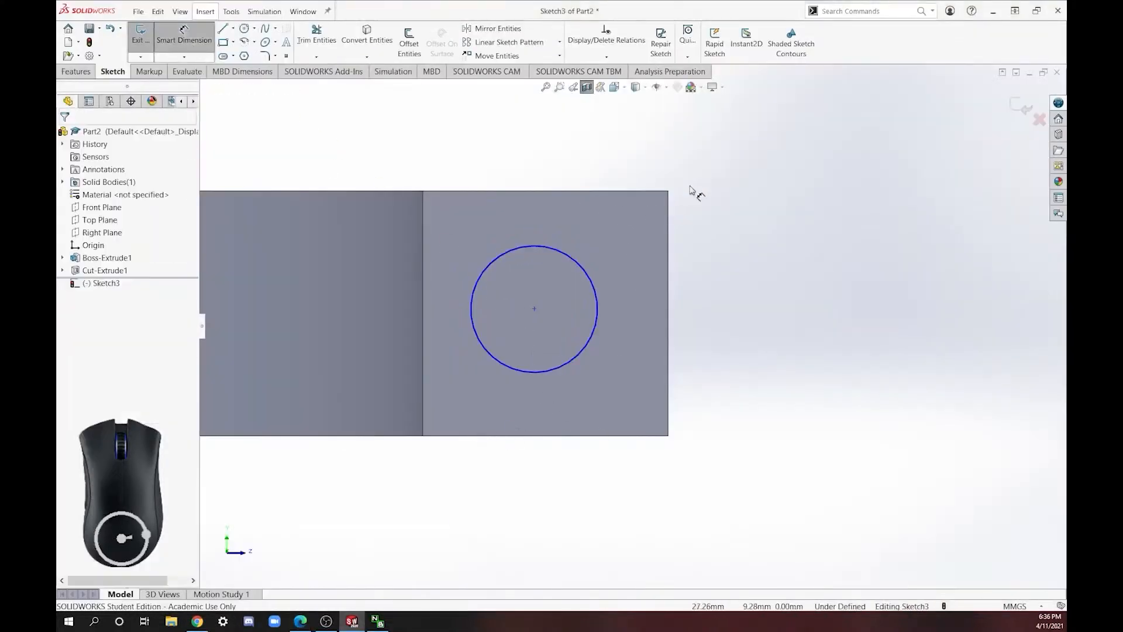
mouse_move(517, 337)
type("4.")
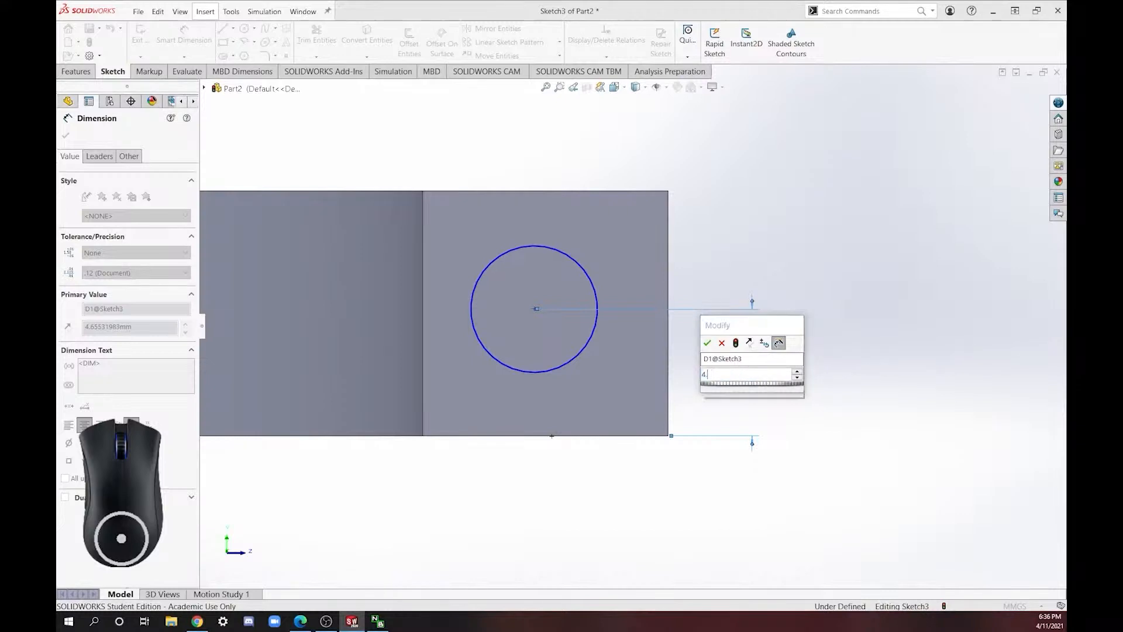
left_click(708, 343)
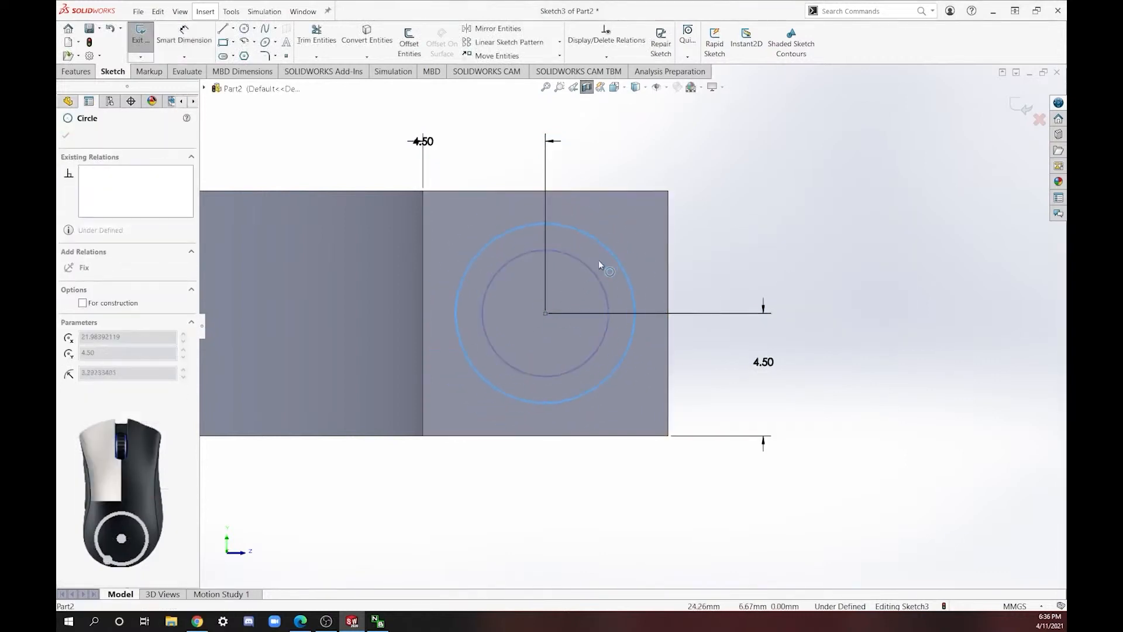
Step: Dimension the circle Ø4.00 so it is fully defined, then leave the sketch
left_click(65, 136)
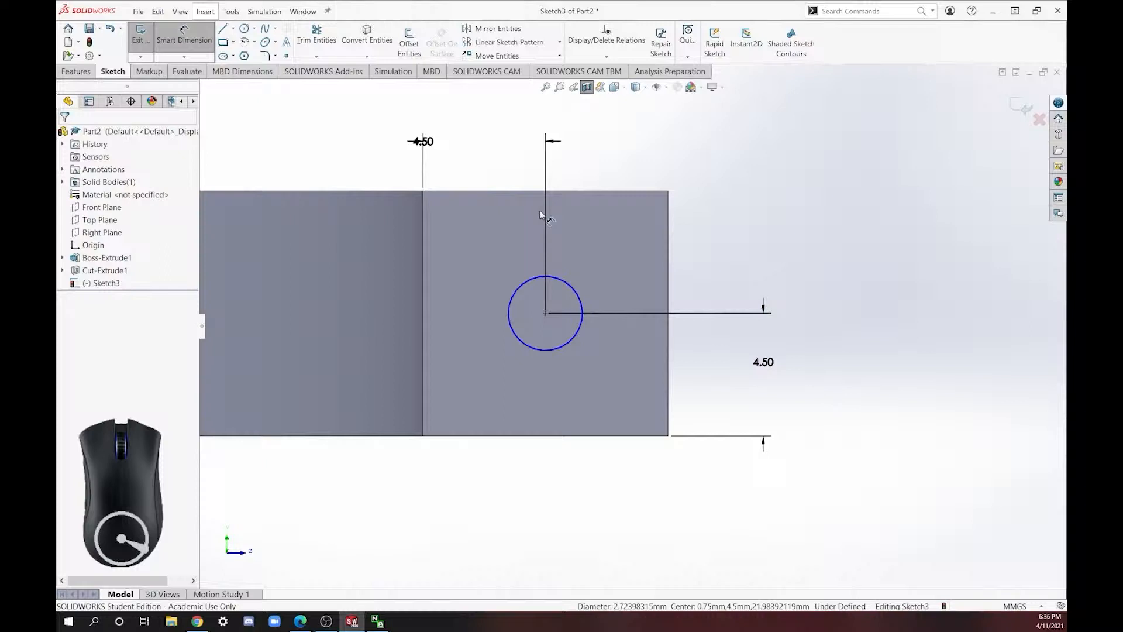
left_click(544, 313)
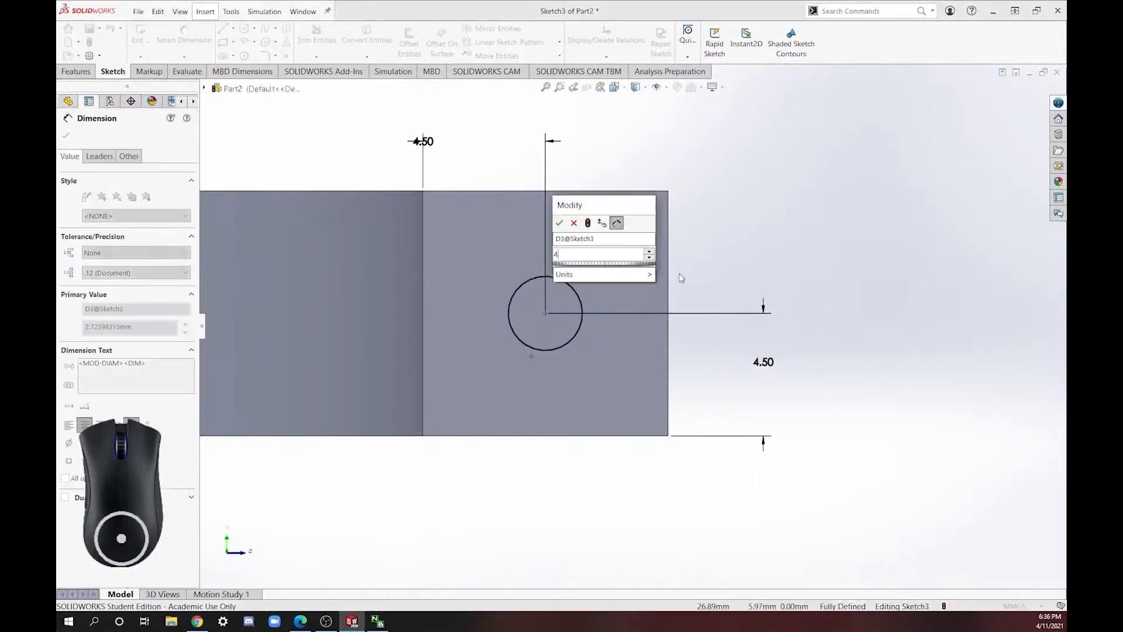
left_click(559, 222)
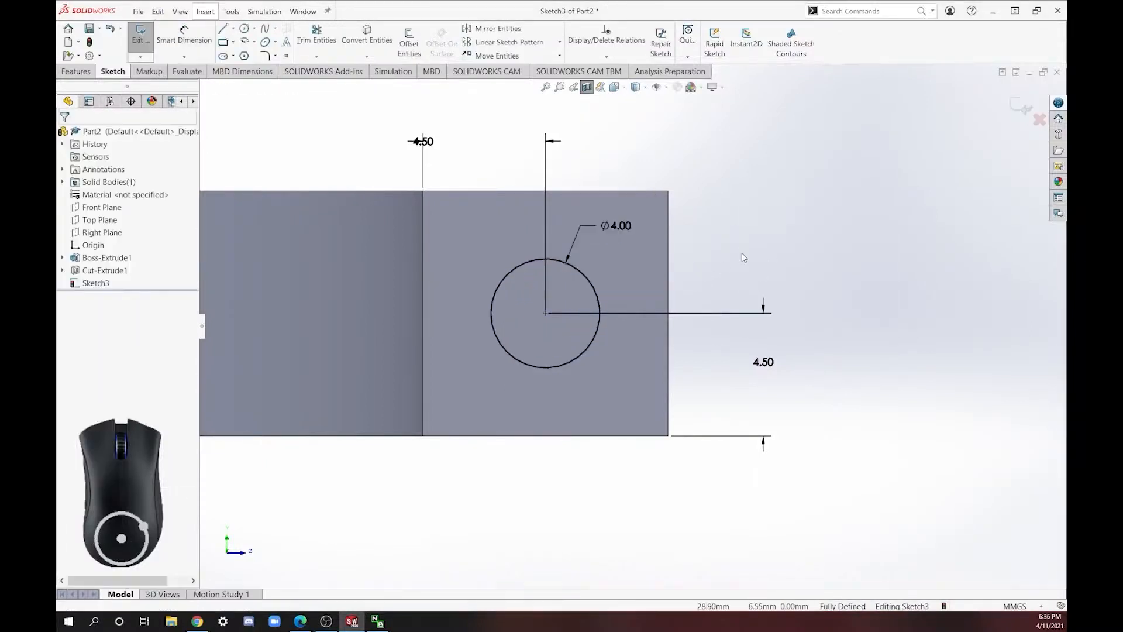
left_click(139, 36)
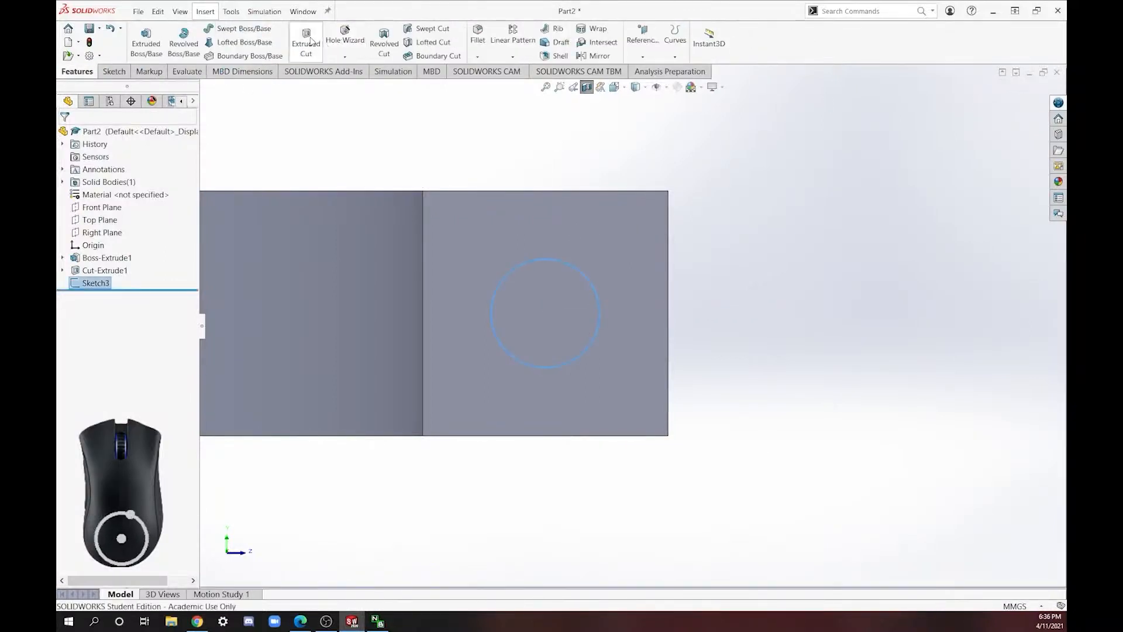
Step: Cut the Ø4 circle 18 mm Blind as a cross hole through the collar end (Cut-Extrude2)
left_click(305, 40)
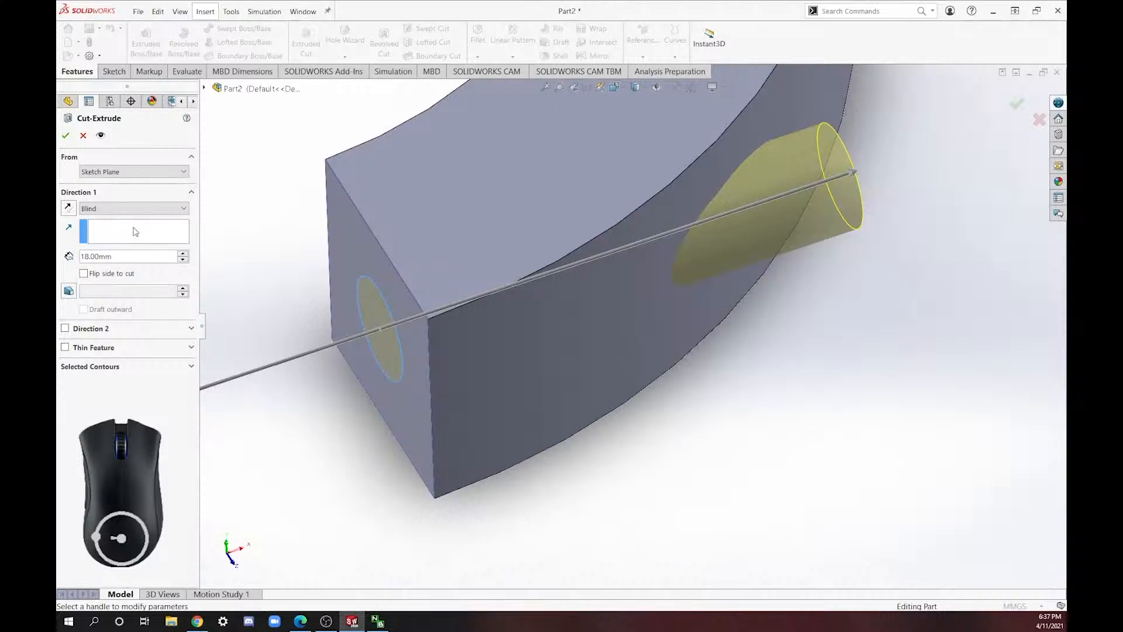
mouse_move(65, 136)
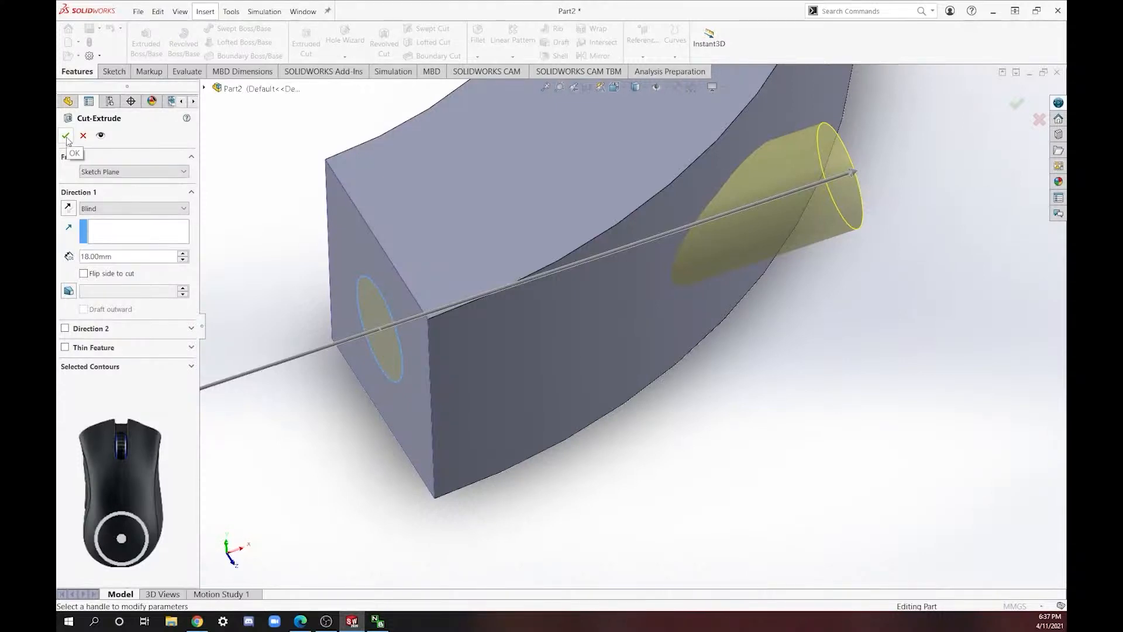
left_click(66, 136)
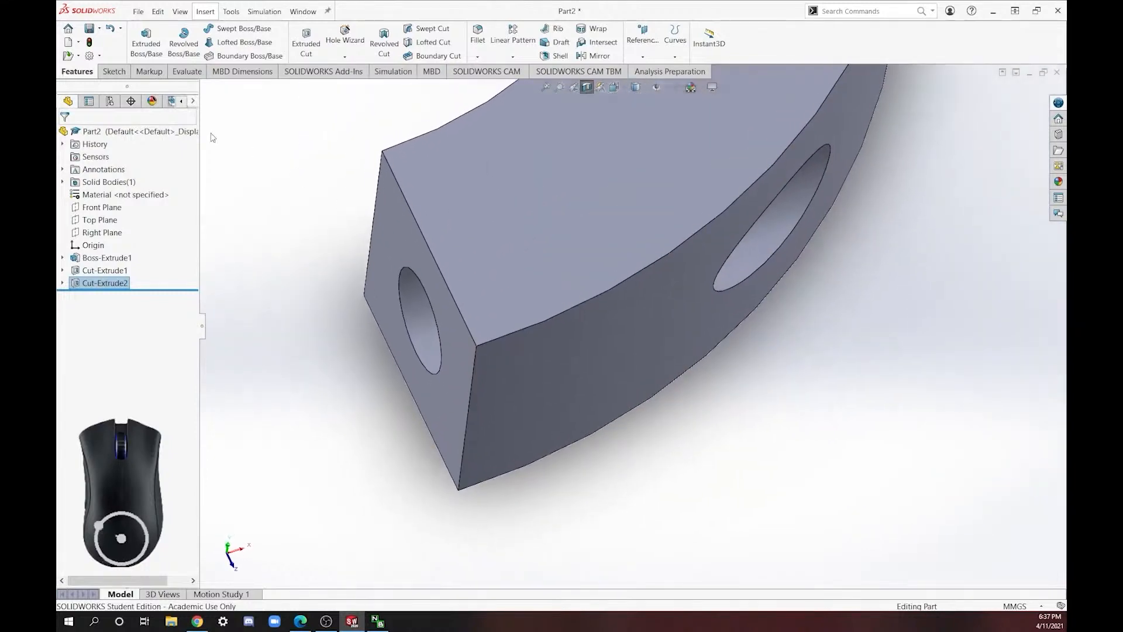
Step: Start a reference plane from the slot face and work out its 6.25 mm offset on the drawing
left_click(642, 41)
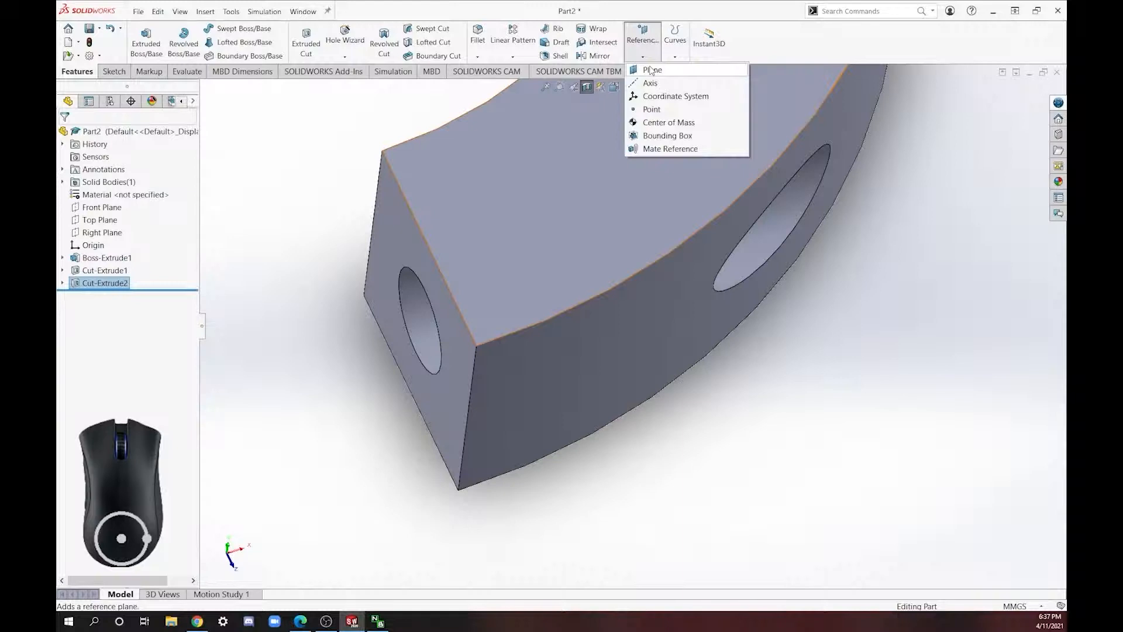
left_click(652, 69)
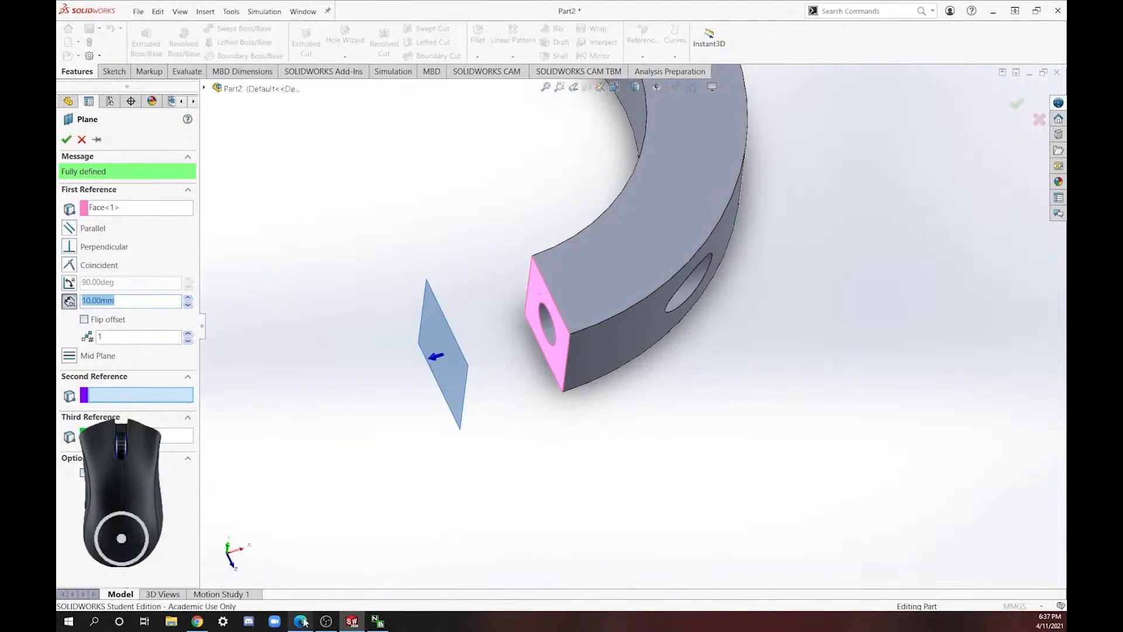
left_click(300, 621)
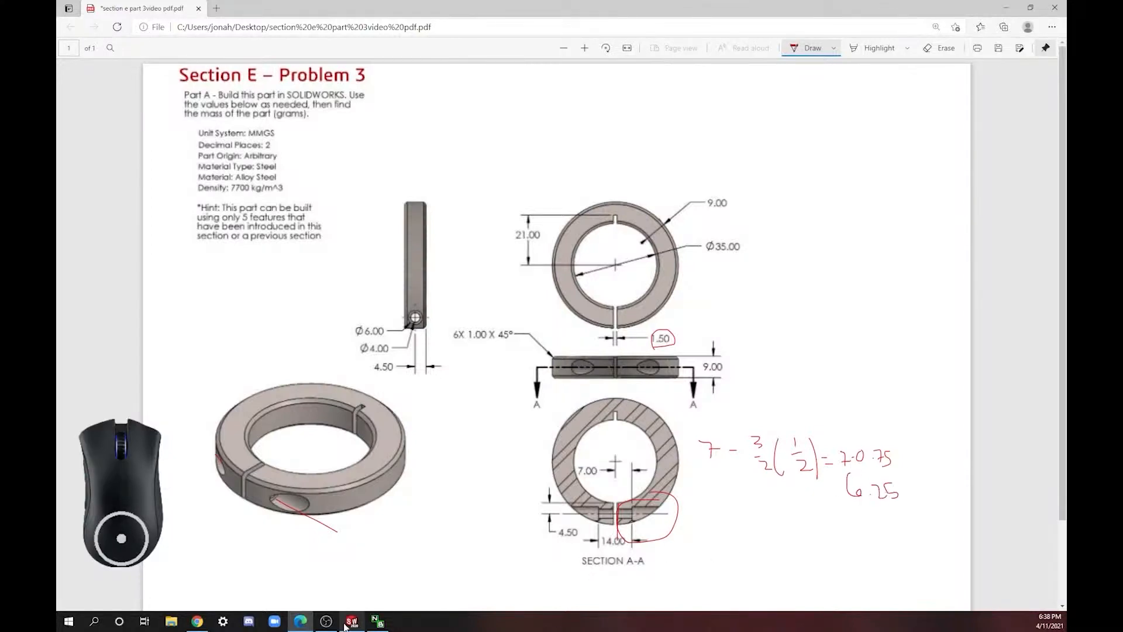
left_click(353, 621)
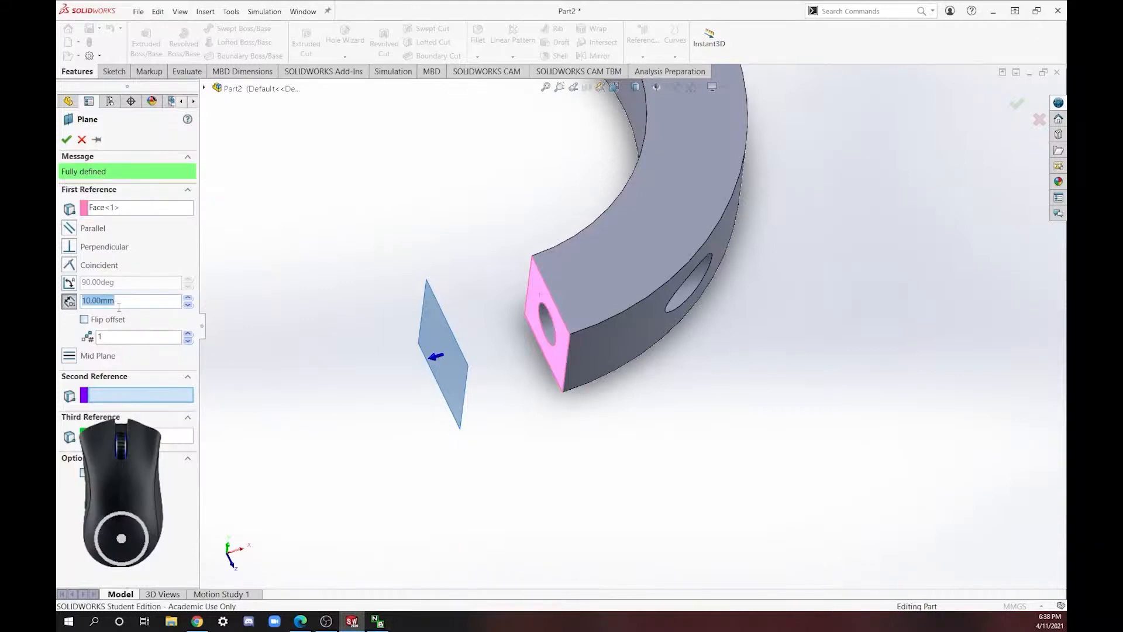
Step: Create Plane1 offset 6.25 mm from the collar's slot face
type("6.25mm")
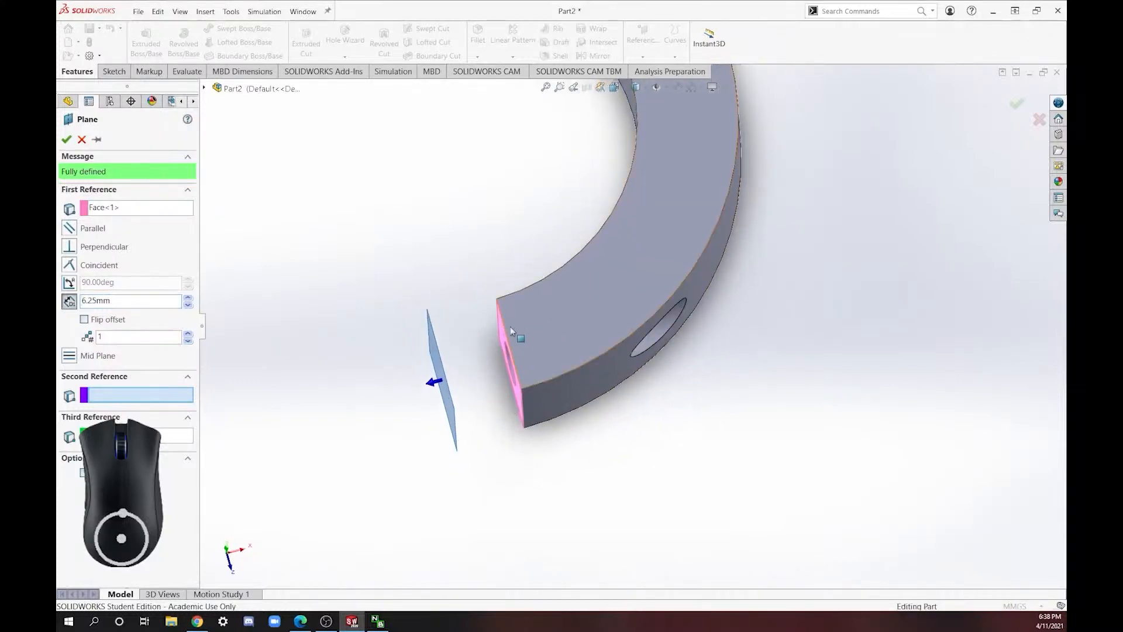
left_click(84, 318)
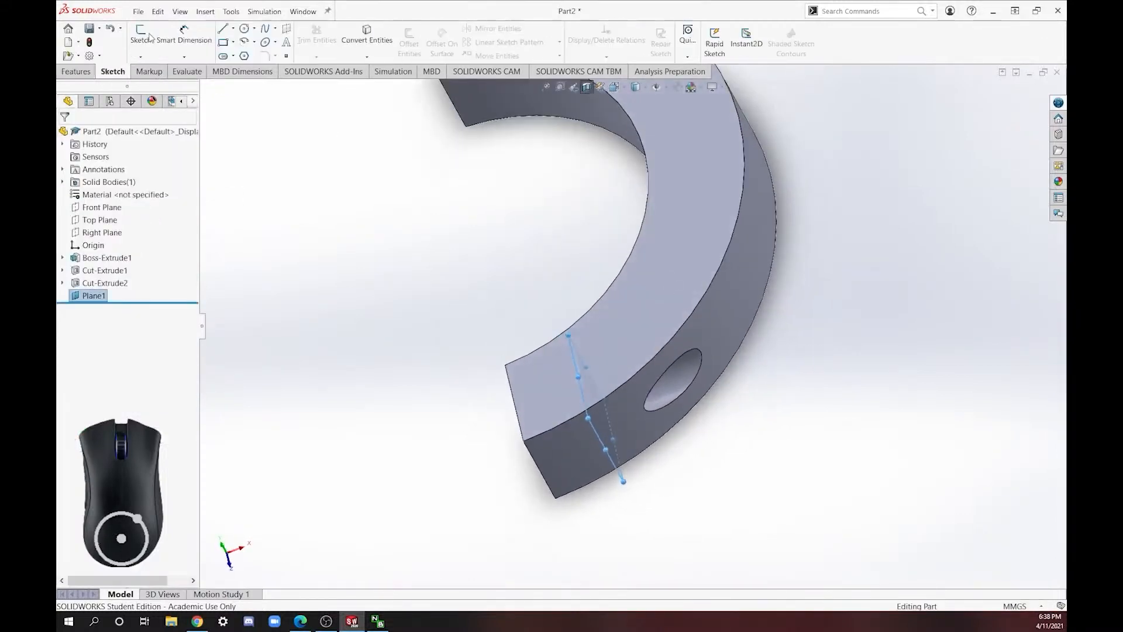
Step: Sketch a concentric Ø6.00 circle around the cross hole on Plane1, fully defined
left_click(141, 37)
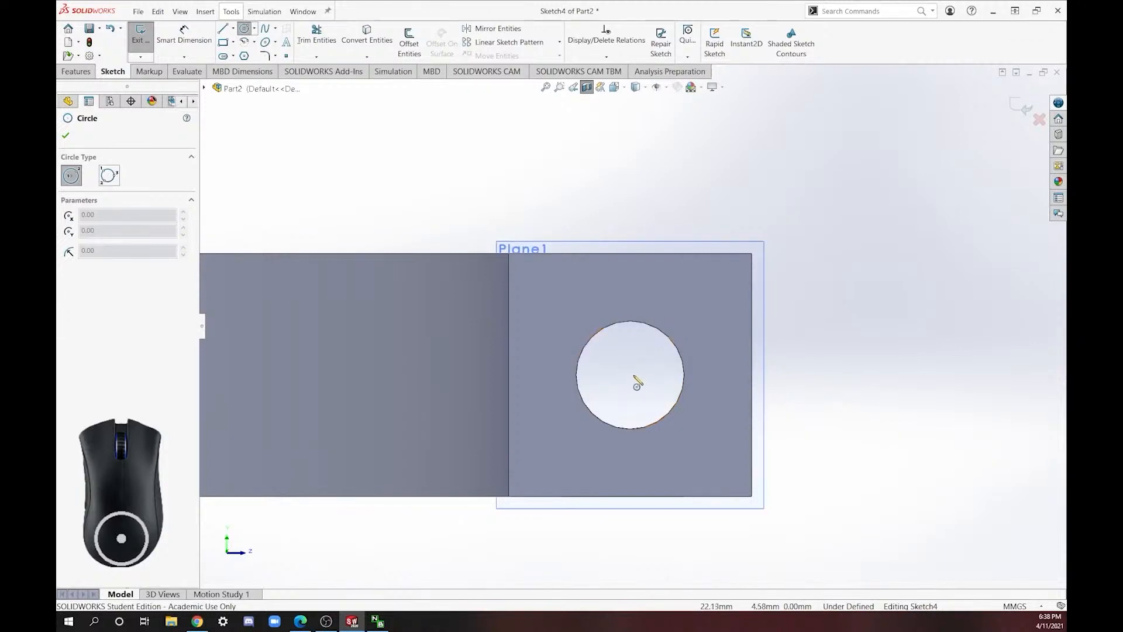
left_click(632, 379)
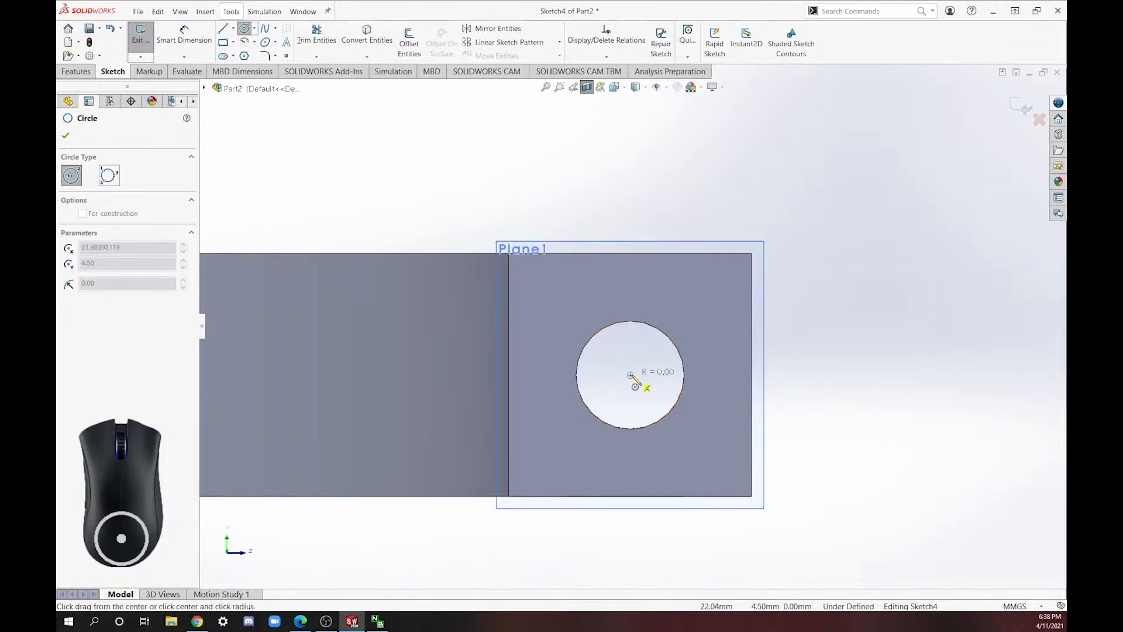
left_click(630, 374)
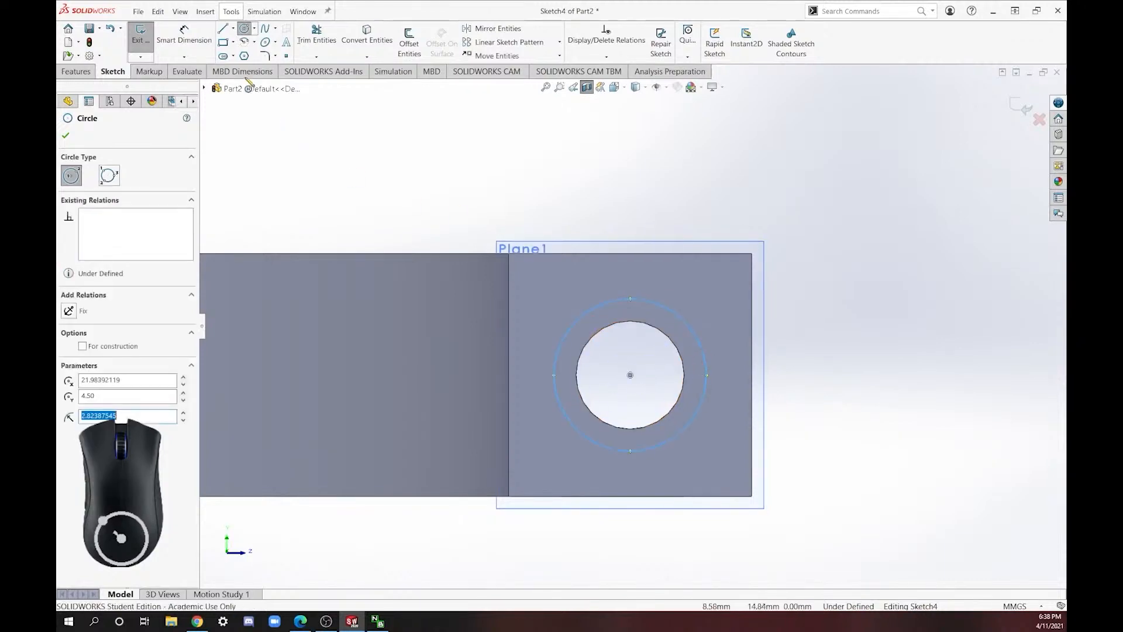
left_click(184, 36)
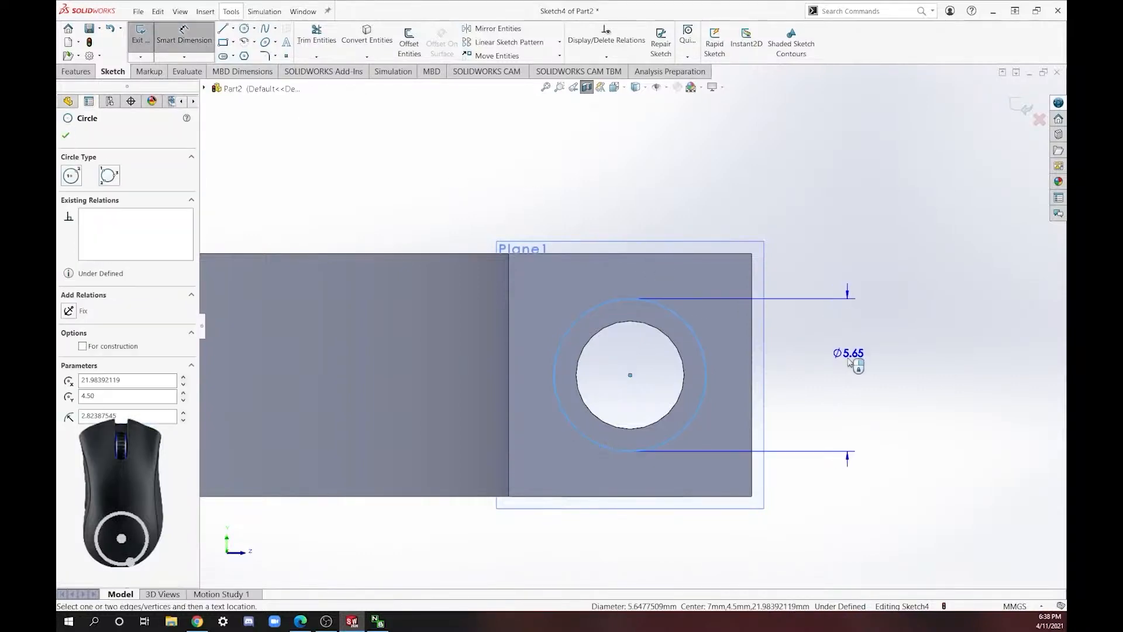
left_click(849, 359)
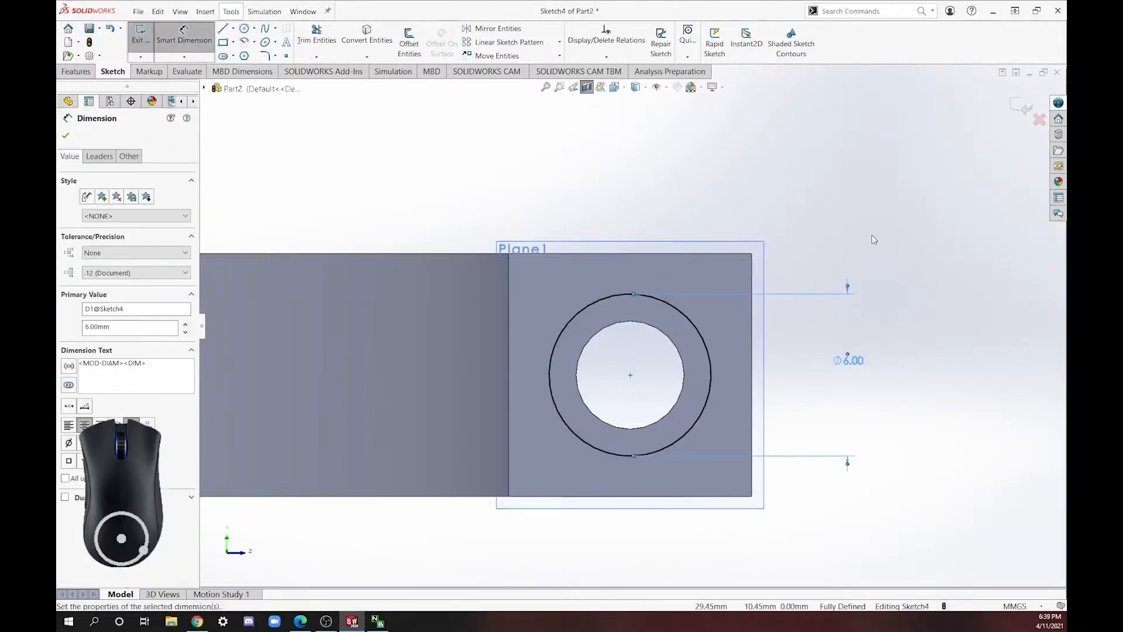
left_click(66, 136)
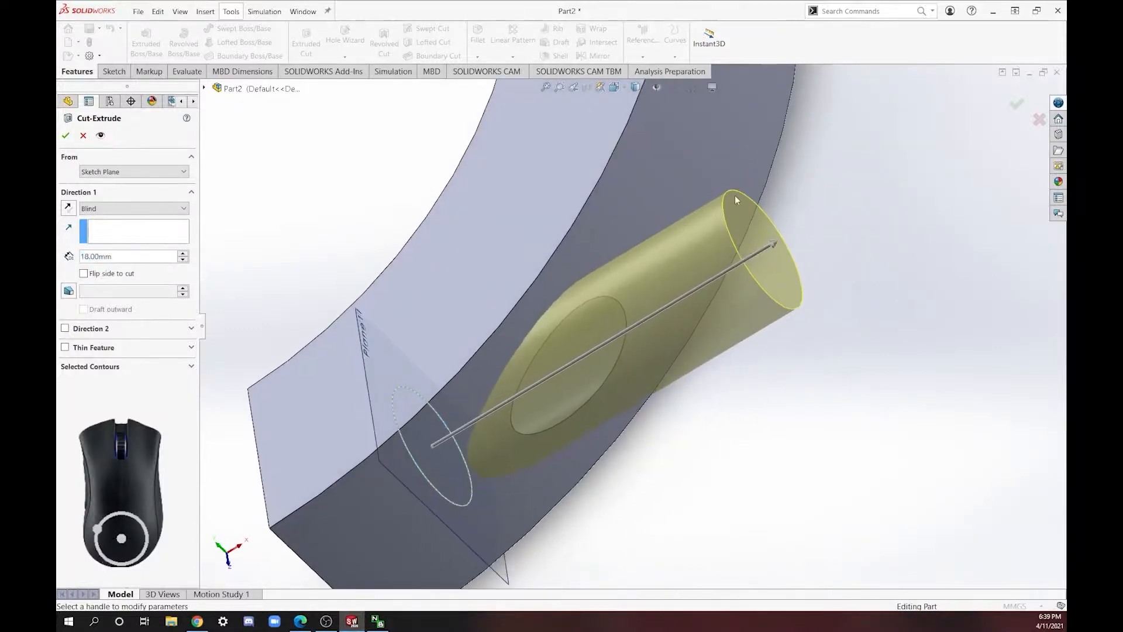
Step: Cut the Ø6 circle 18 mm Blind to step the cross hole (Cut-Extrude3)
left_click(66, 136)
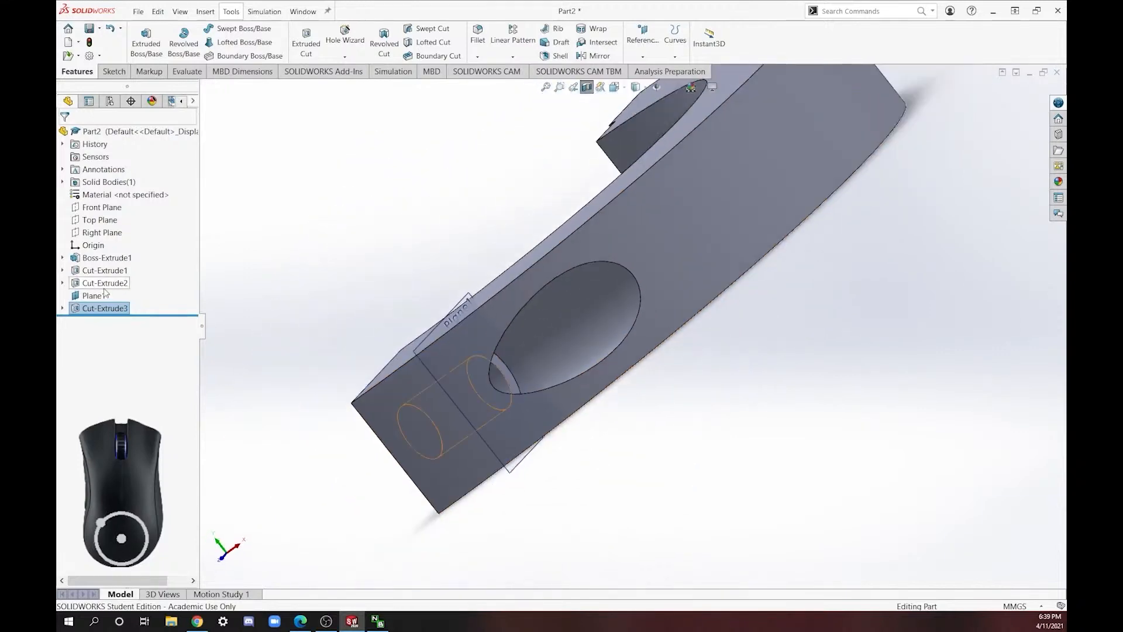
left_click(349, 248)
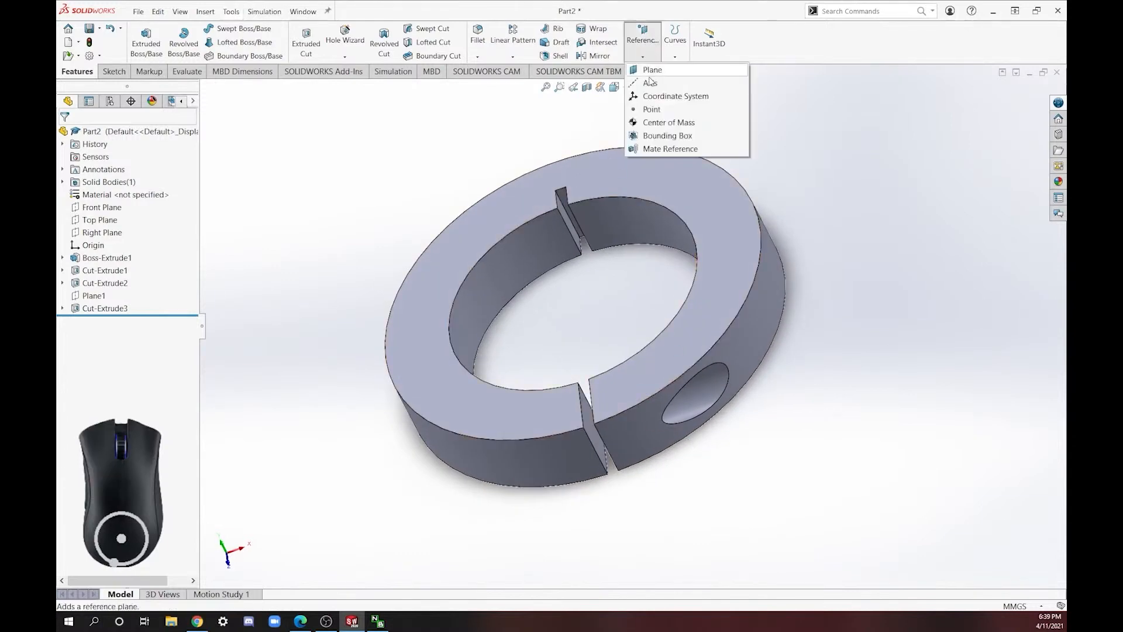
Step: Create Plane2 as a Mid Plane between the two slot faces
left_click(653, 69)
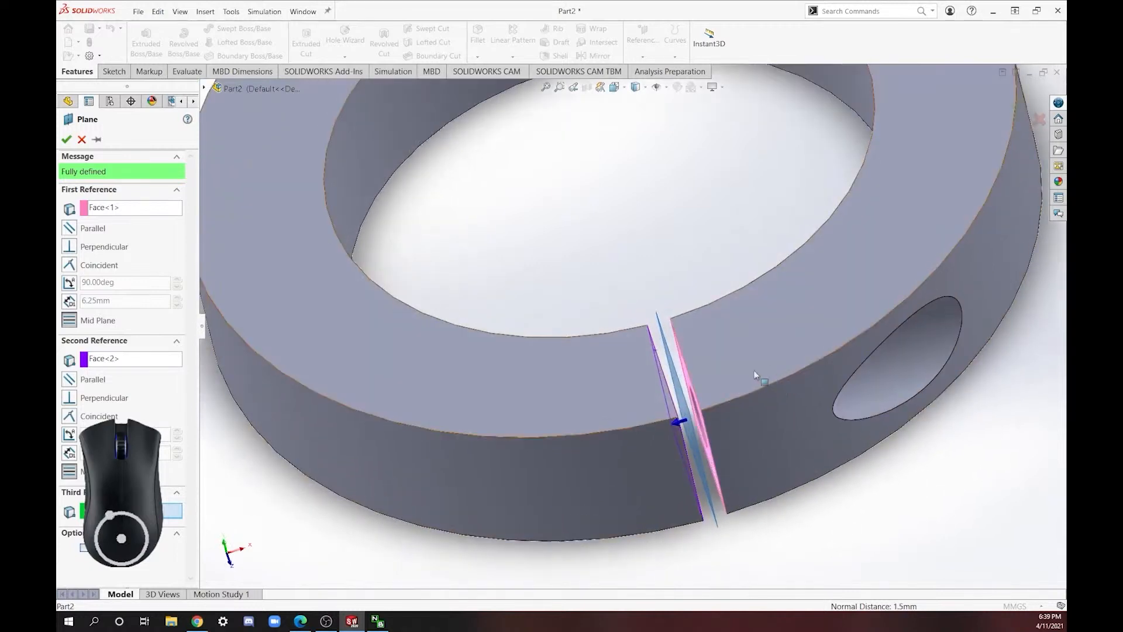
mouse_move(793, 357)
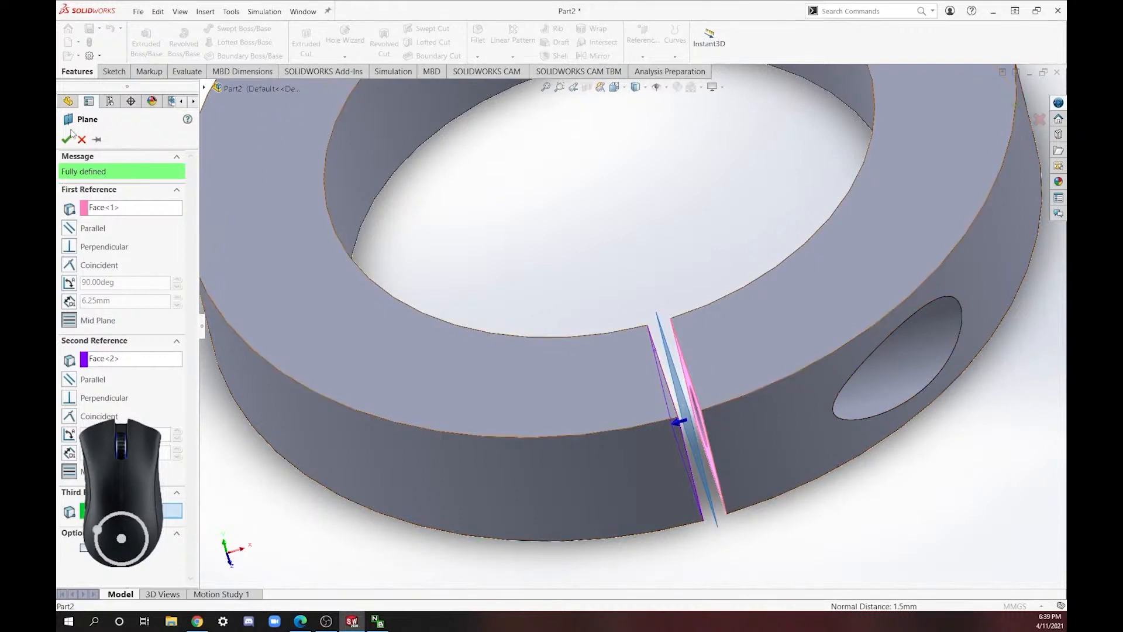
left_click(69, 139)
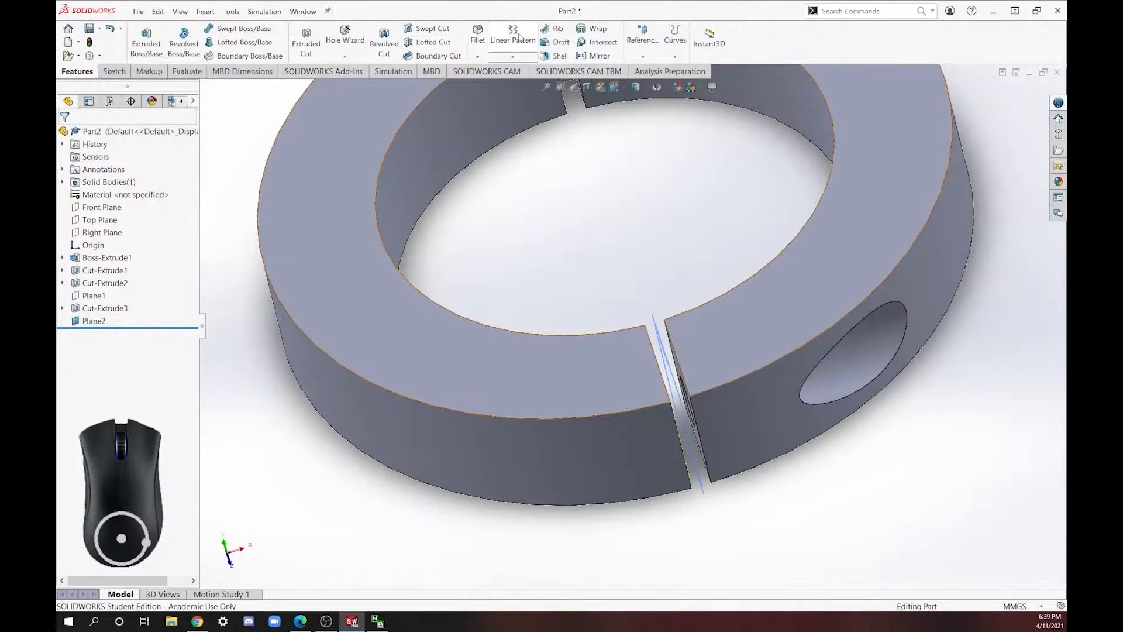
Step: Mirror Cut-Extrude2 and Cut-Extrude3 across Plane2 to form Mirror1 on the other side
left_click(600, 56)
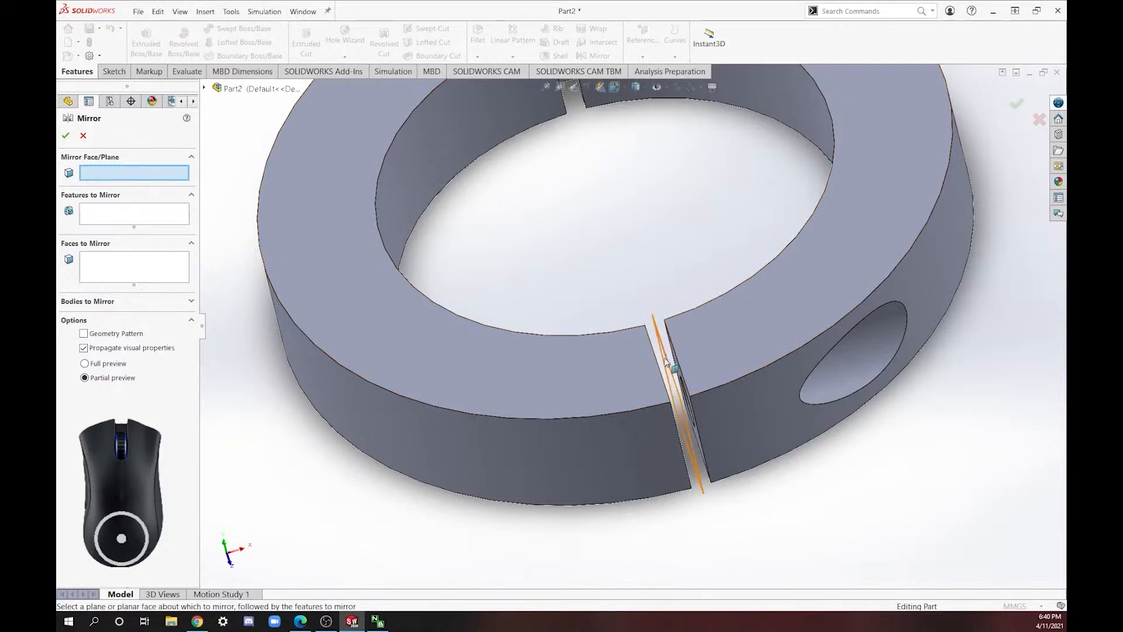
left_click(673, 361)
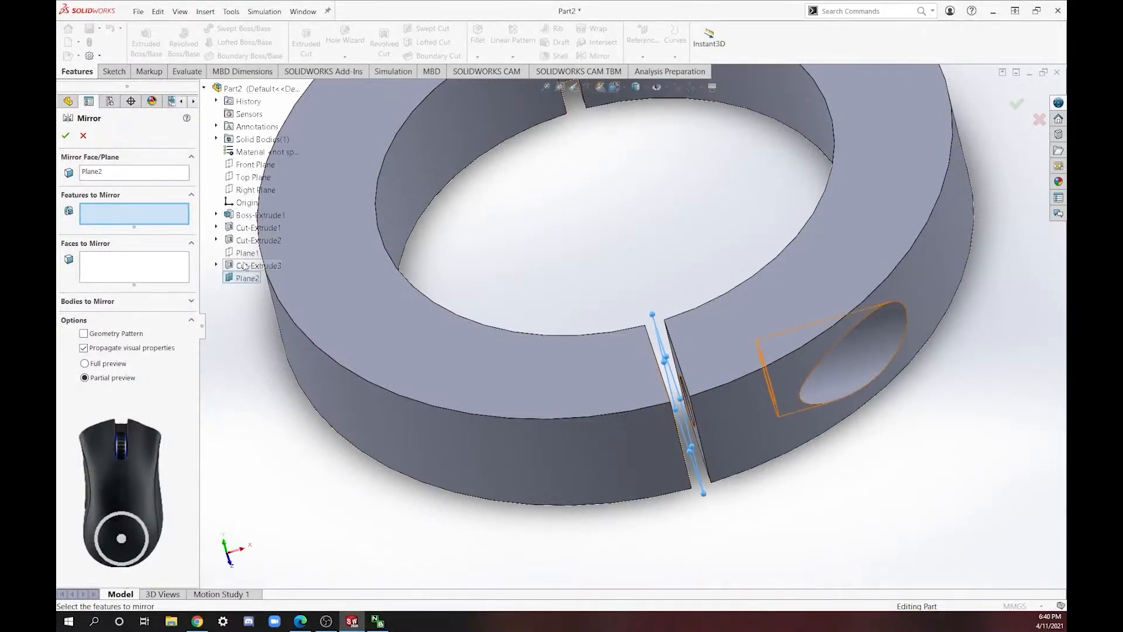
left_click(258, 240)
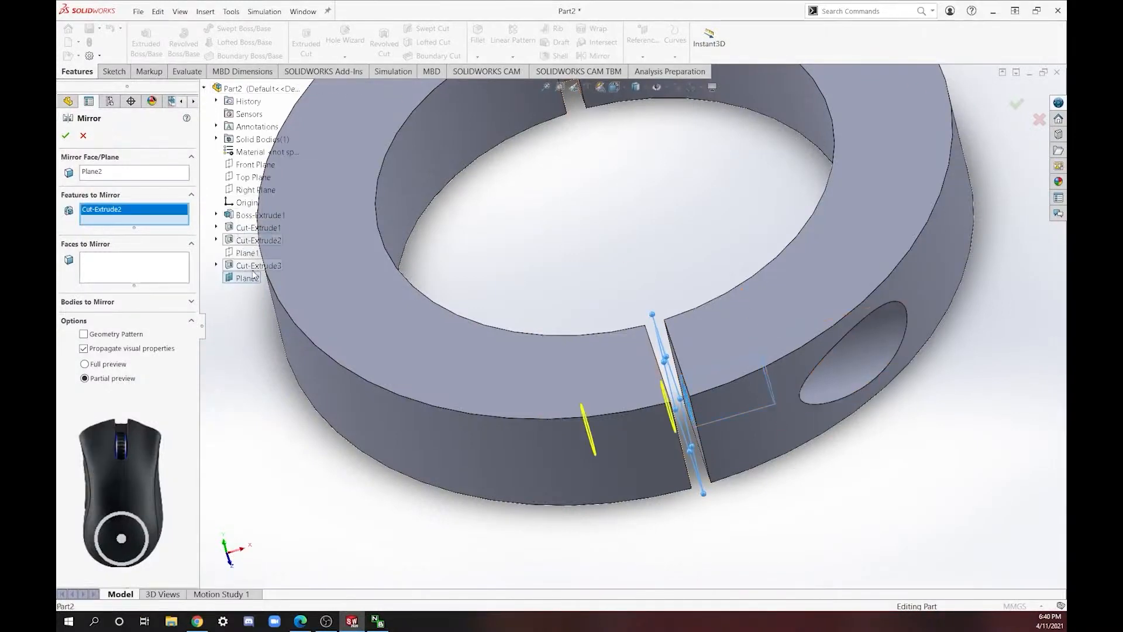
left_click(258, 266)
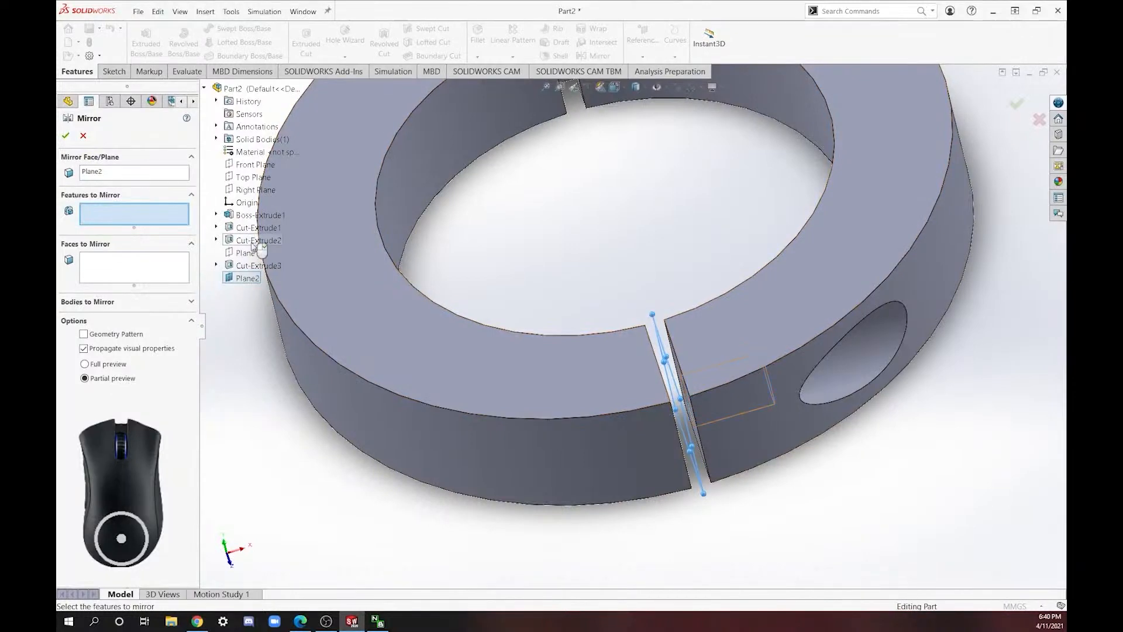
left_click(257, 239)
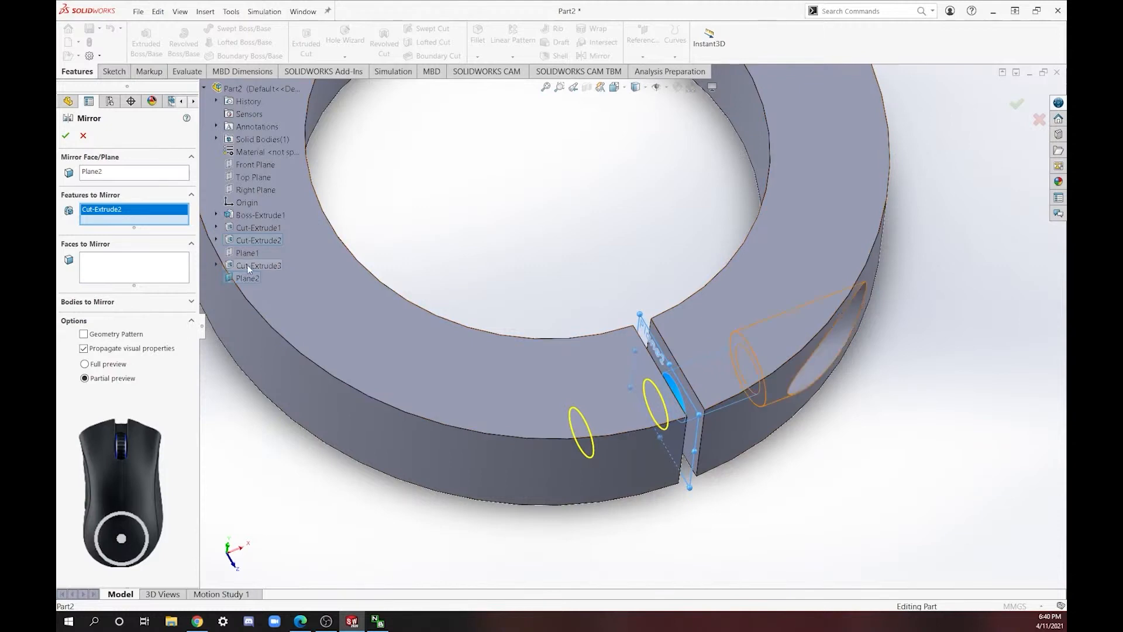
left_click(257, 265)
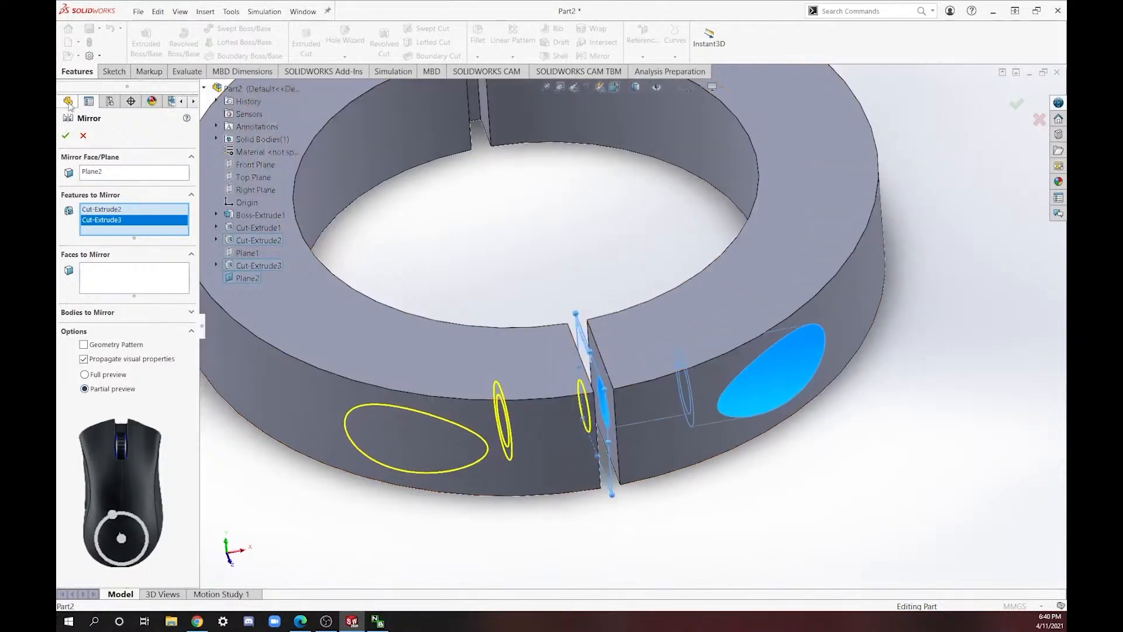
left_click(65, 136)
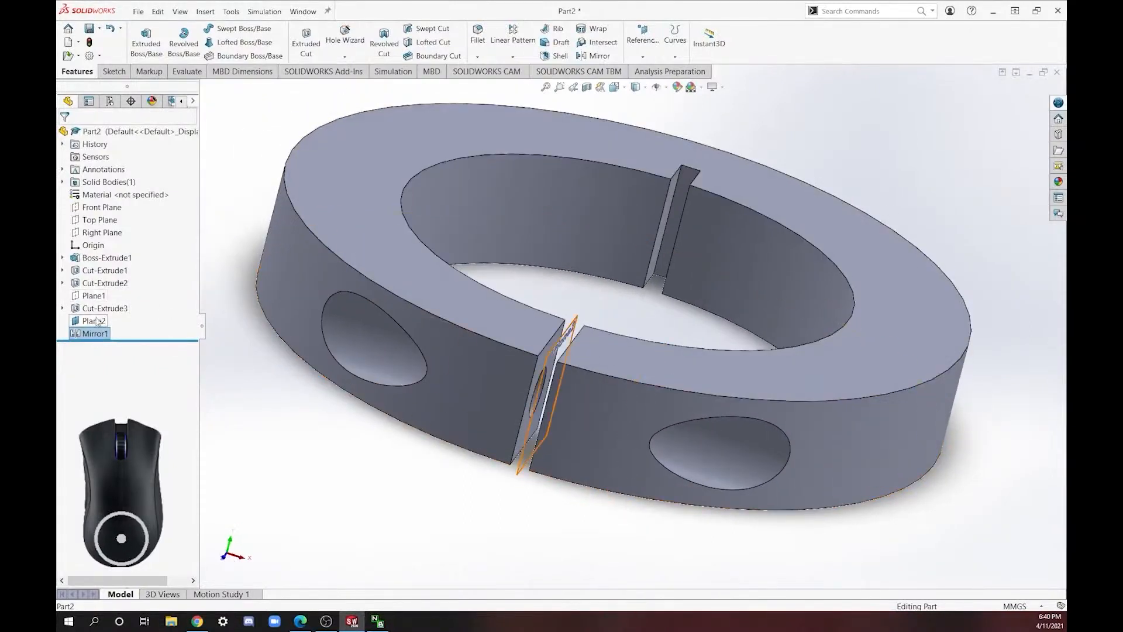
Step: Leave the part unchanged and bring the Section E Problem 3 drawing back up for reference
right_click(91, 321)
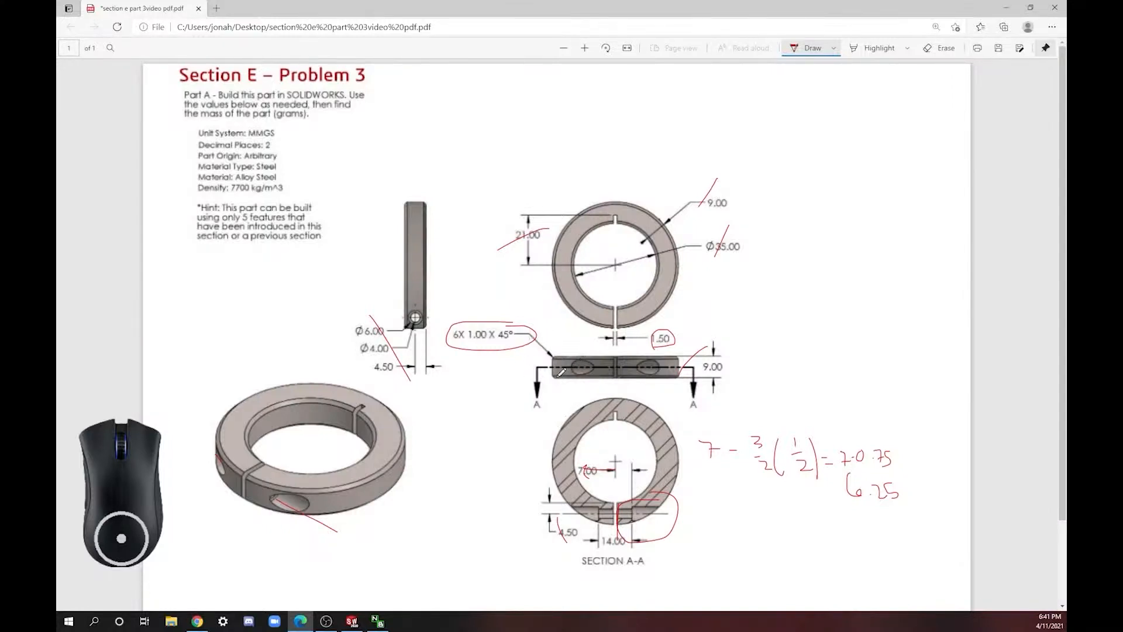
Step: Review the 6X 1.00 X 45° chamfer note in the drawing, then return to the SOLIDWORKS part
scroll("down", 3)
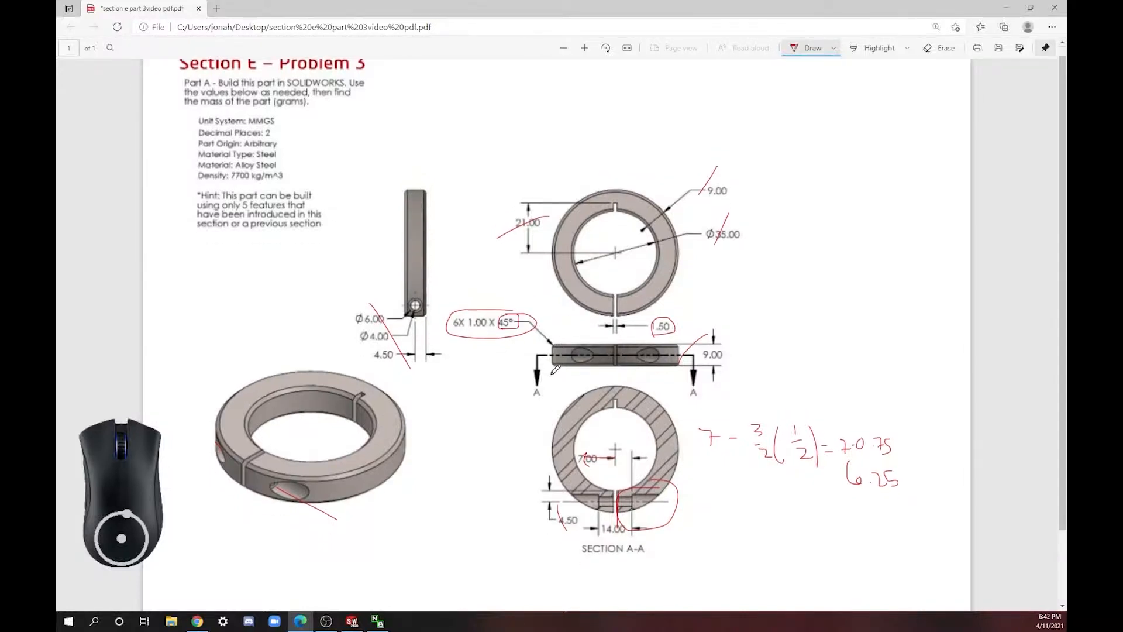
mouse_move(554, 342)
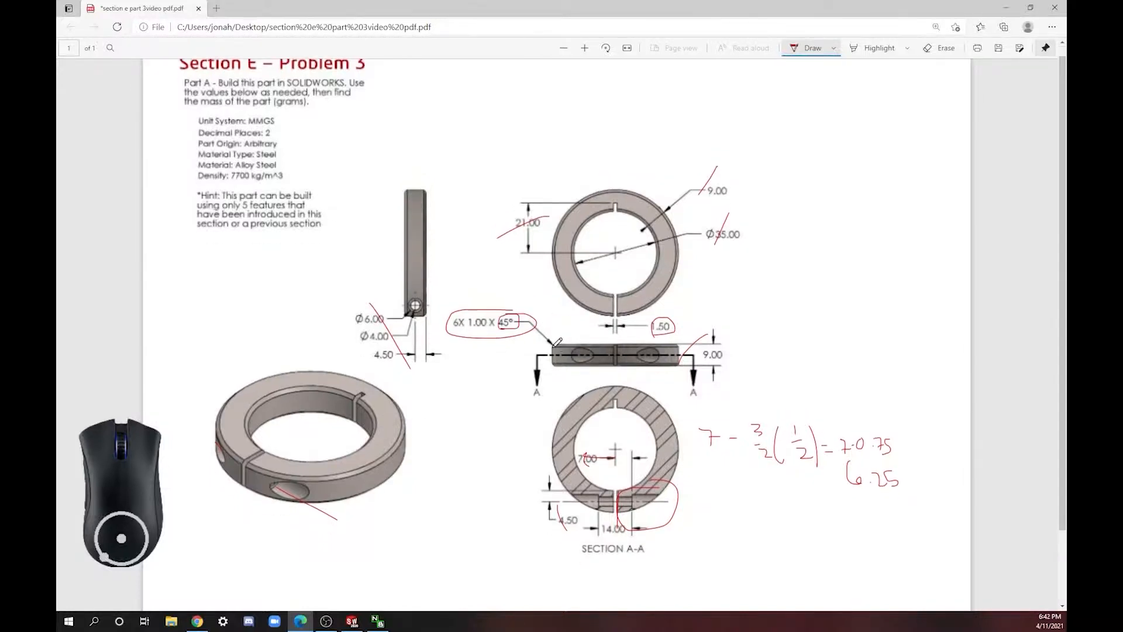
mouse_move(436, 193)
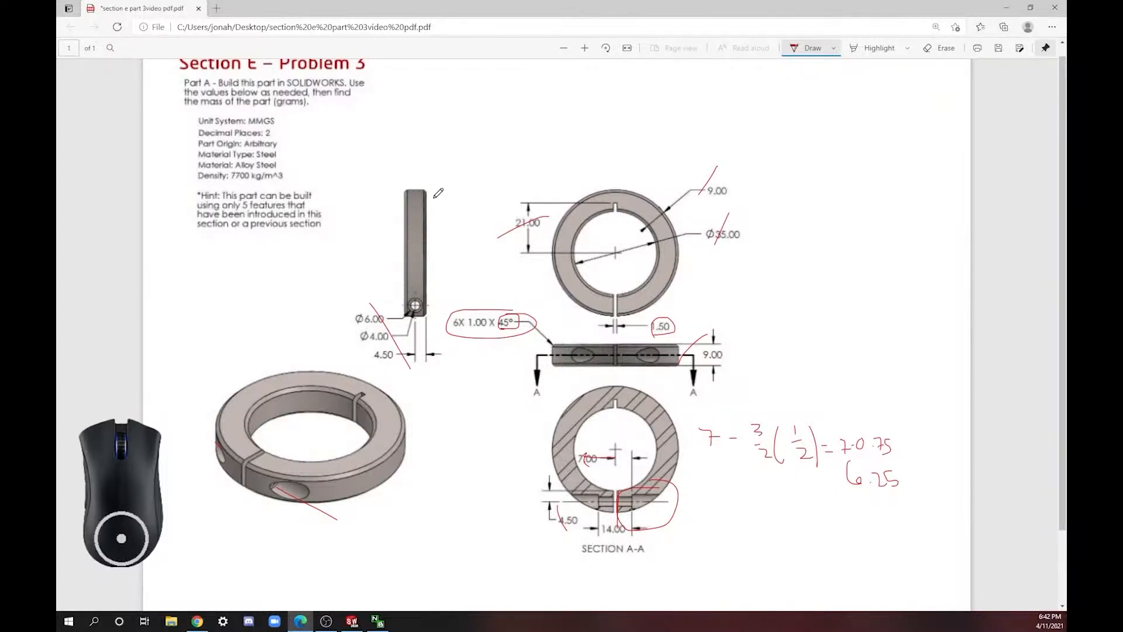
mouse_move(456, 176)
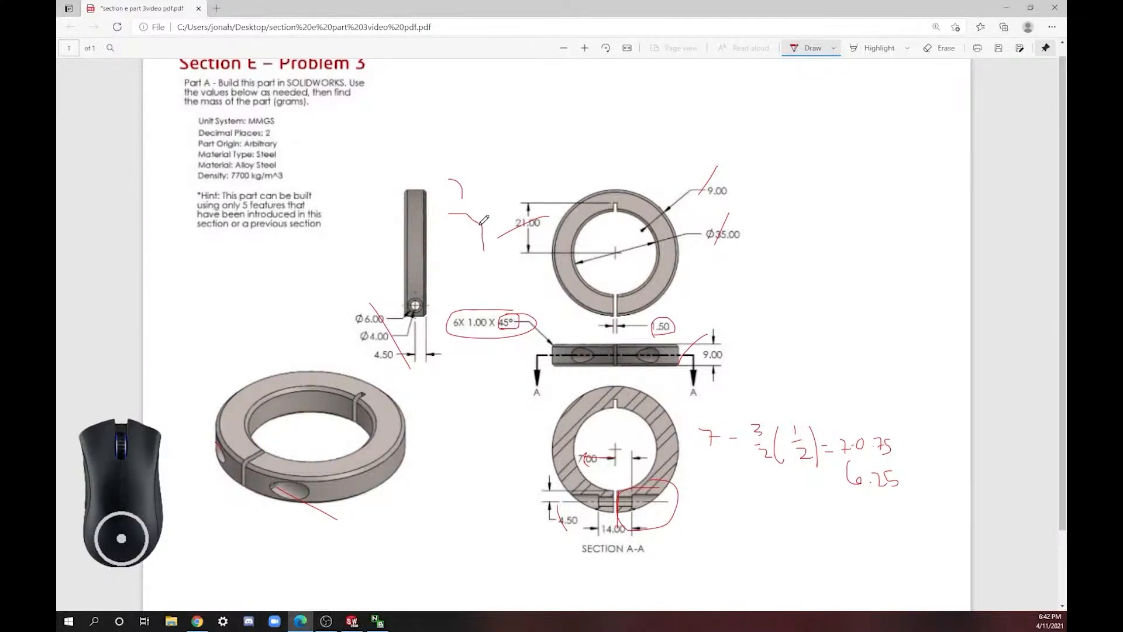
mouse_move(388, 579)
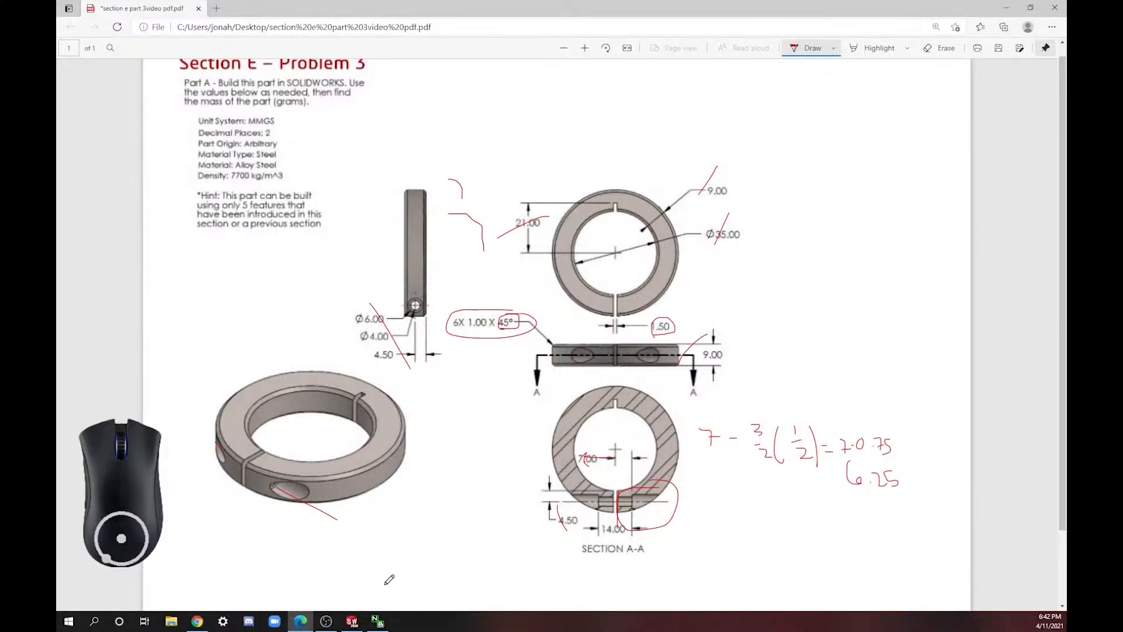
left_click(351, 621)
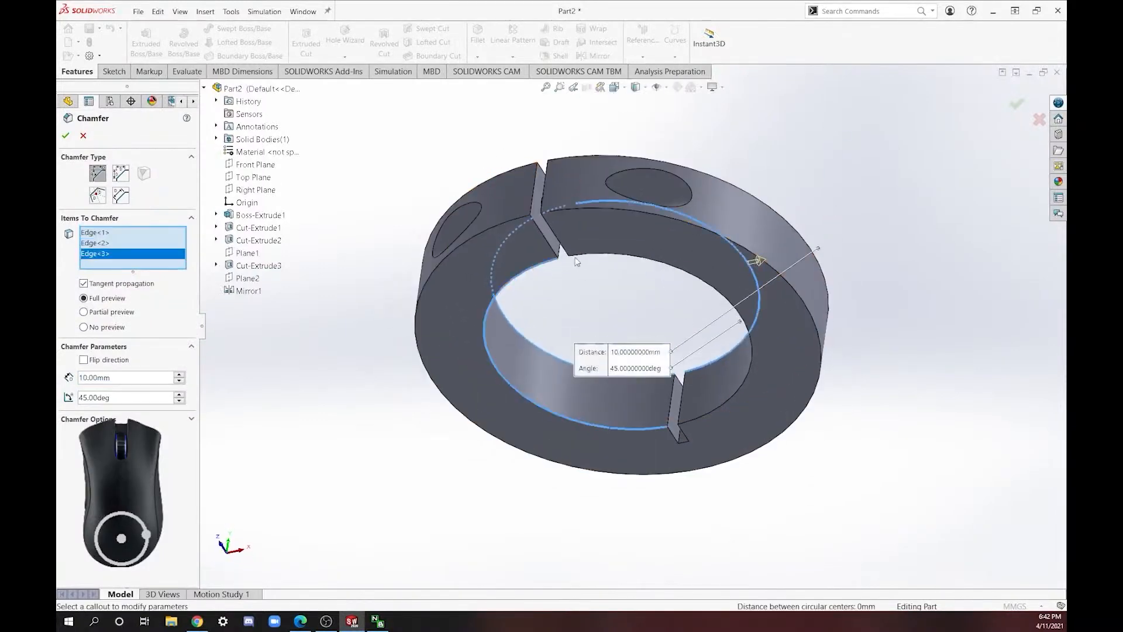
Step: Add the remaining collar edges to the chamfer selection and bring the problem drawing back
left_click(704, 234)
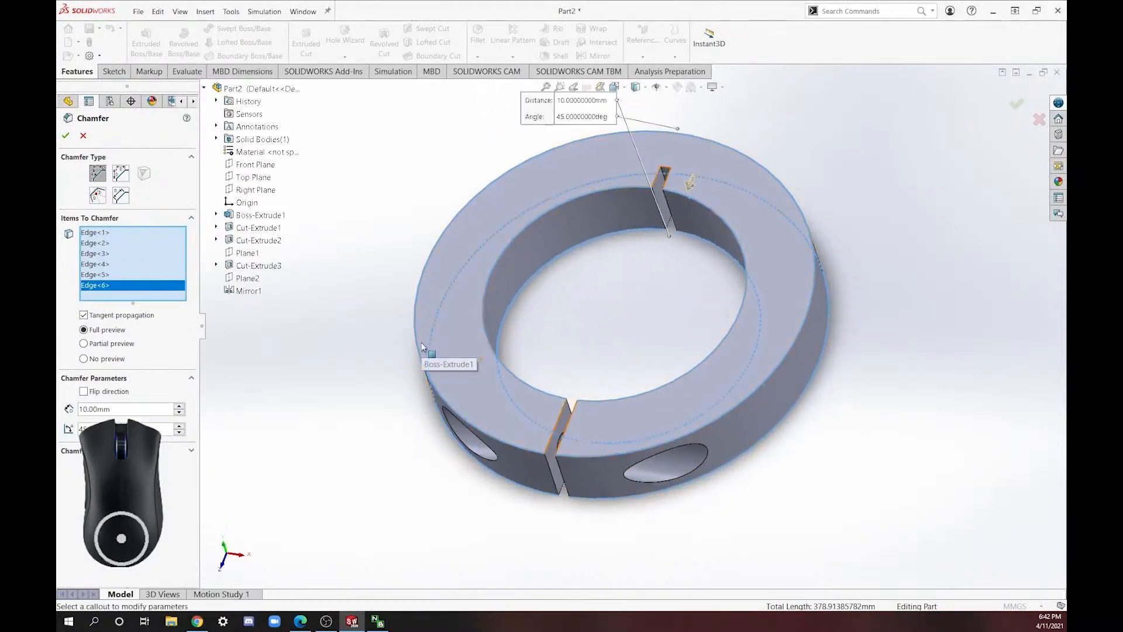
left_click(300, 621)
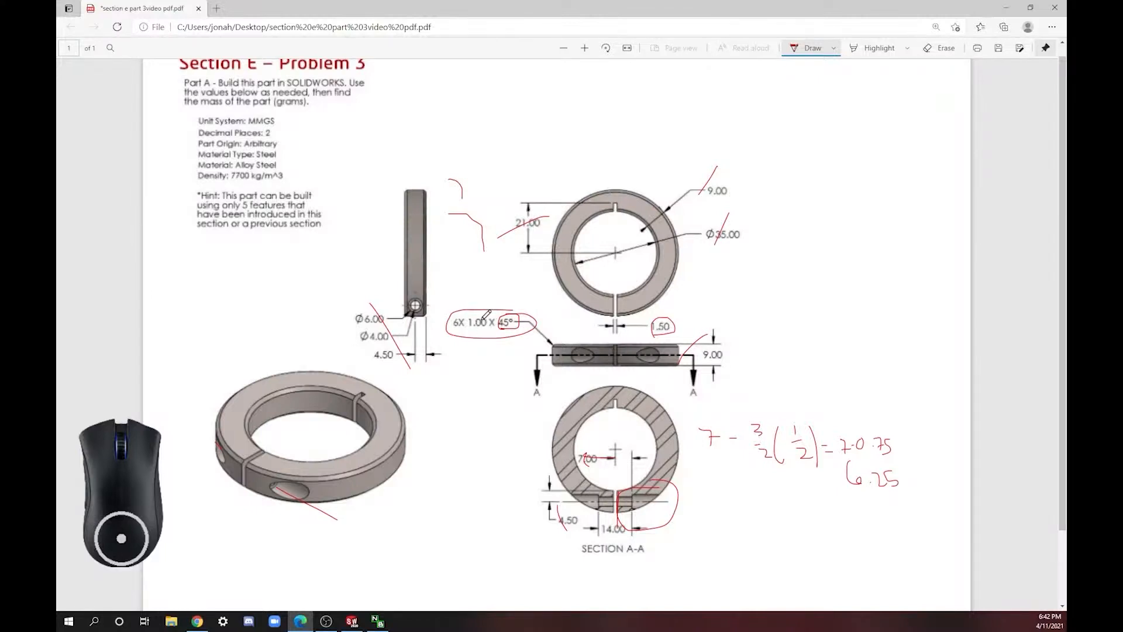
mouse_move(516, 322)
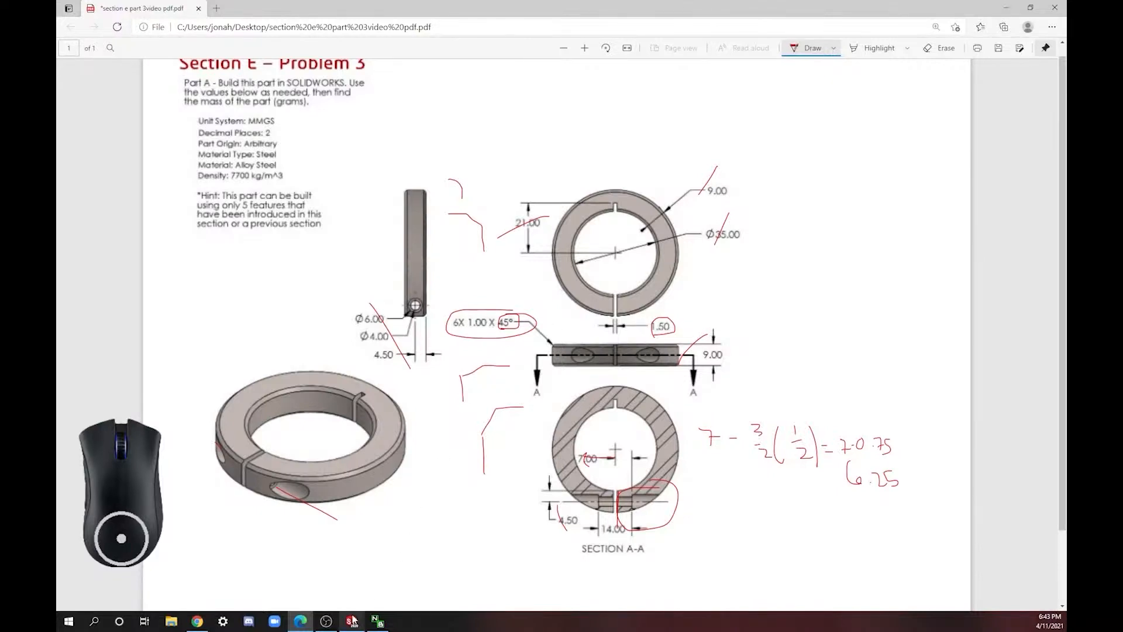
Step: Return from the marked-up Section A-A view to the SOLIDWORKS part
left_click(350, 621)
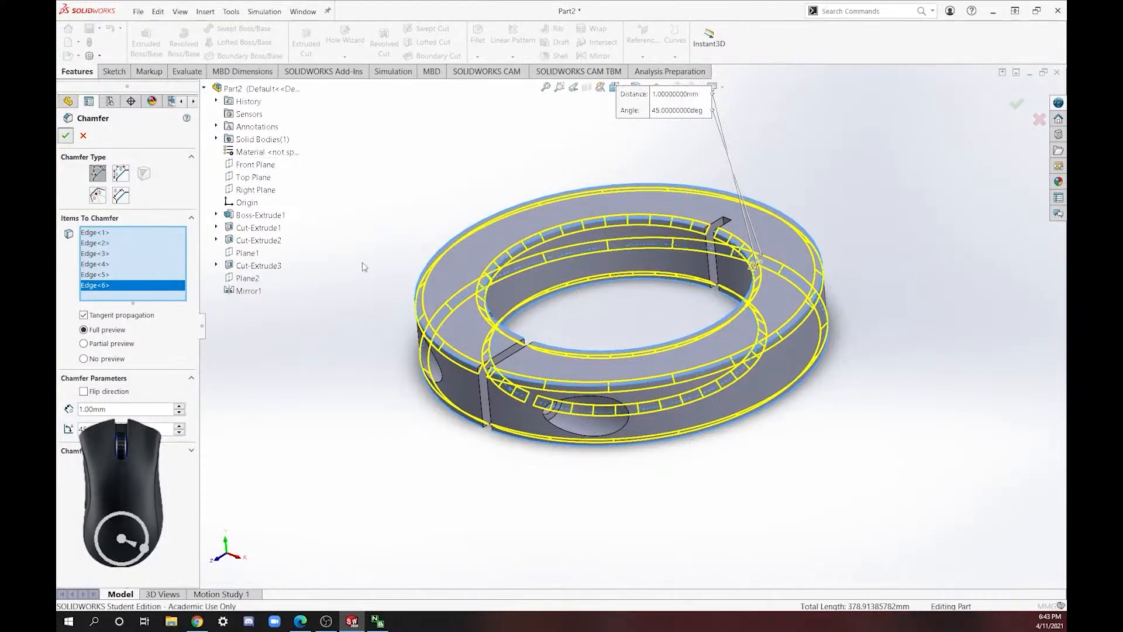
Step: Accept Chamfer1 at 1.00 mm × 45° on the six collar edges
left_click(66, 135)
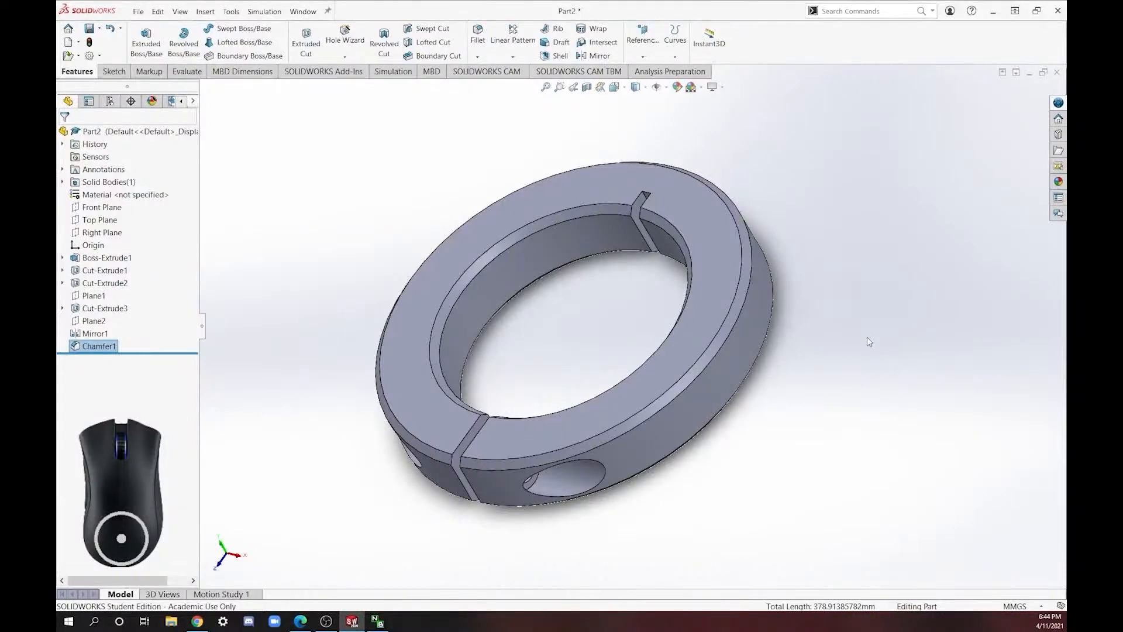
mouse_move(832, 570)
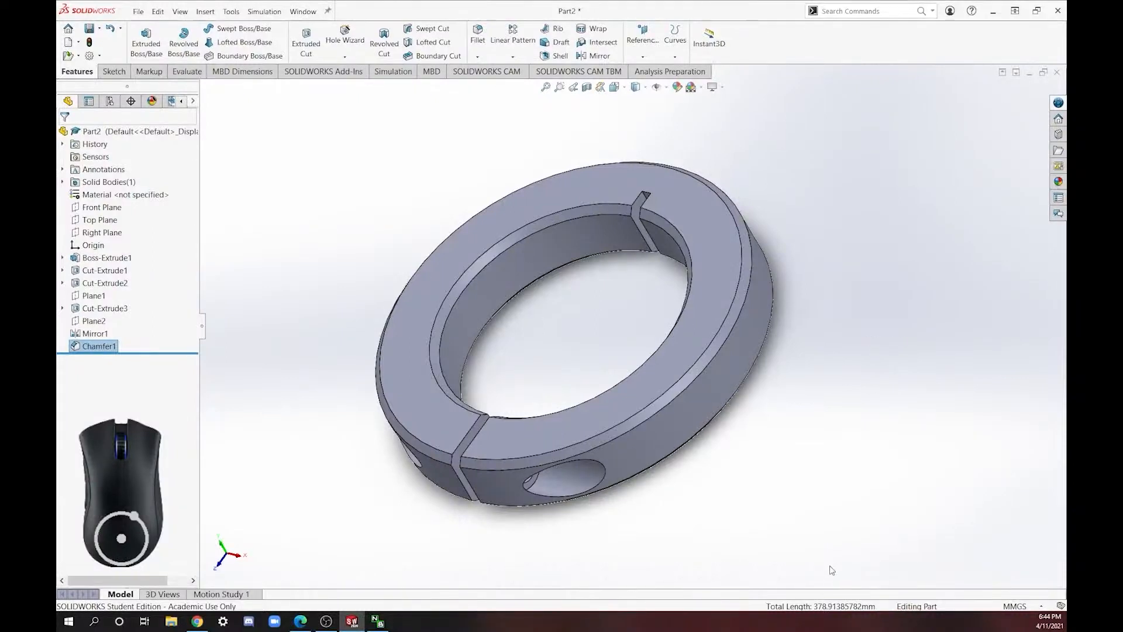